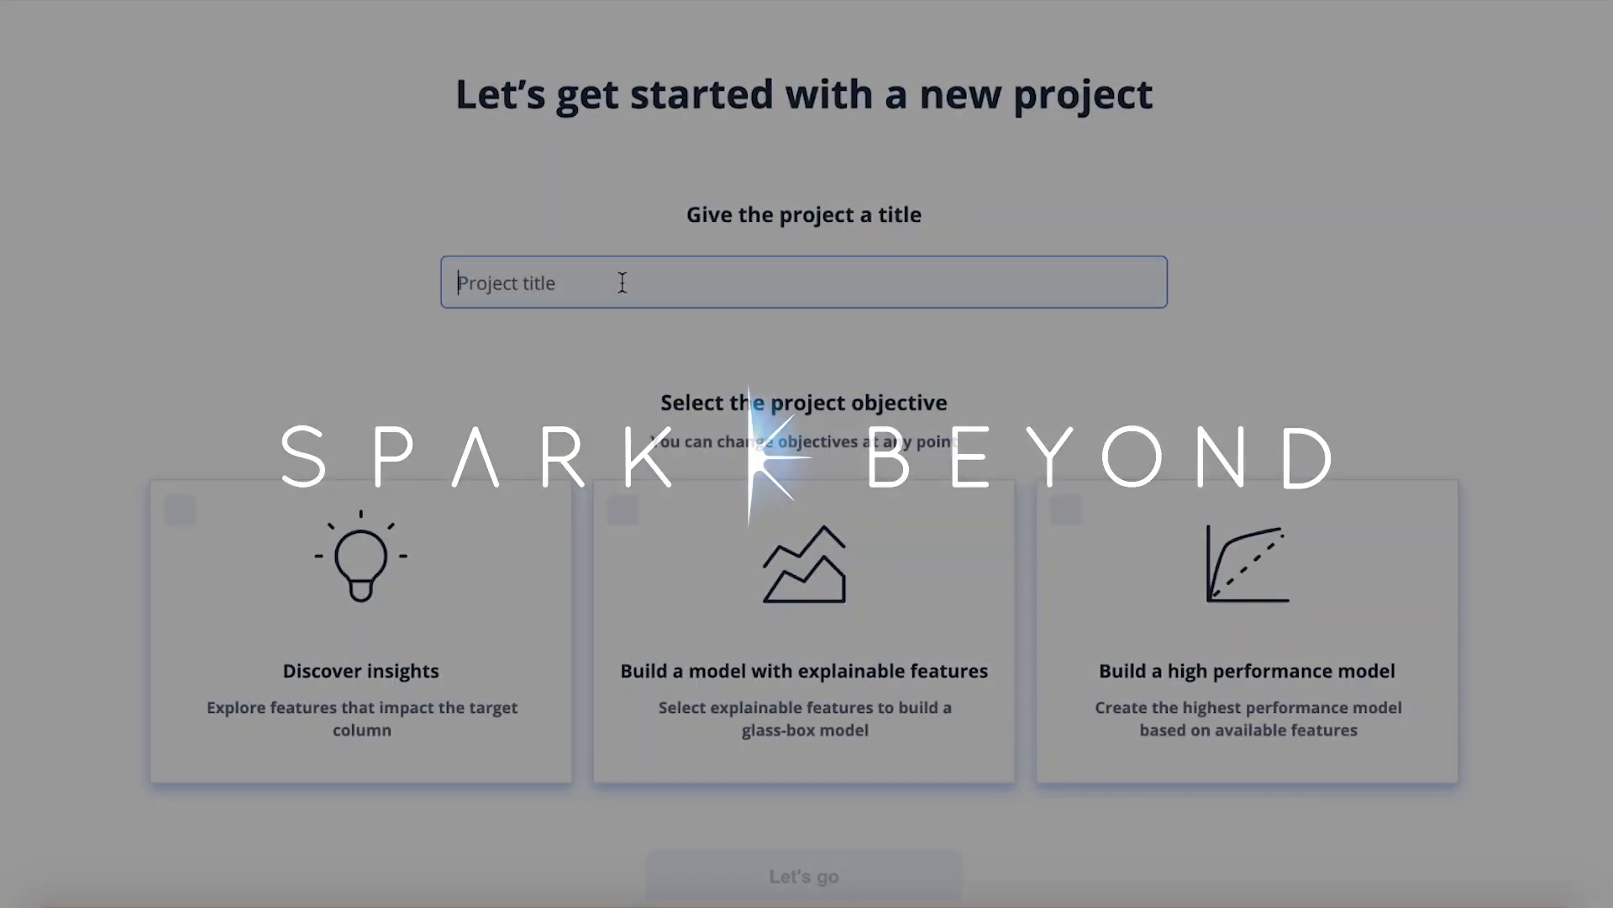
Enter airbnb_demo as the new project's title
type("airbnb_demo")
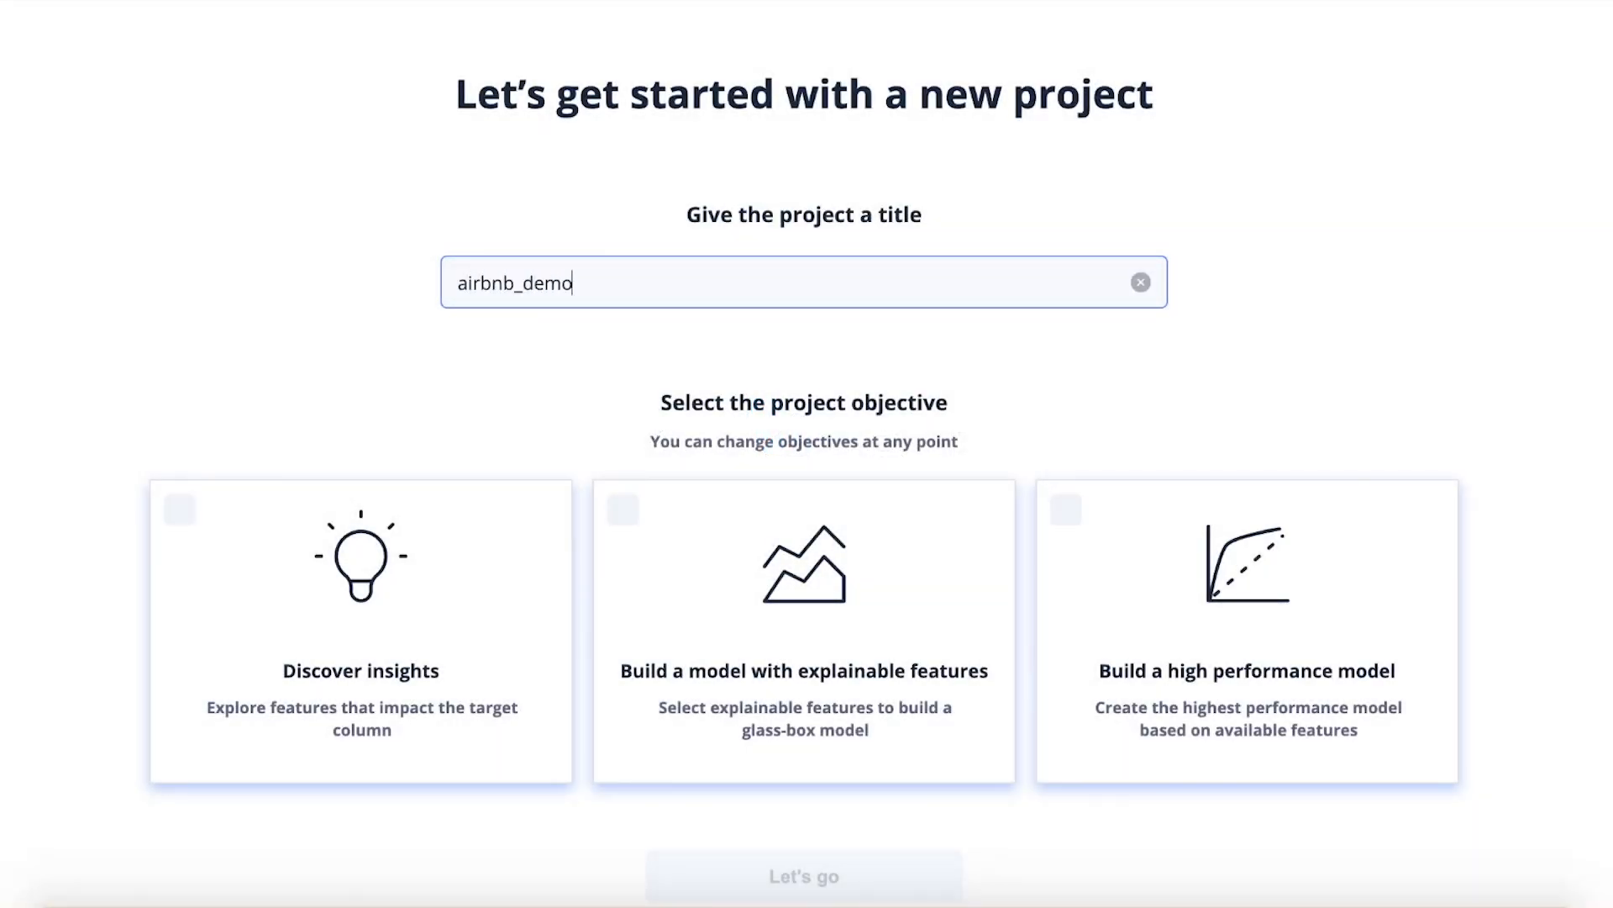
left_click(594, 331)
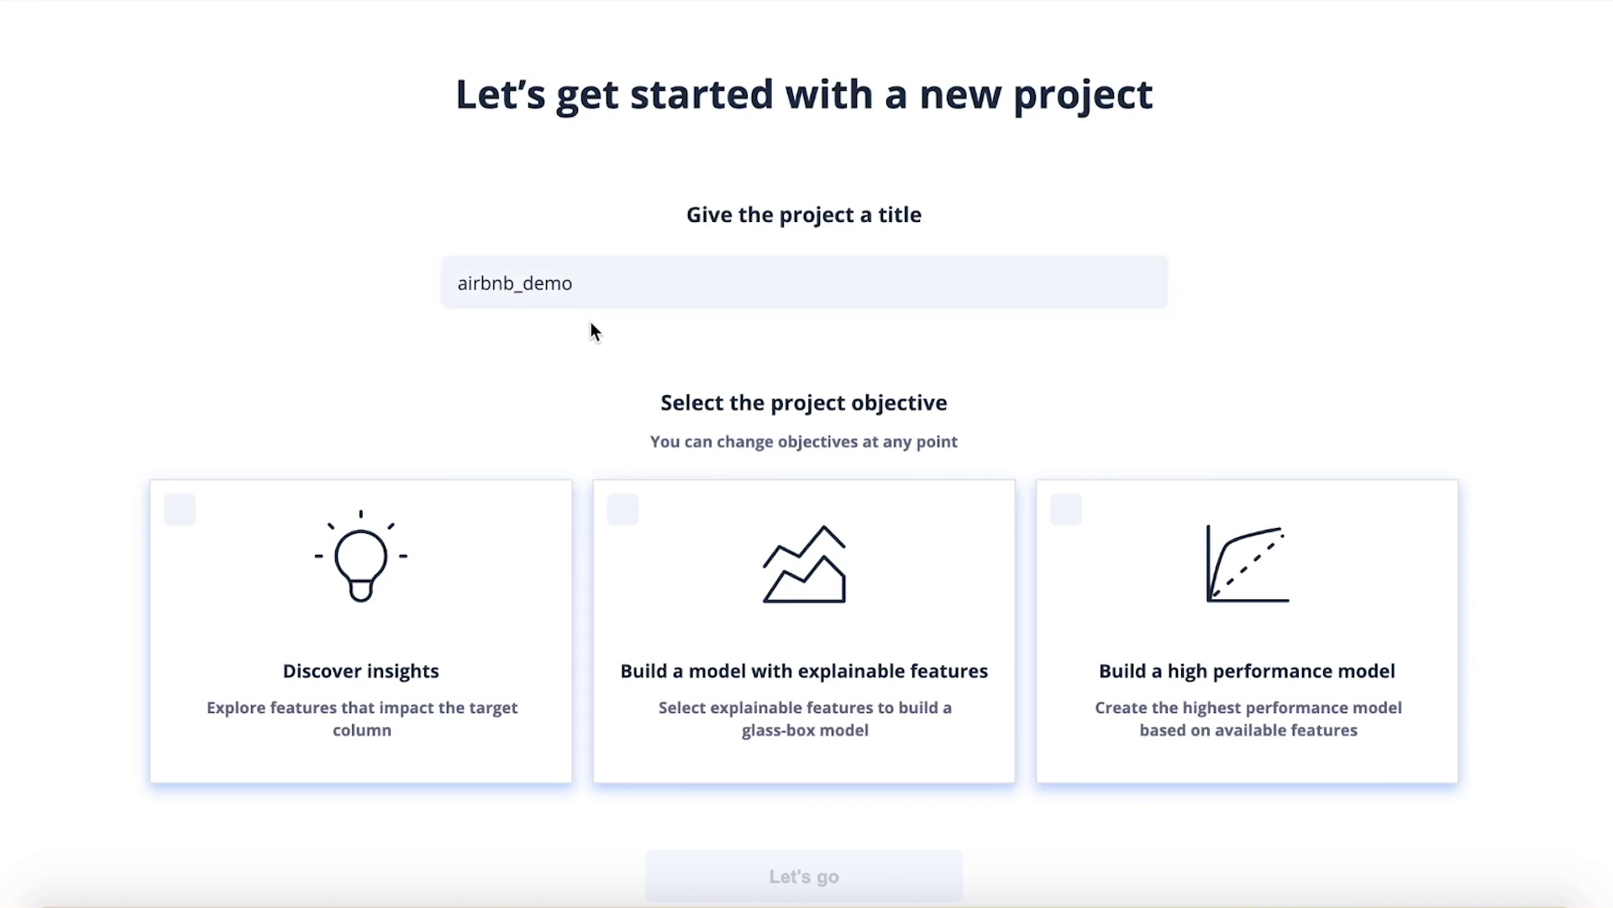
mouse_move(753, 454)
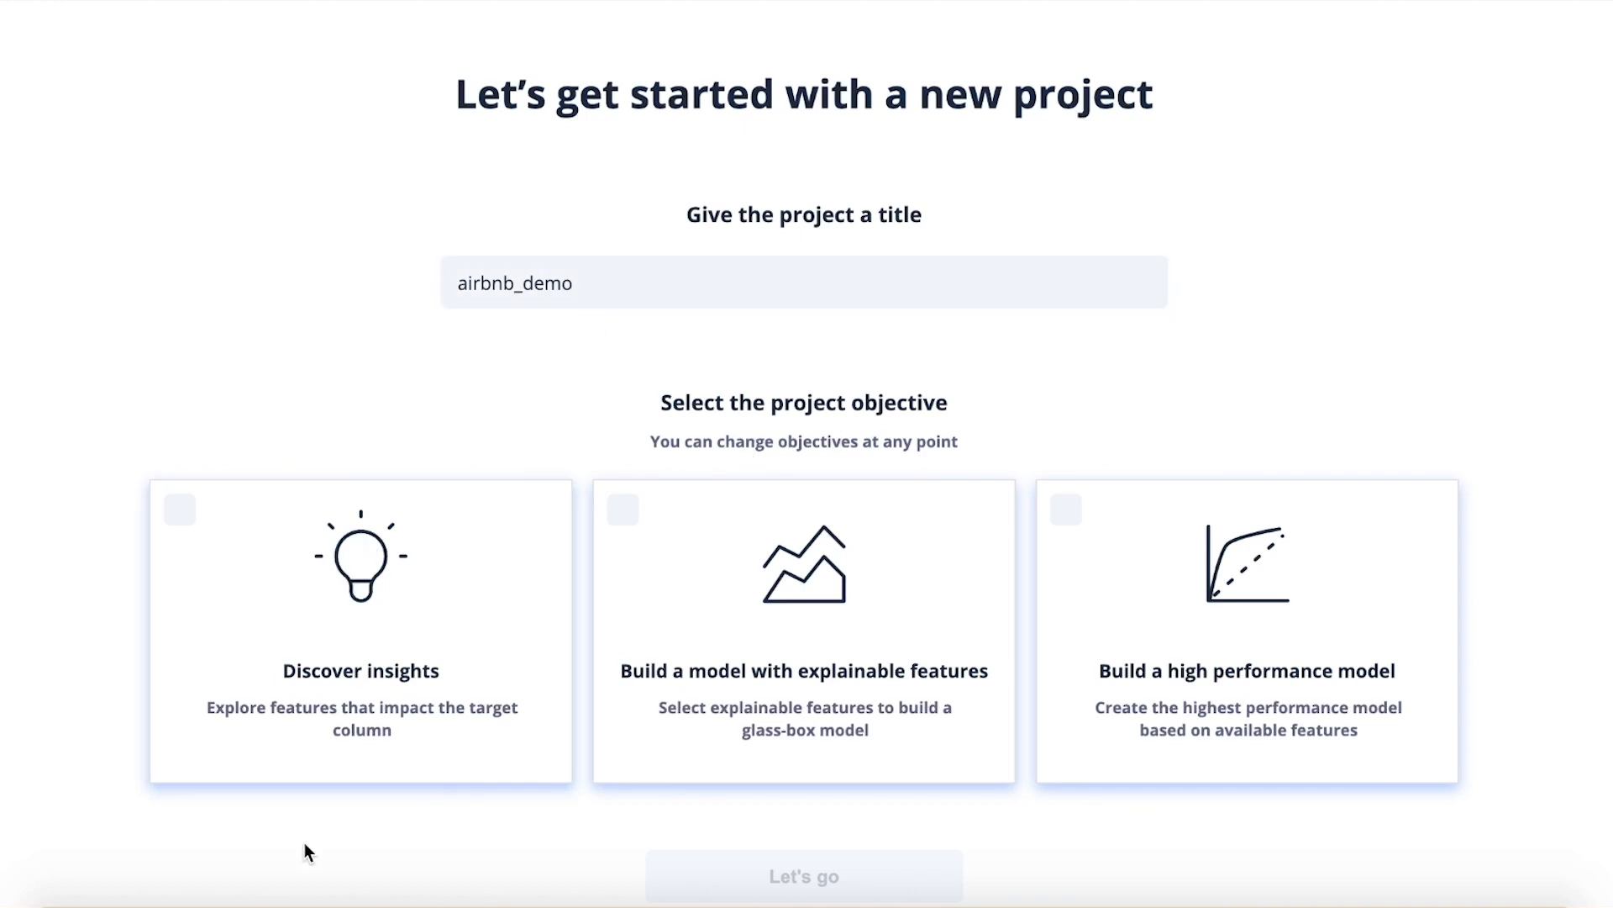
mouse_move(763, 477)
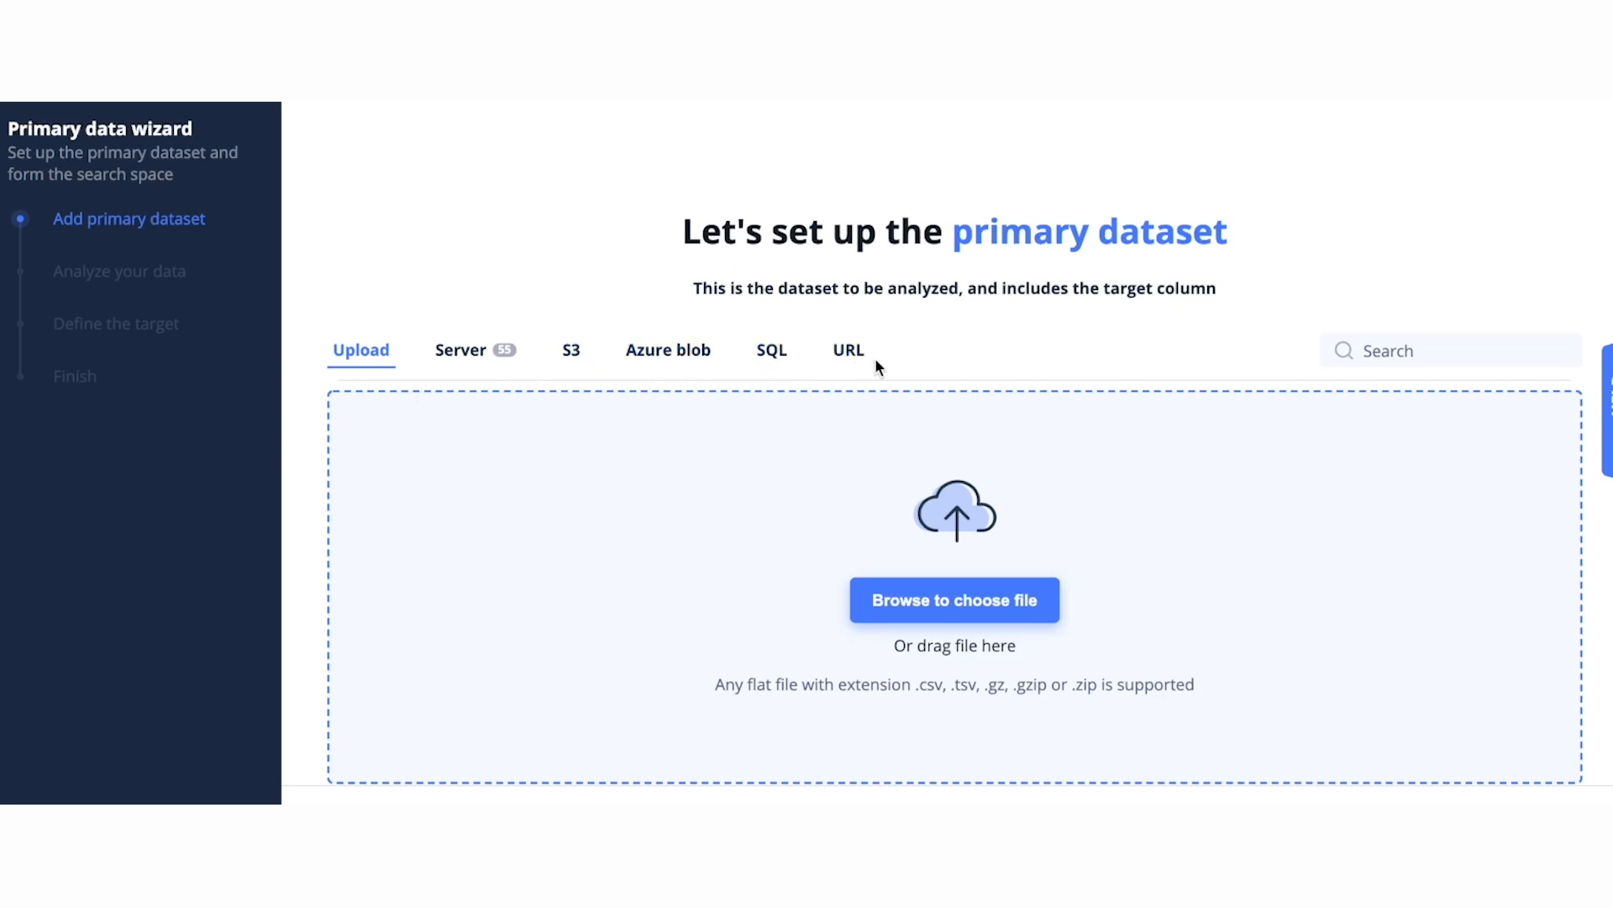
Pick the listings dataset from the server as primary data and review its columns
left_click(954, 600)
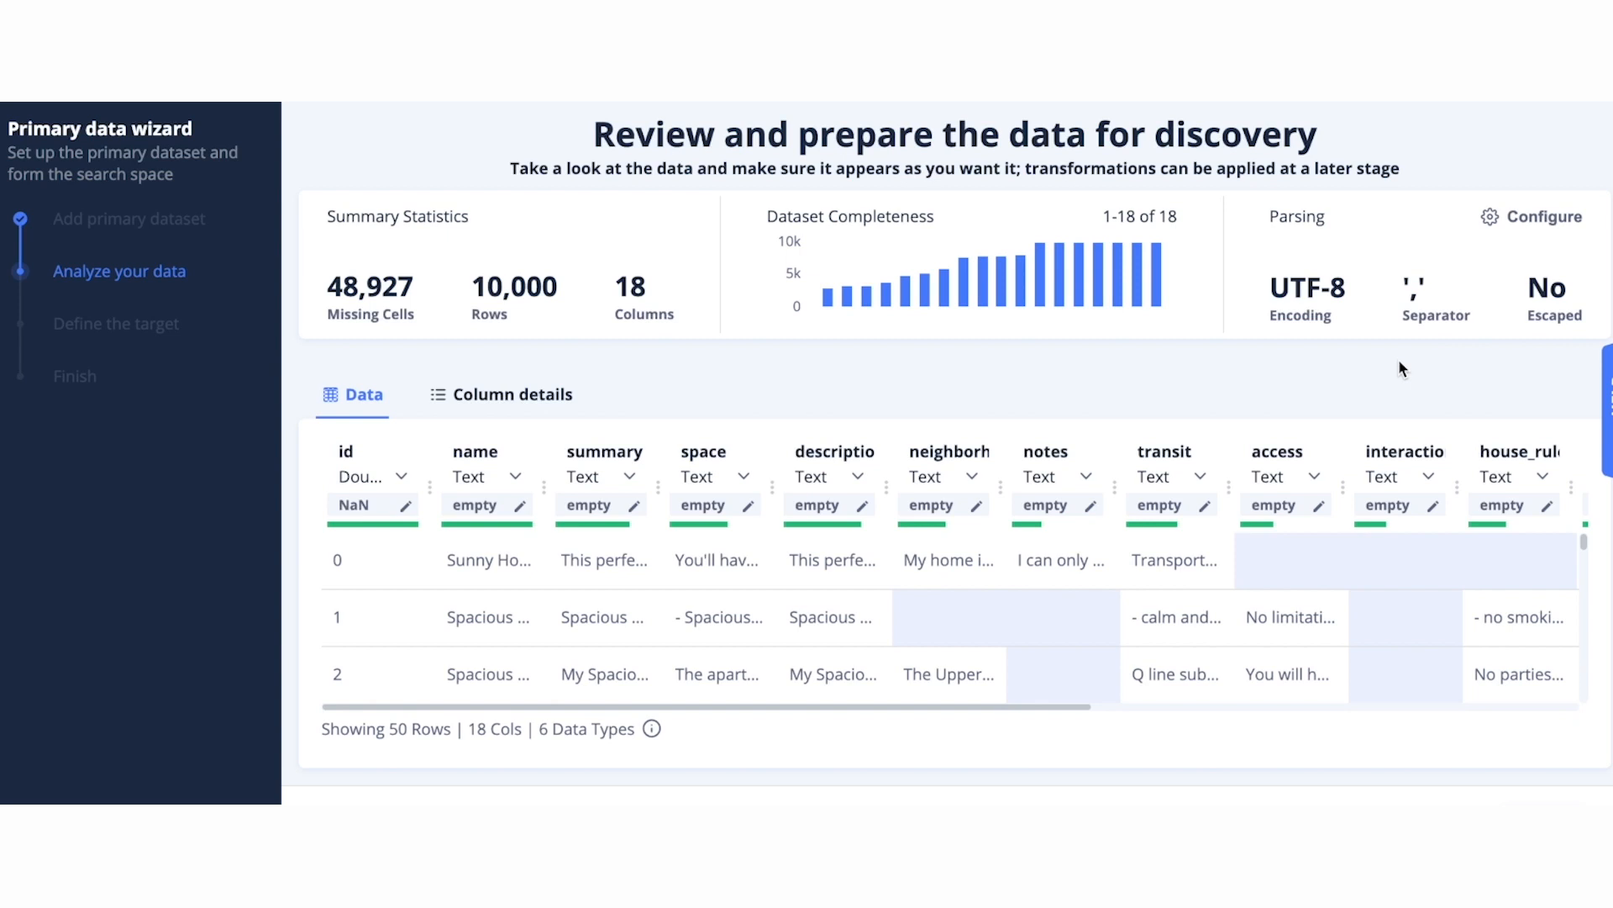
mouse_move(746, 483)
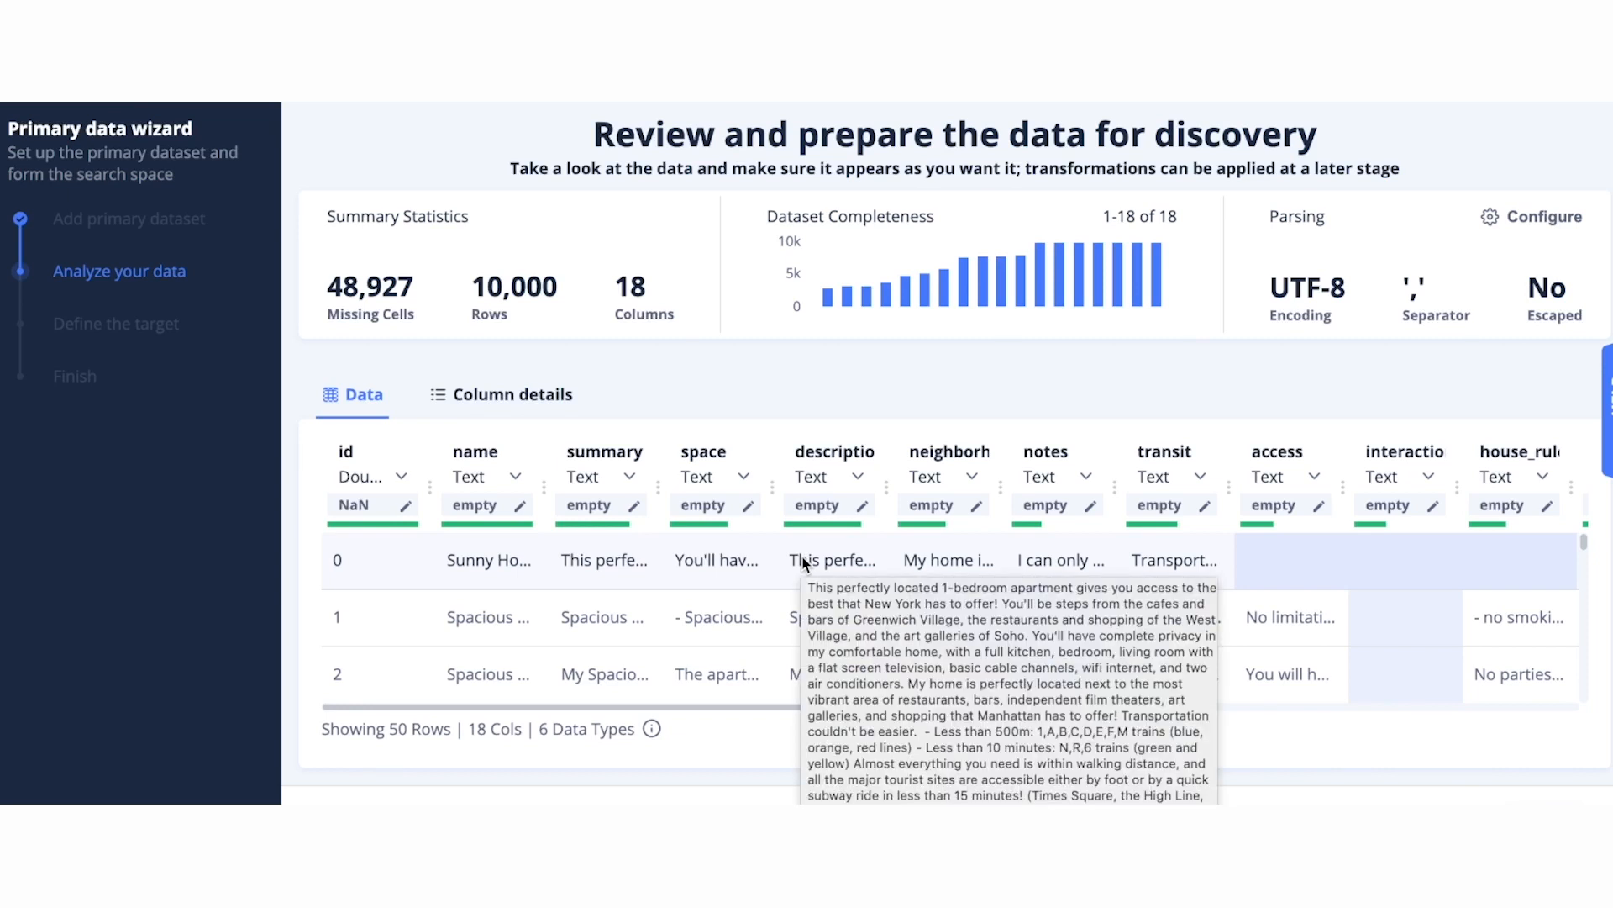
scroll("right", 3)
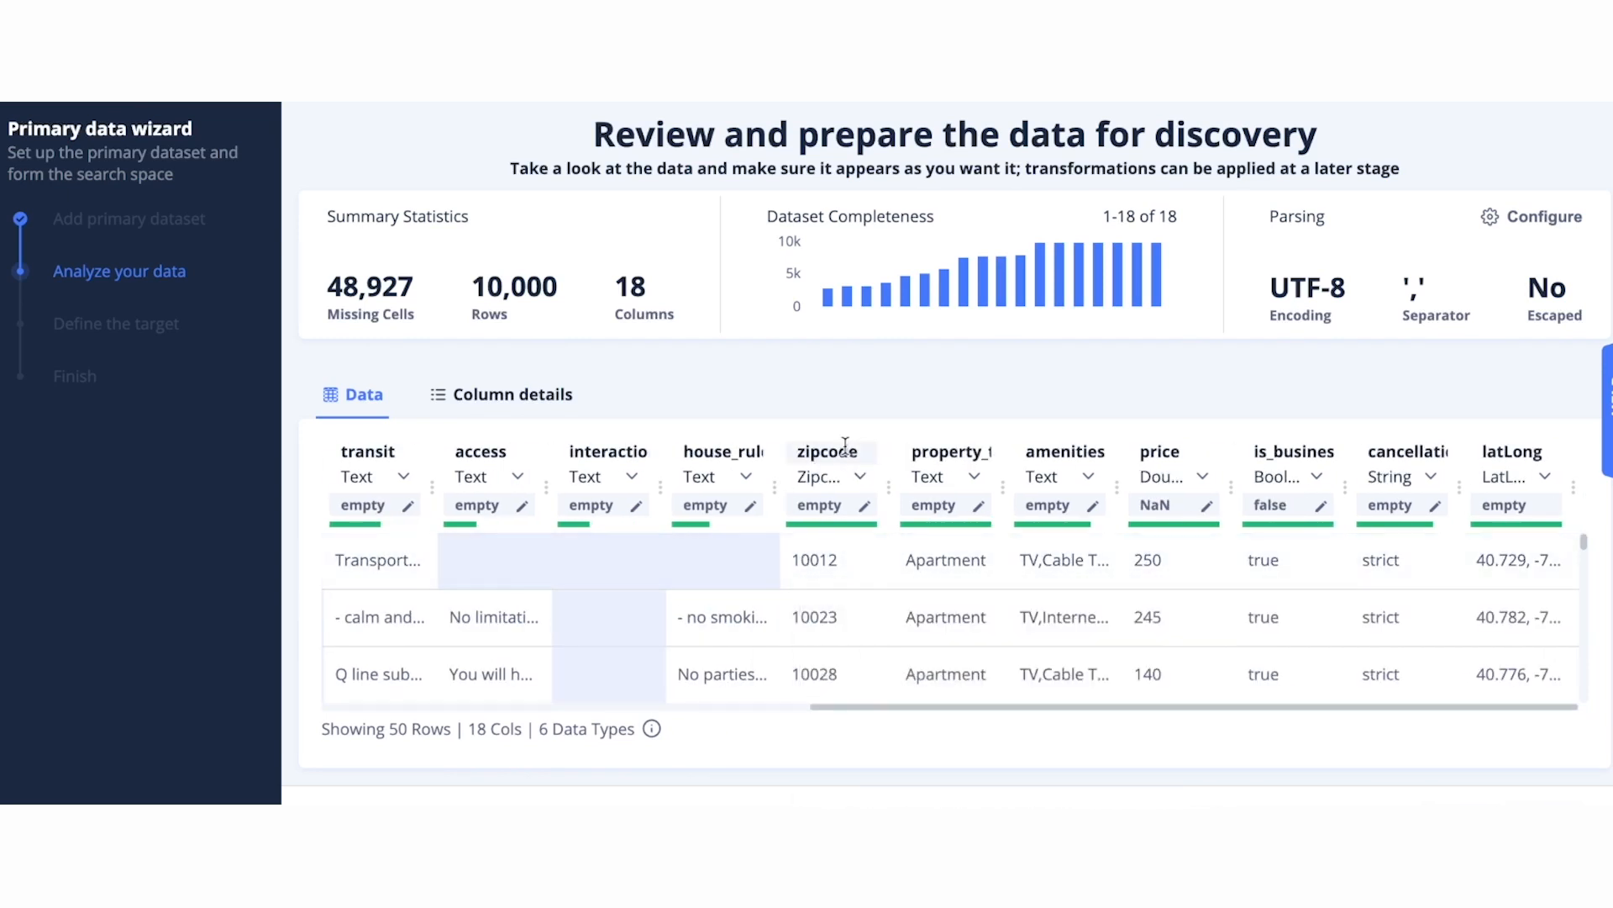
mouse_move(1504, 451)
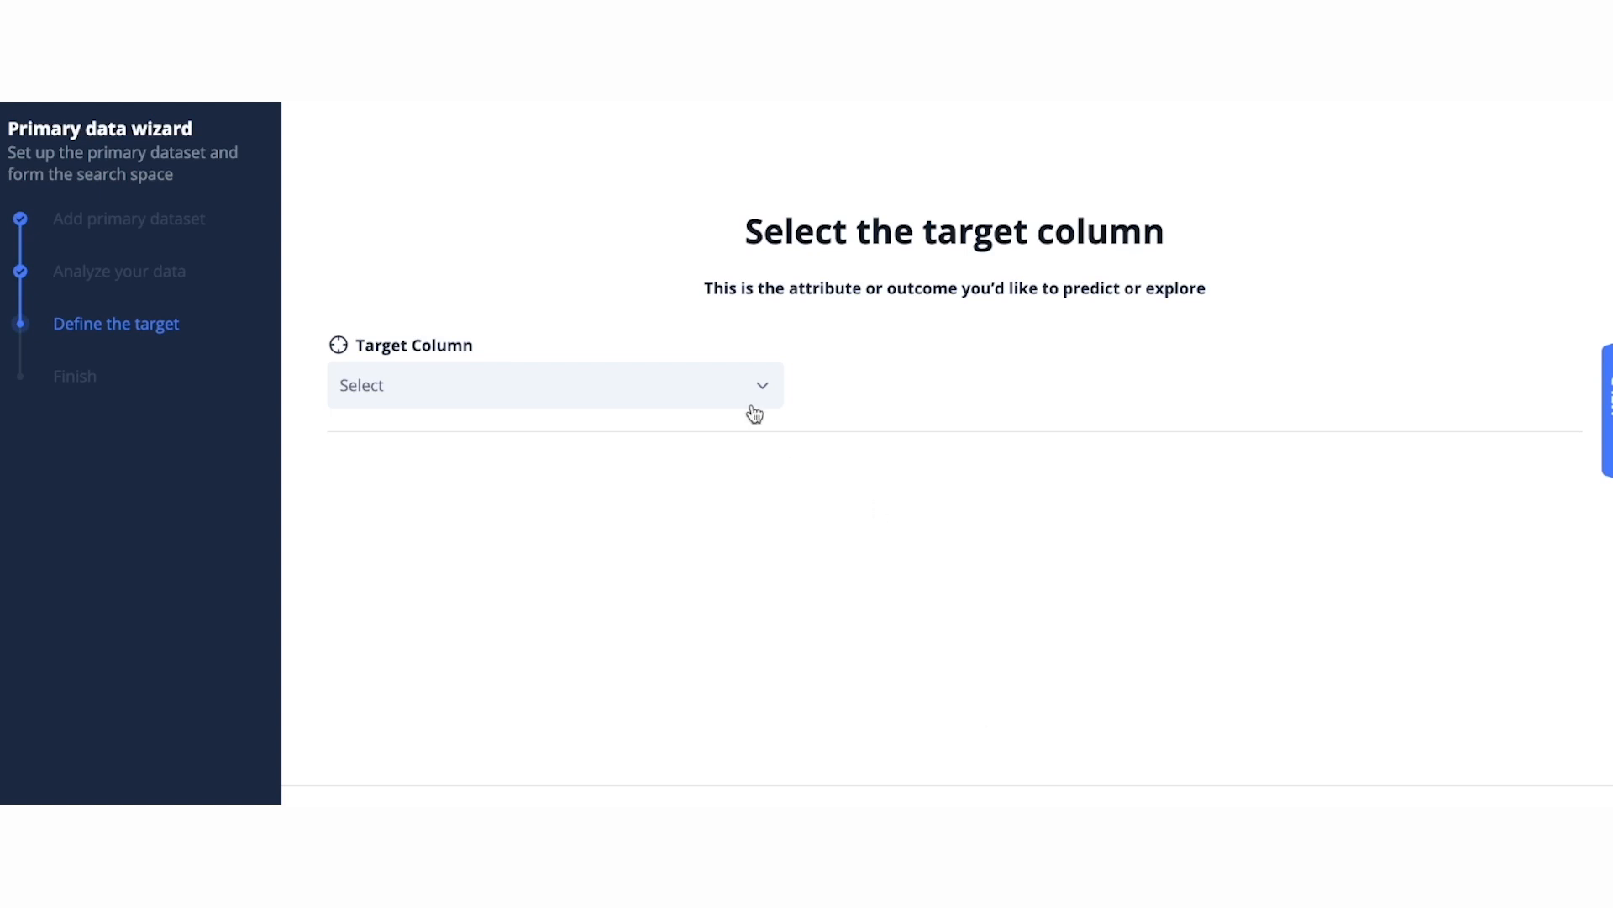
Search the Target Column list for 'pric' to set price as the target
left_click(555, 385)
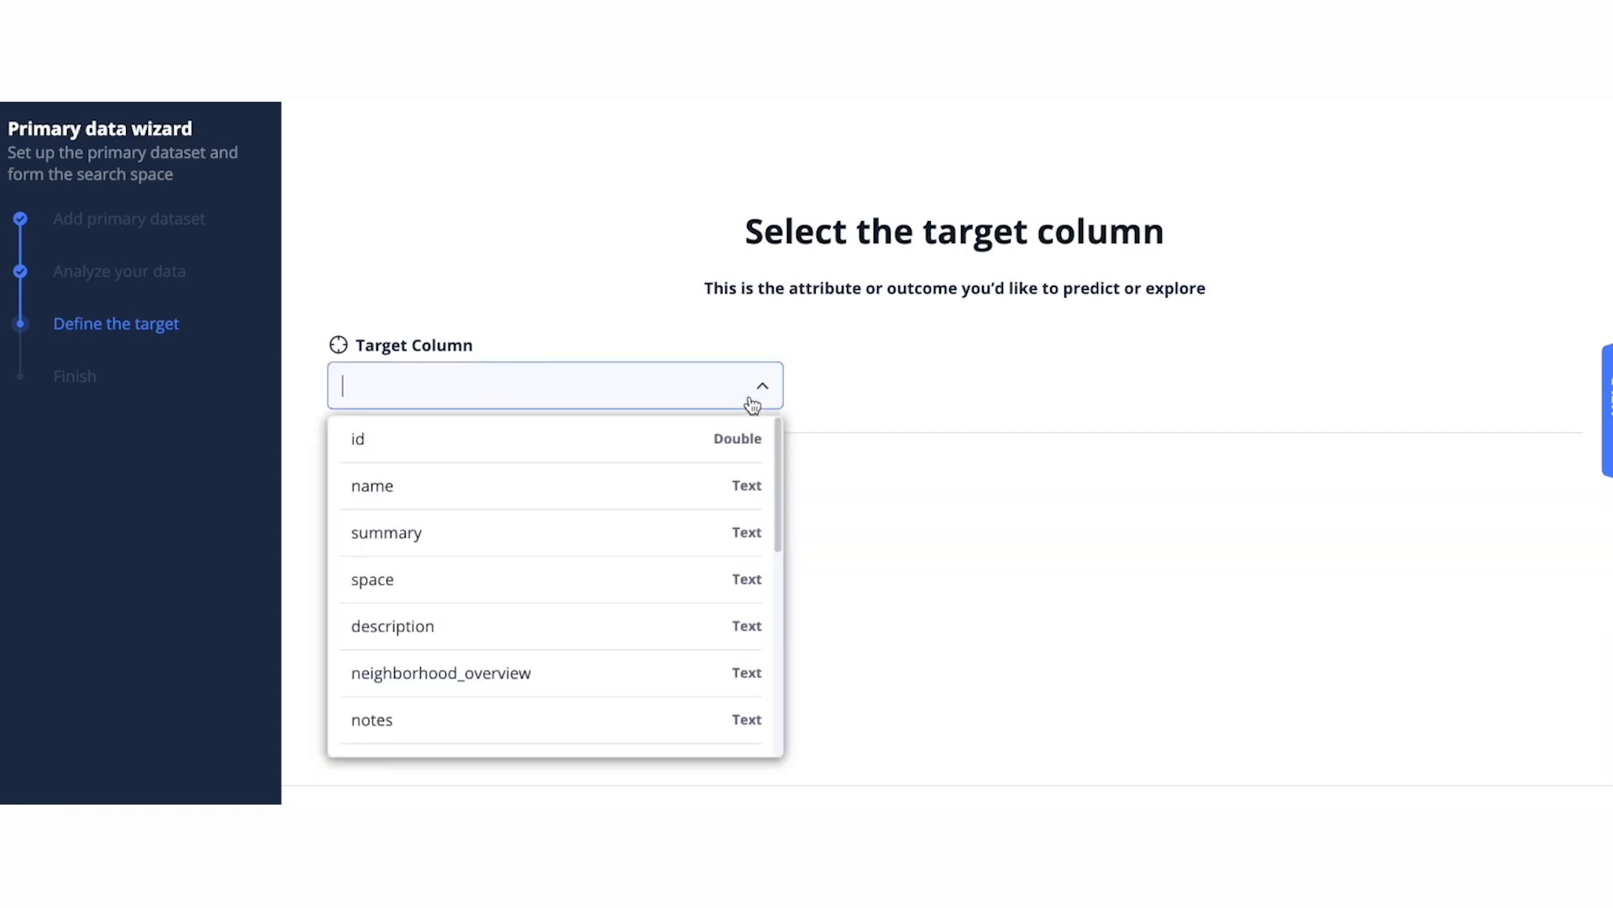
type("pric")
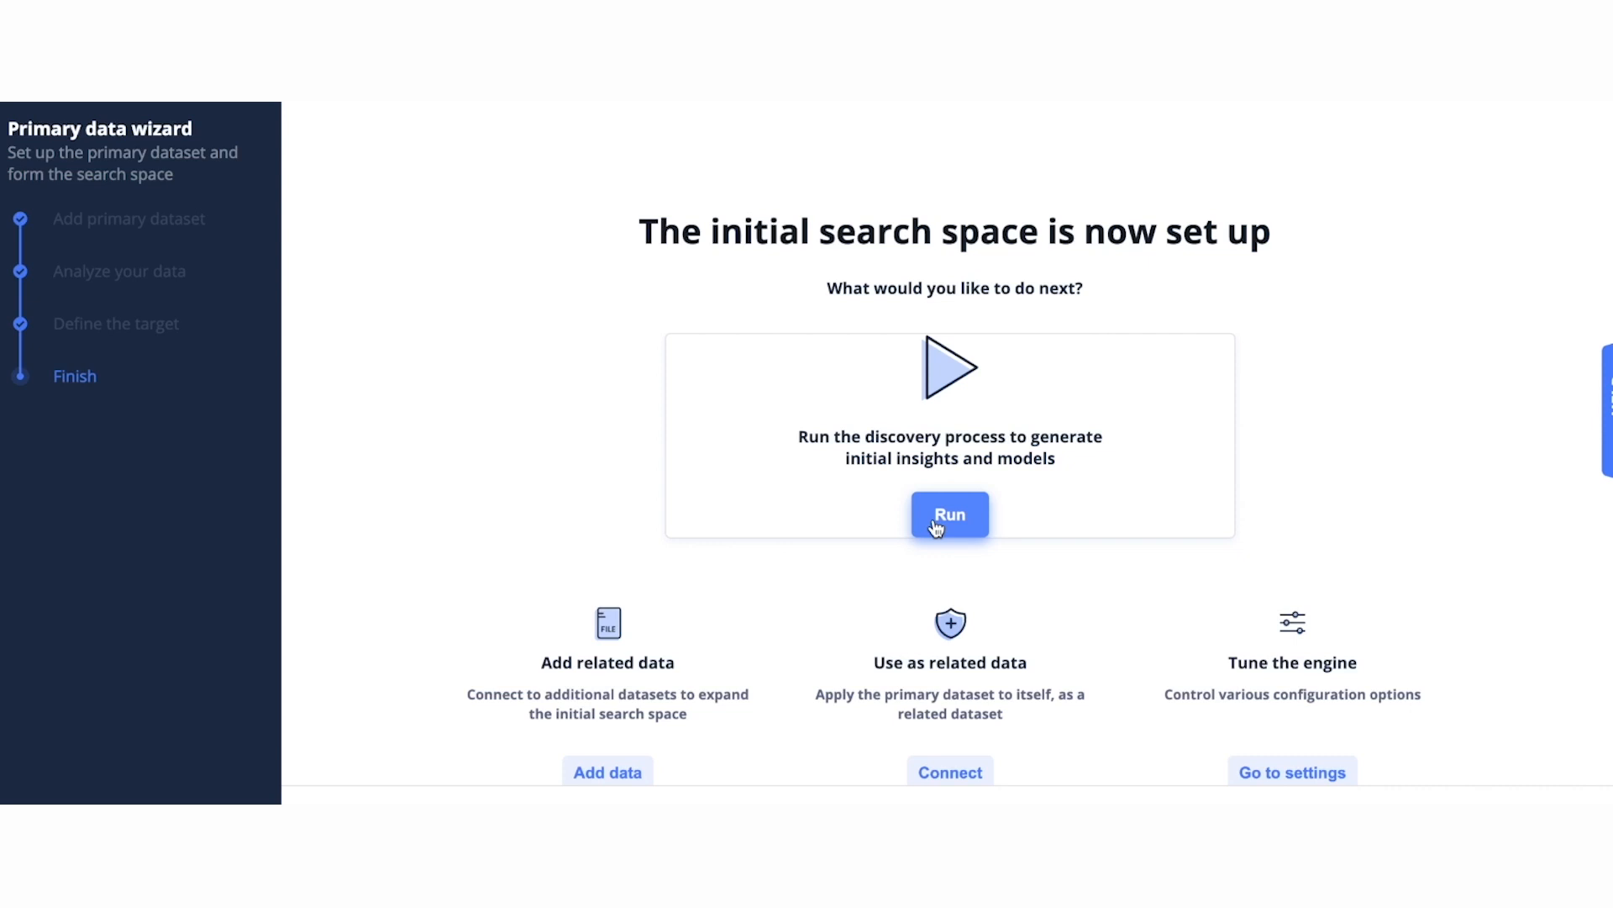
Launch the discovery run and view the features discovered so far
left_click(949, 514)
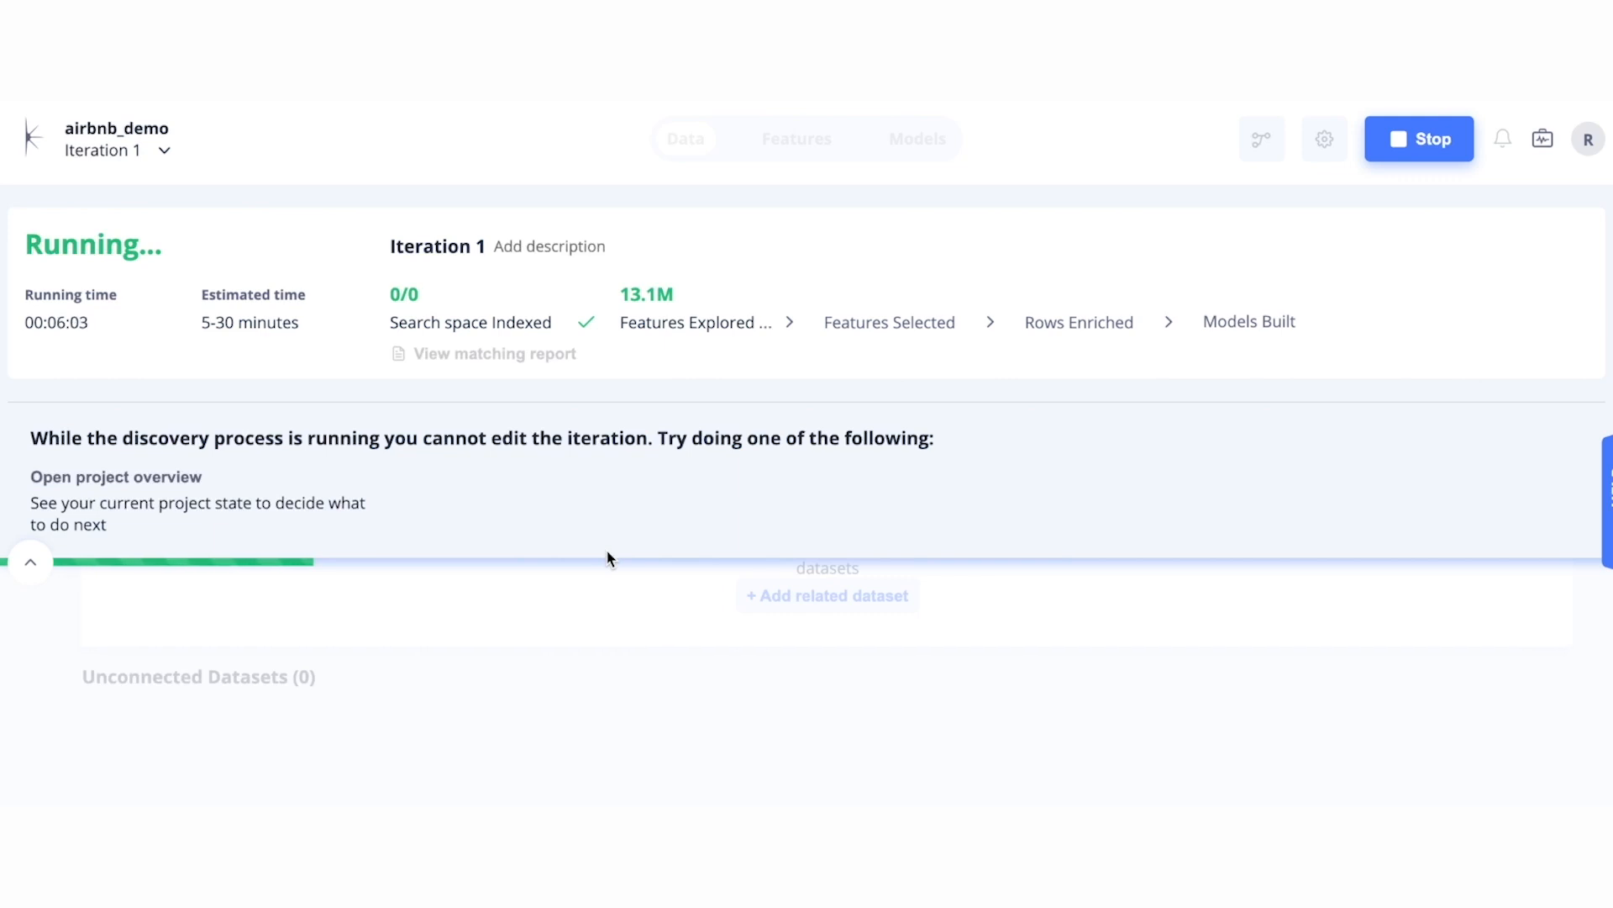
left_click(796, 138)
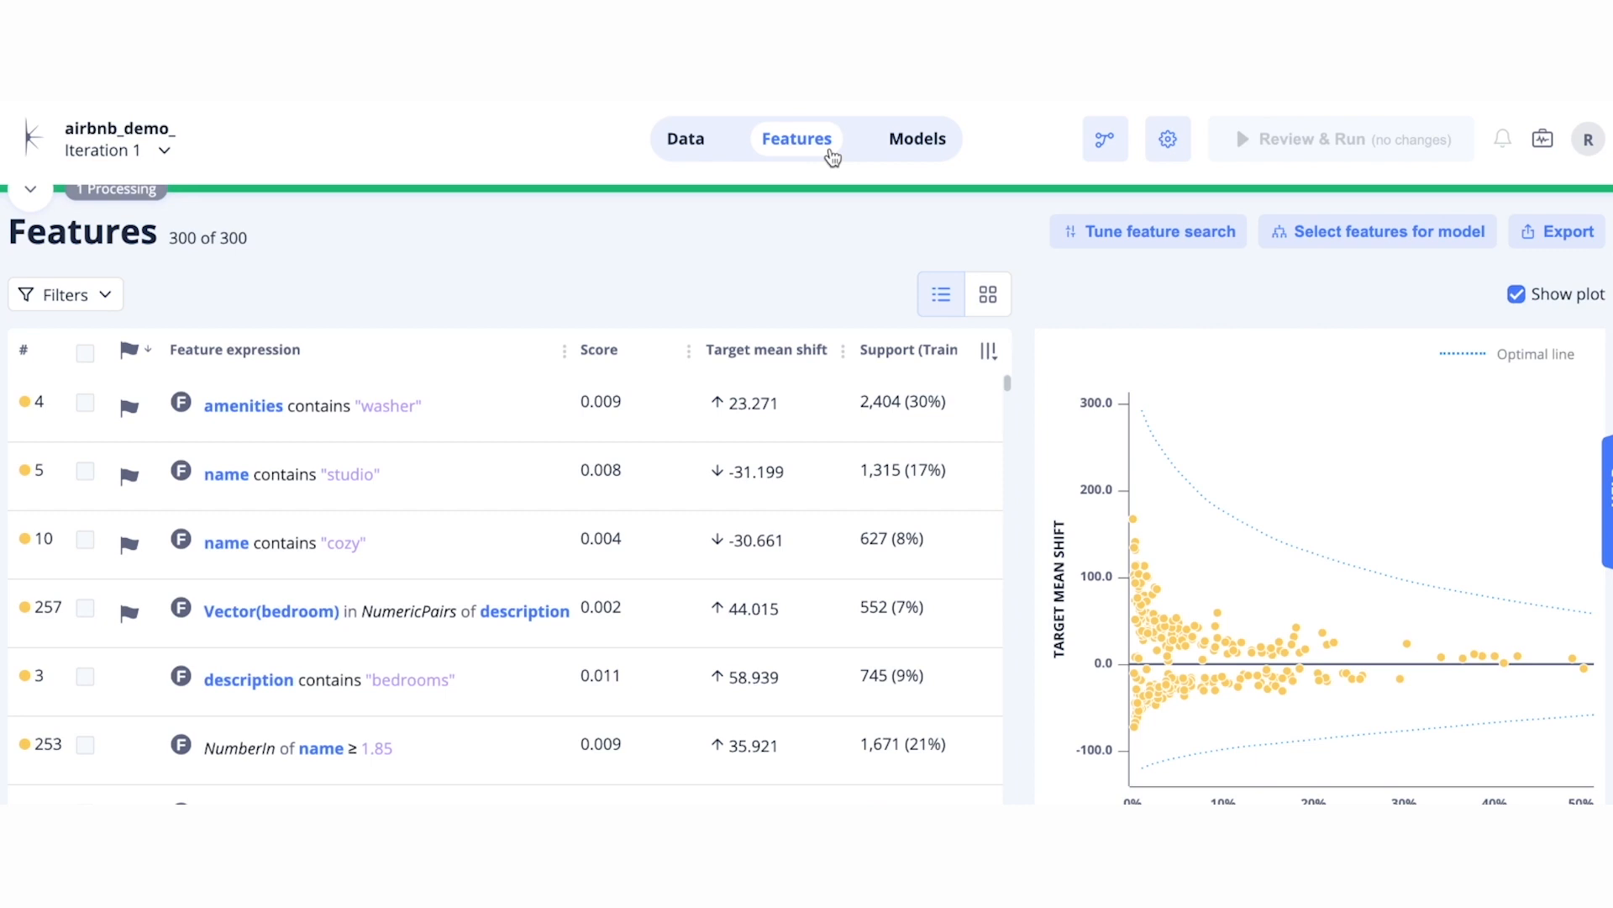
mouse_move(1032, 761)
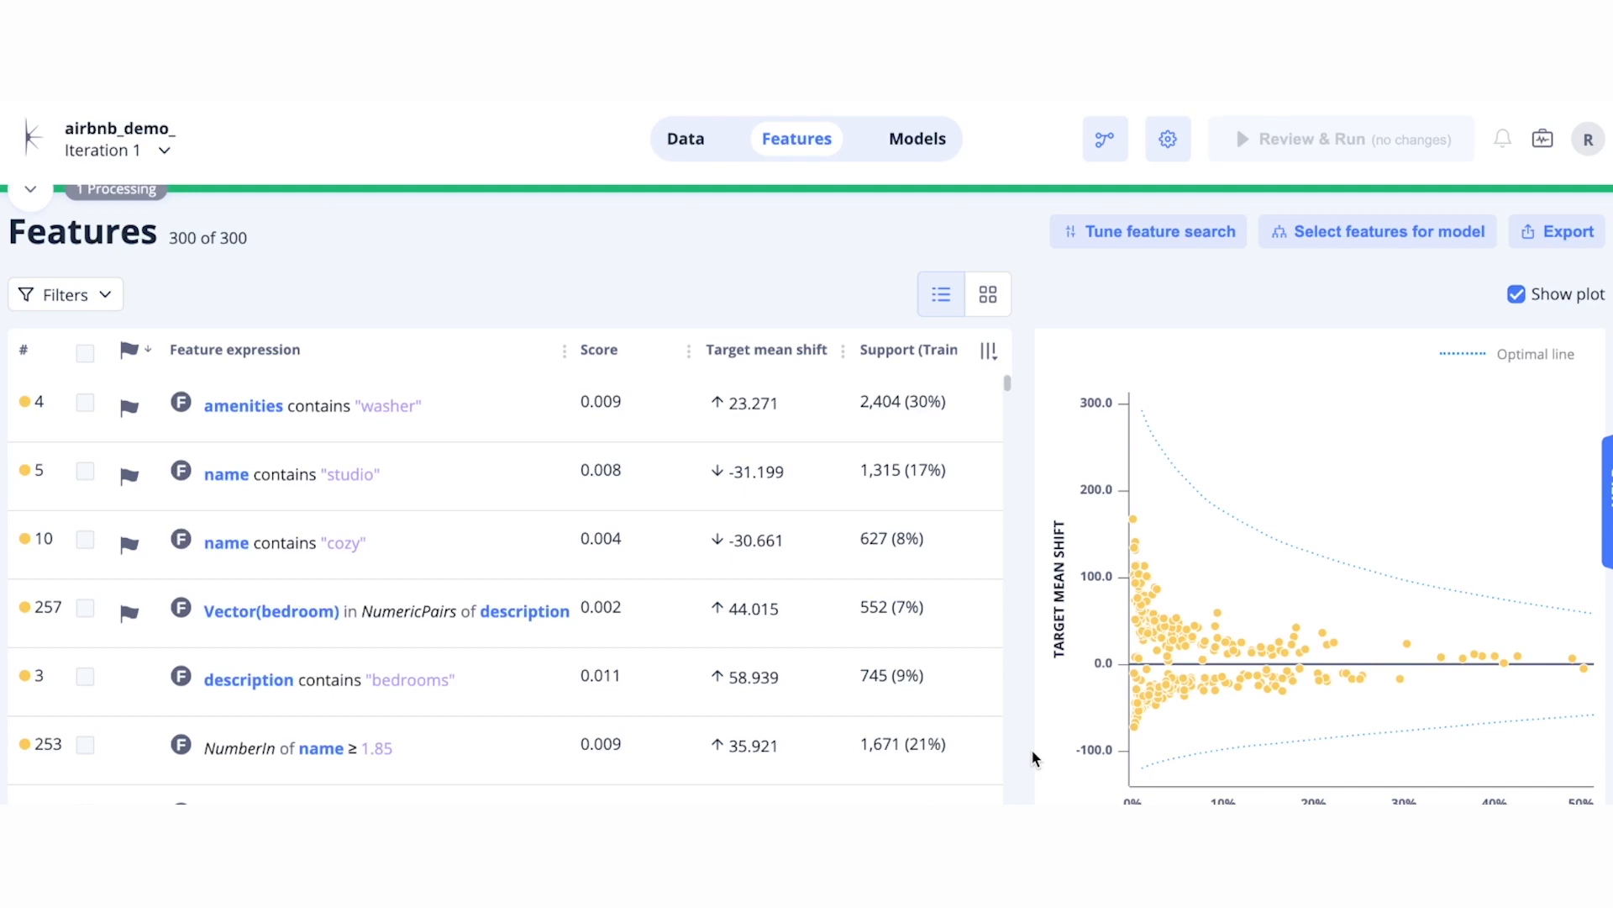
mouse_move(1170, 689)
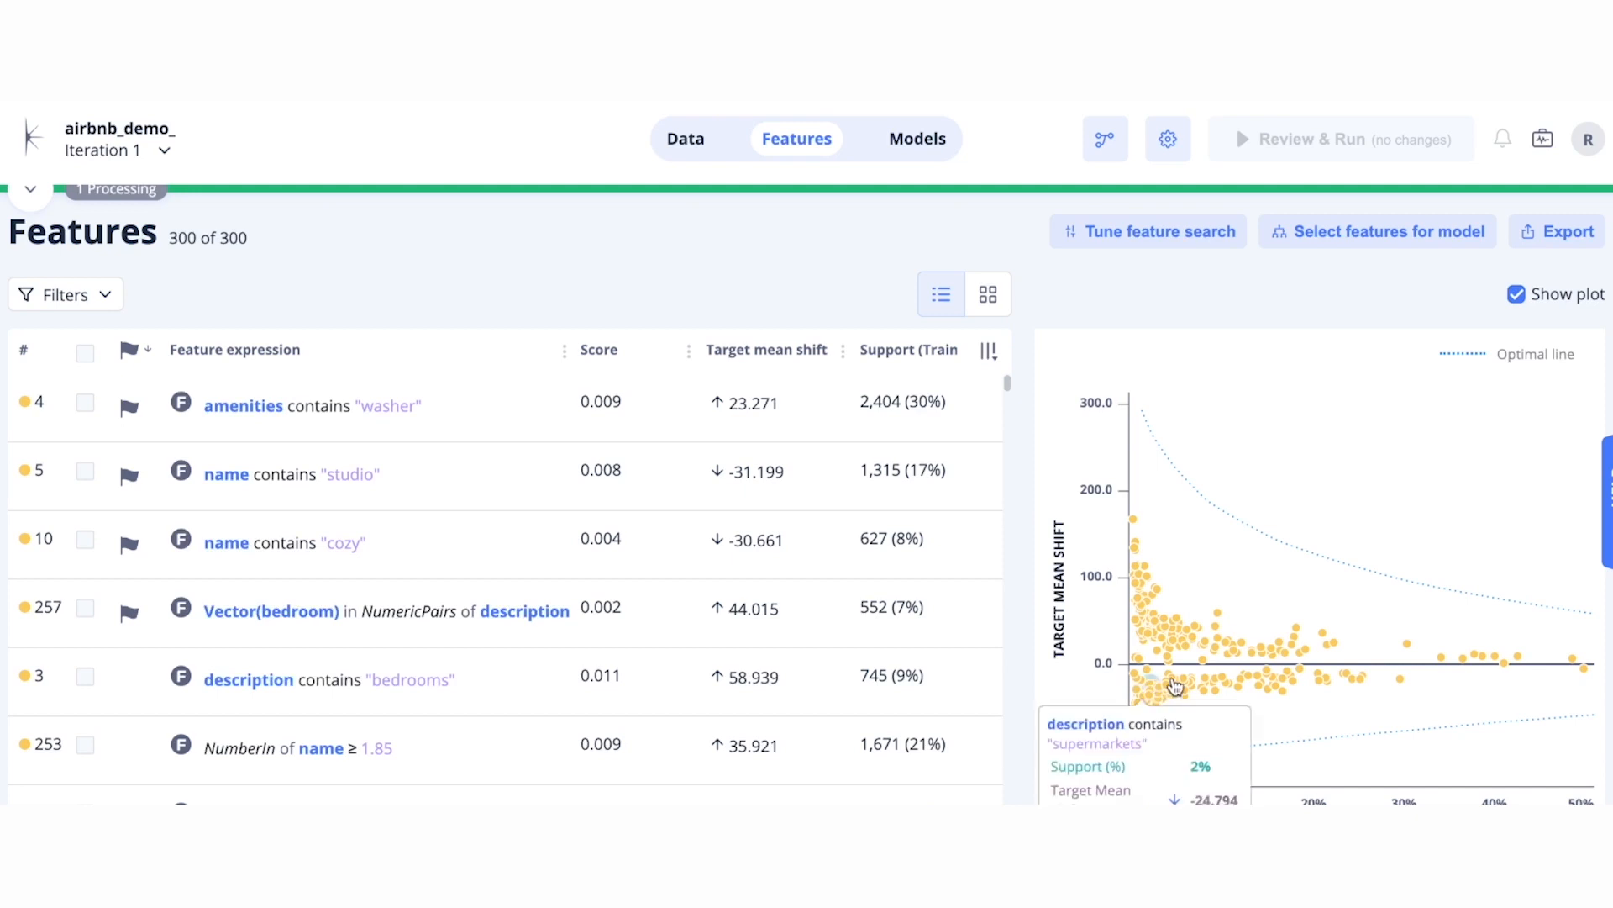
mouse_move(1583, 669)
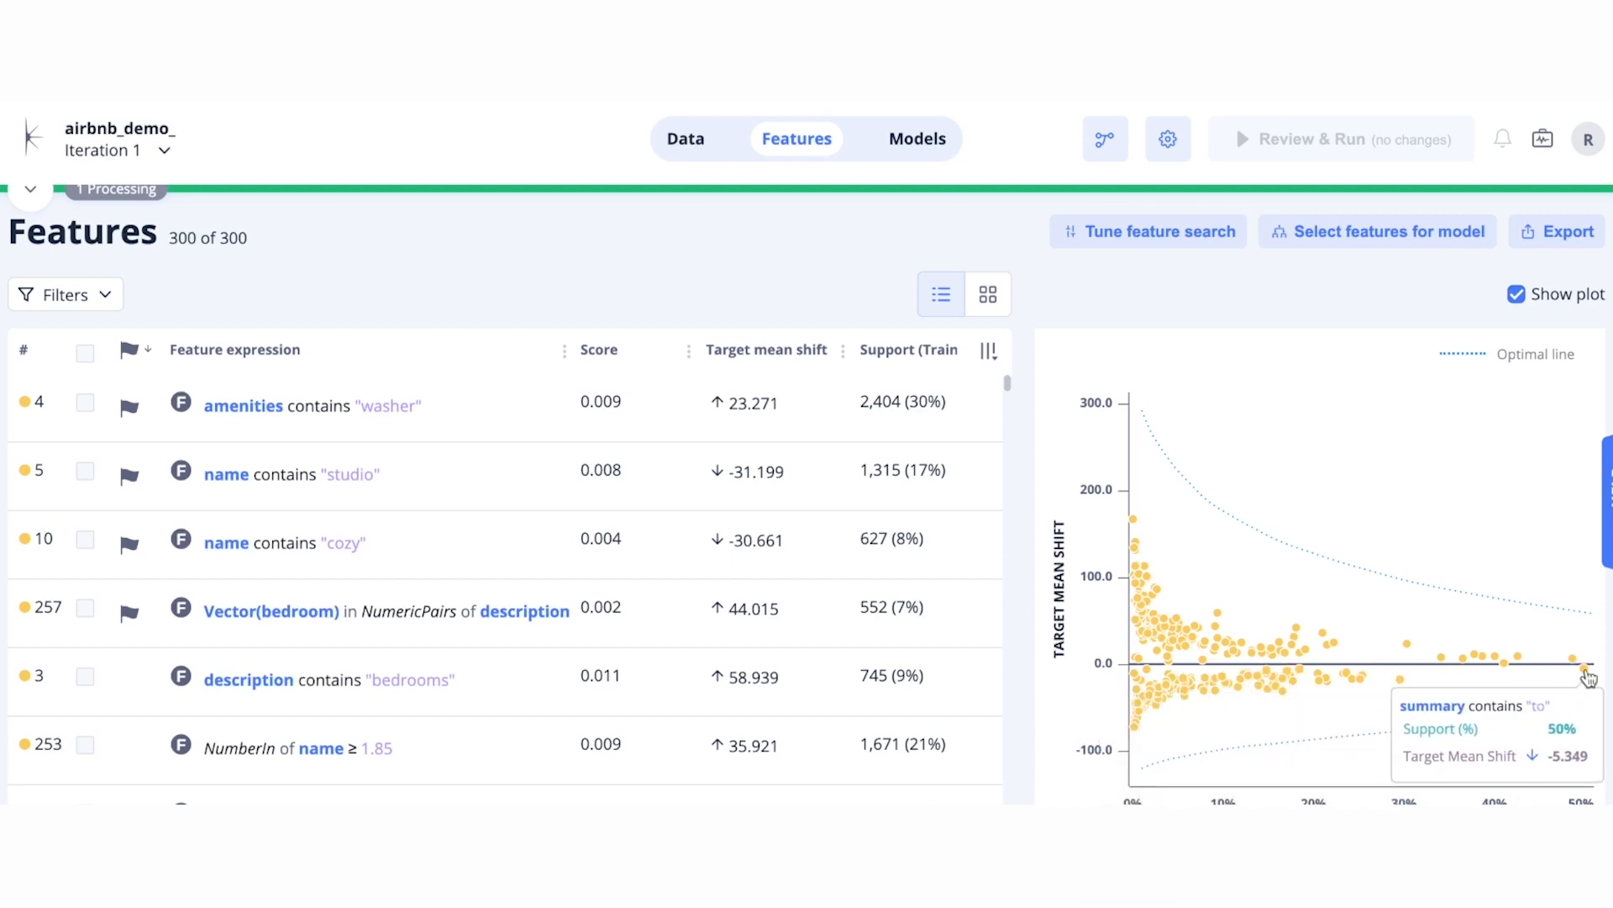
mouse_move(1116, 659)
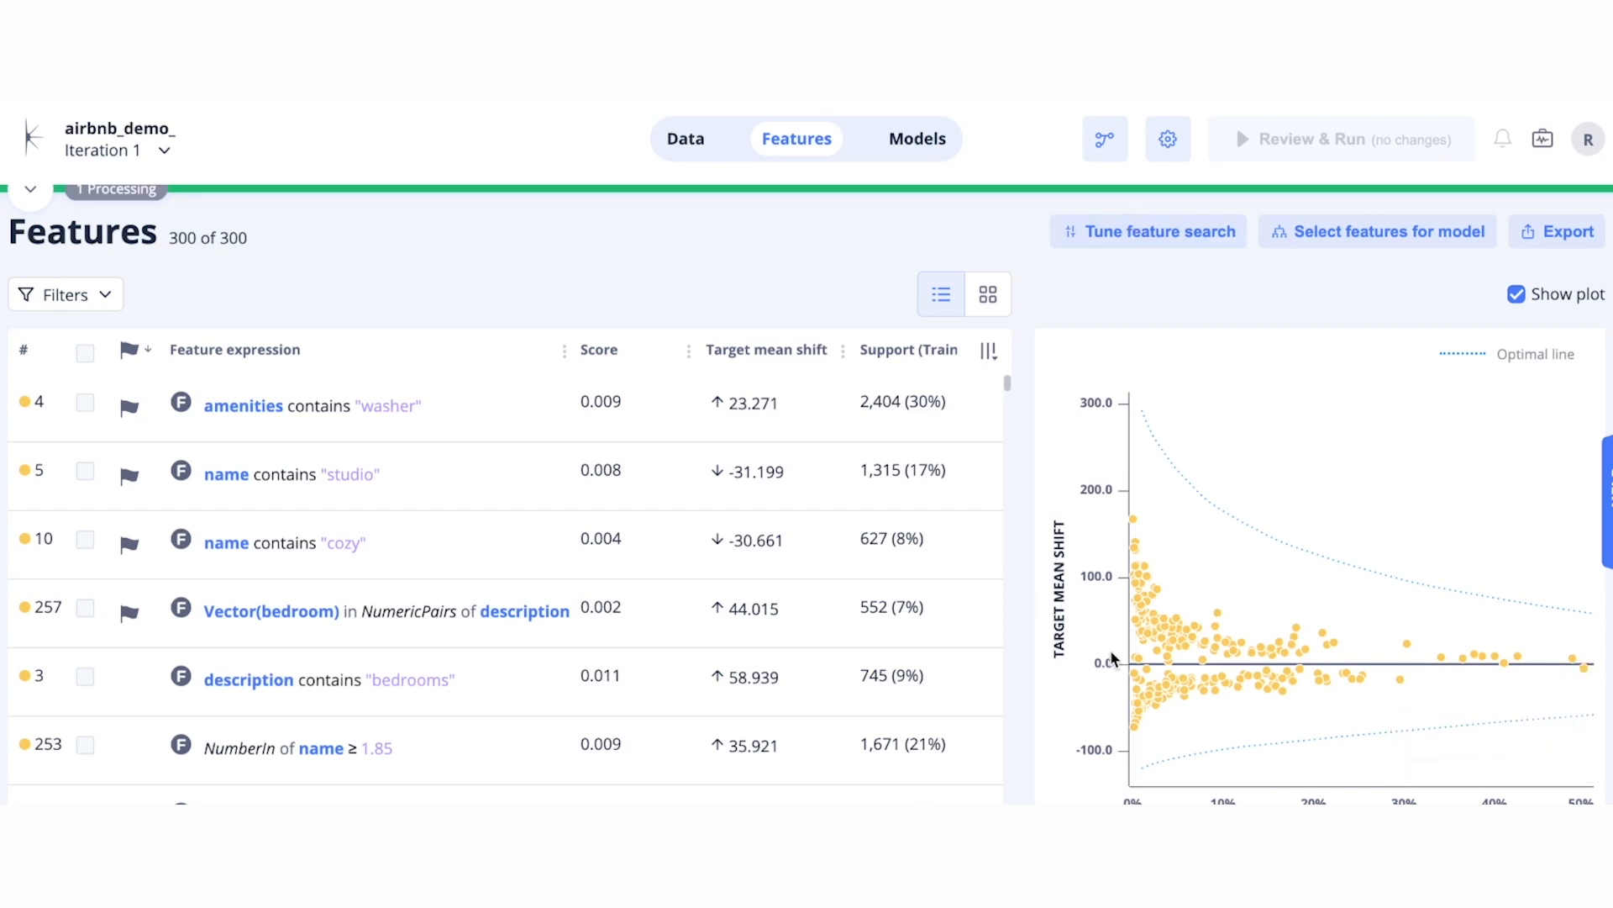
mouse_move(1109, 675)
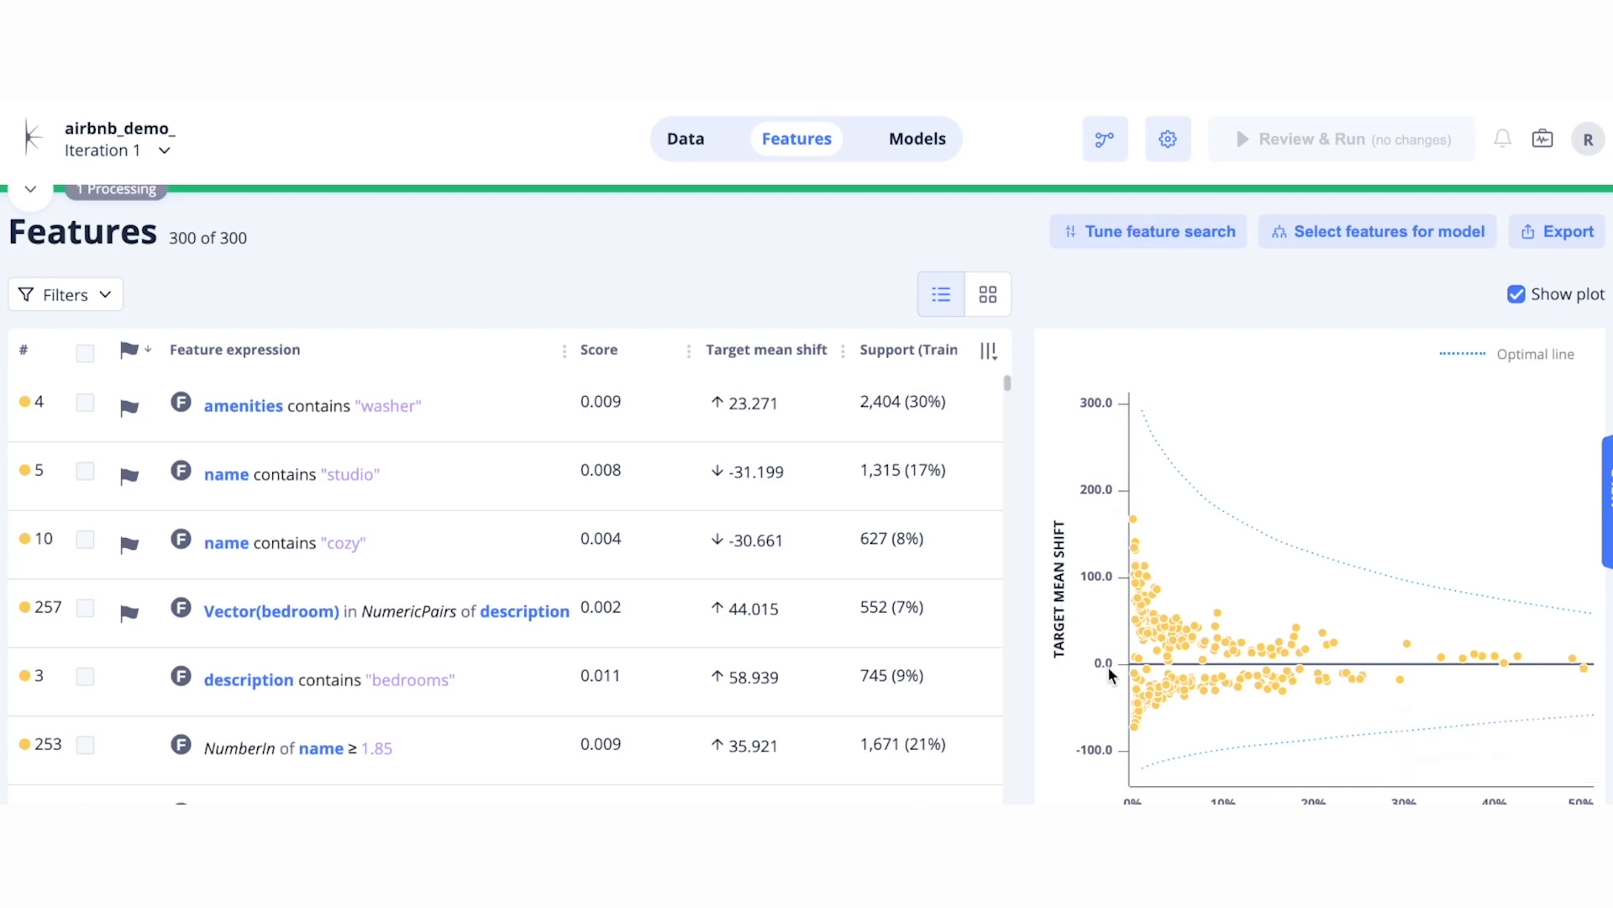
mouse_move(1023, 613)
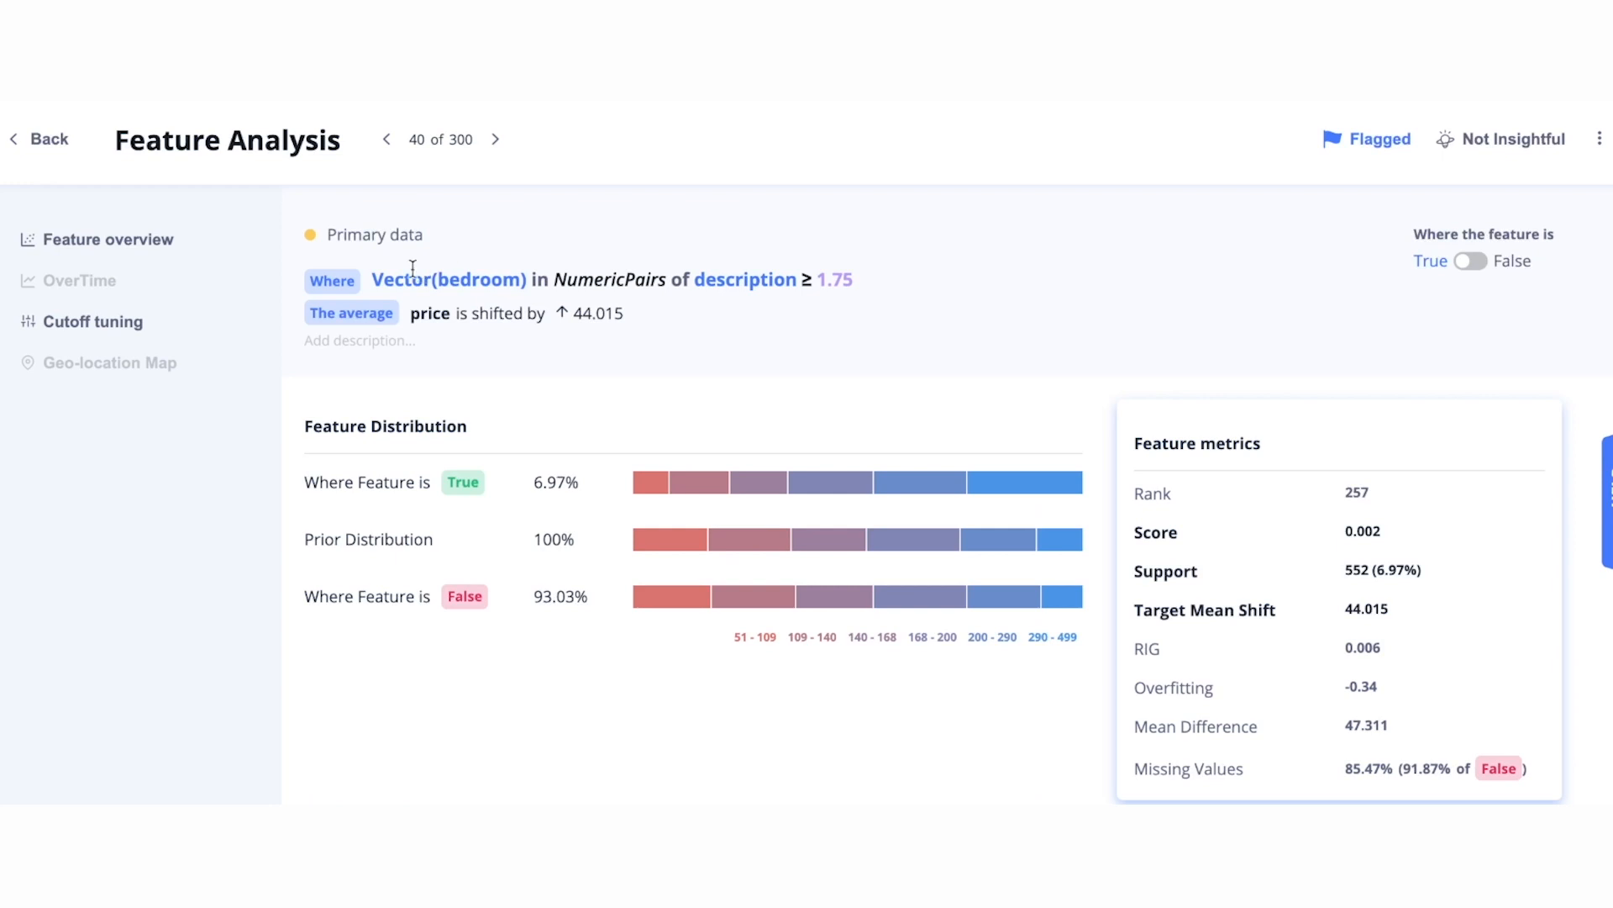
mouse_move(888, 312)
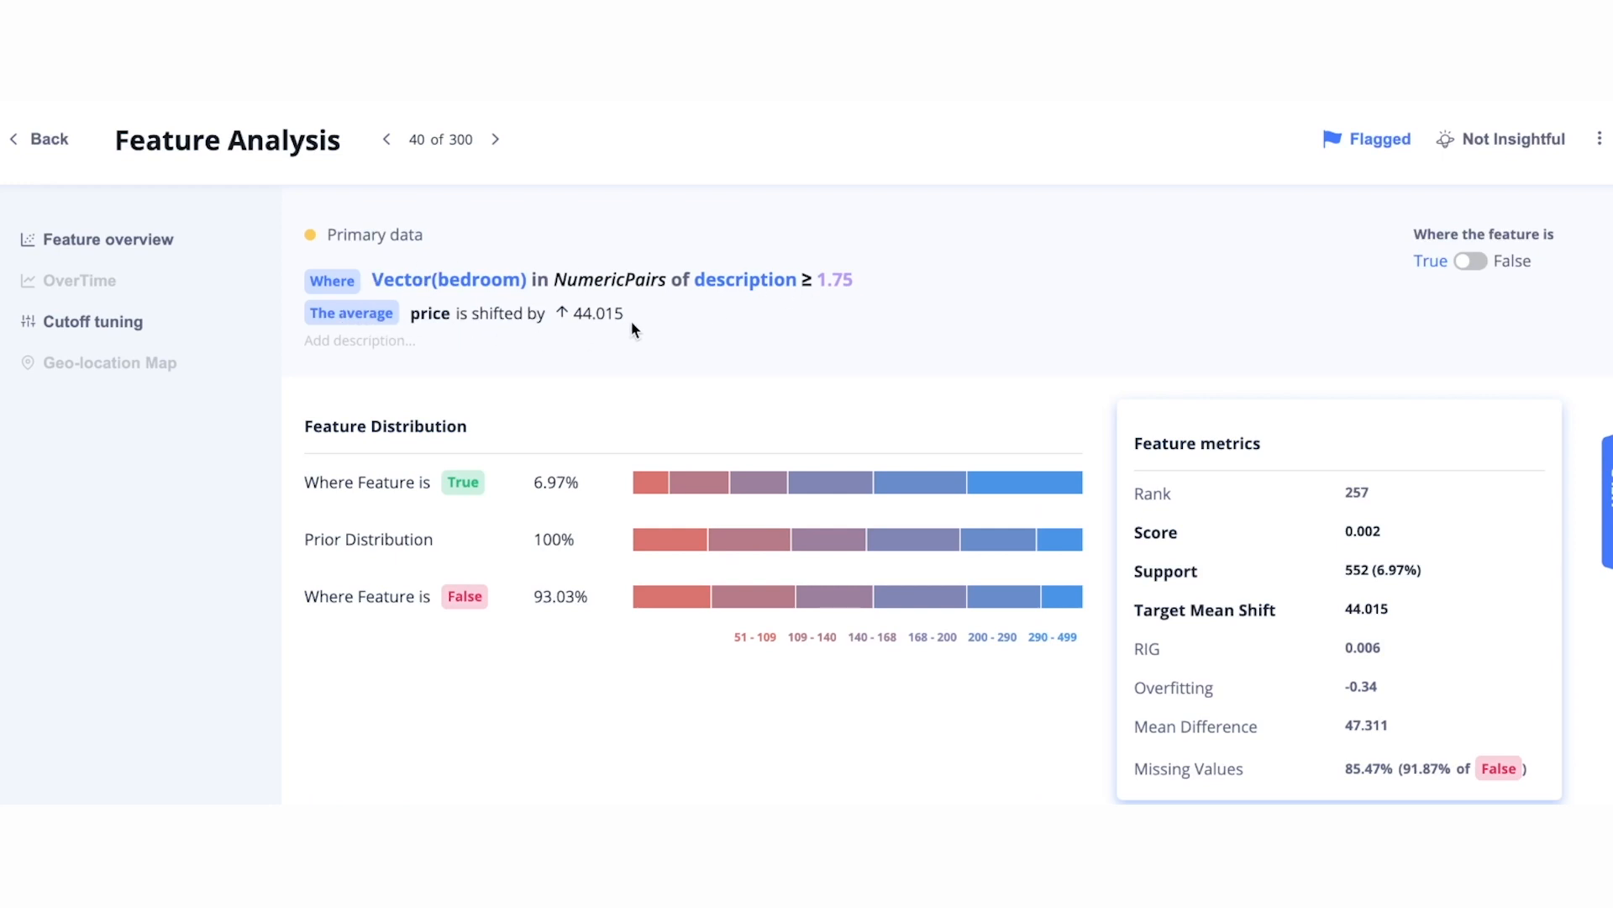
mouse_move(1133, 453)
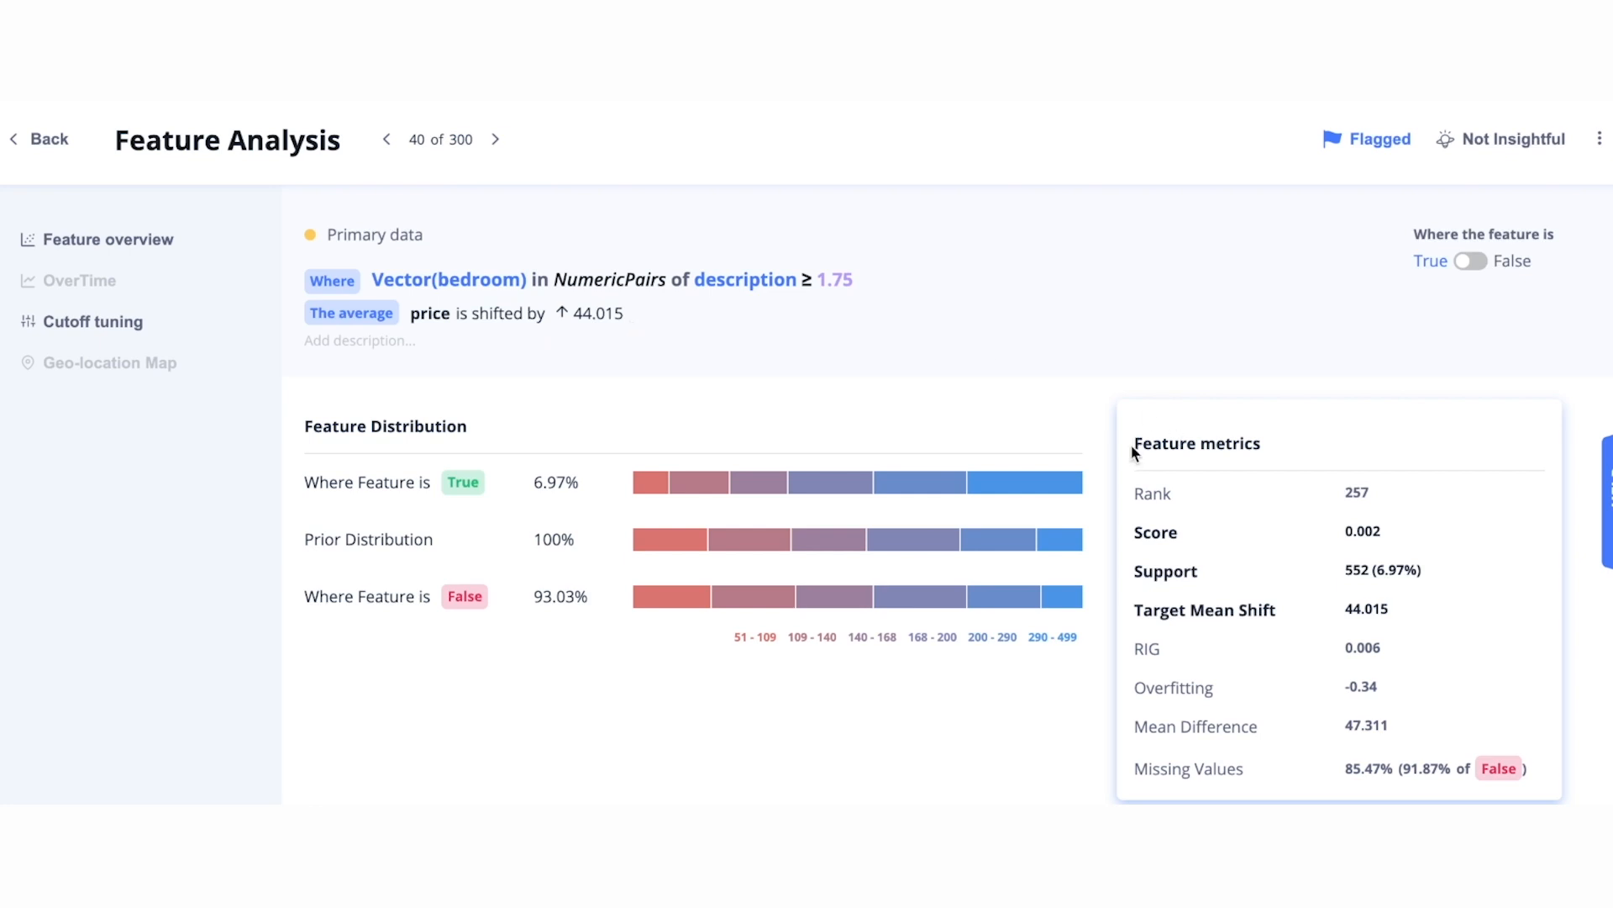
mouse_move(1137, 503)
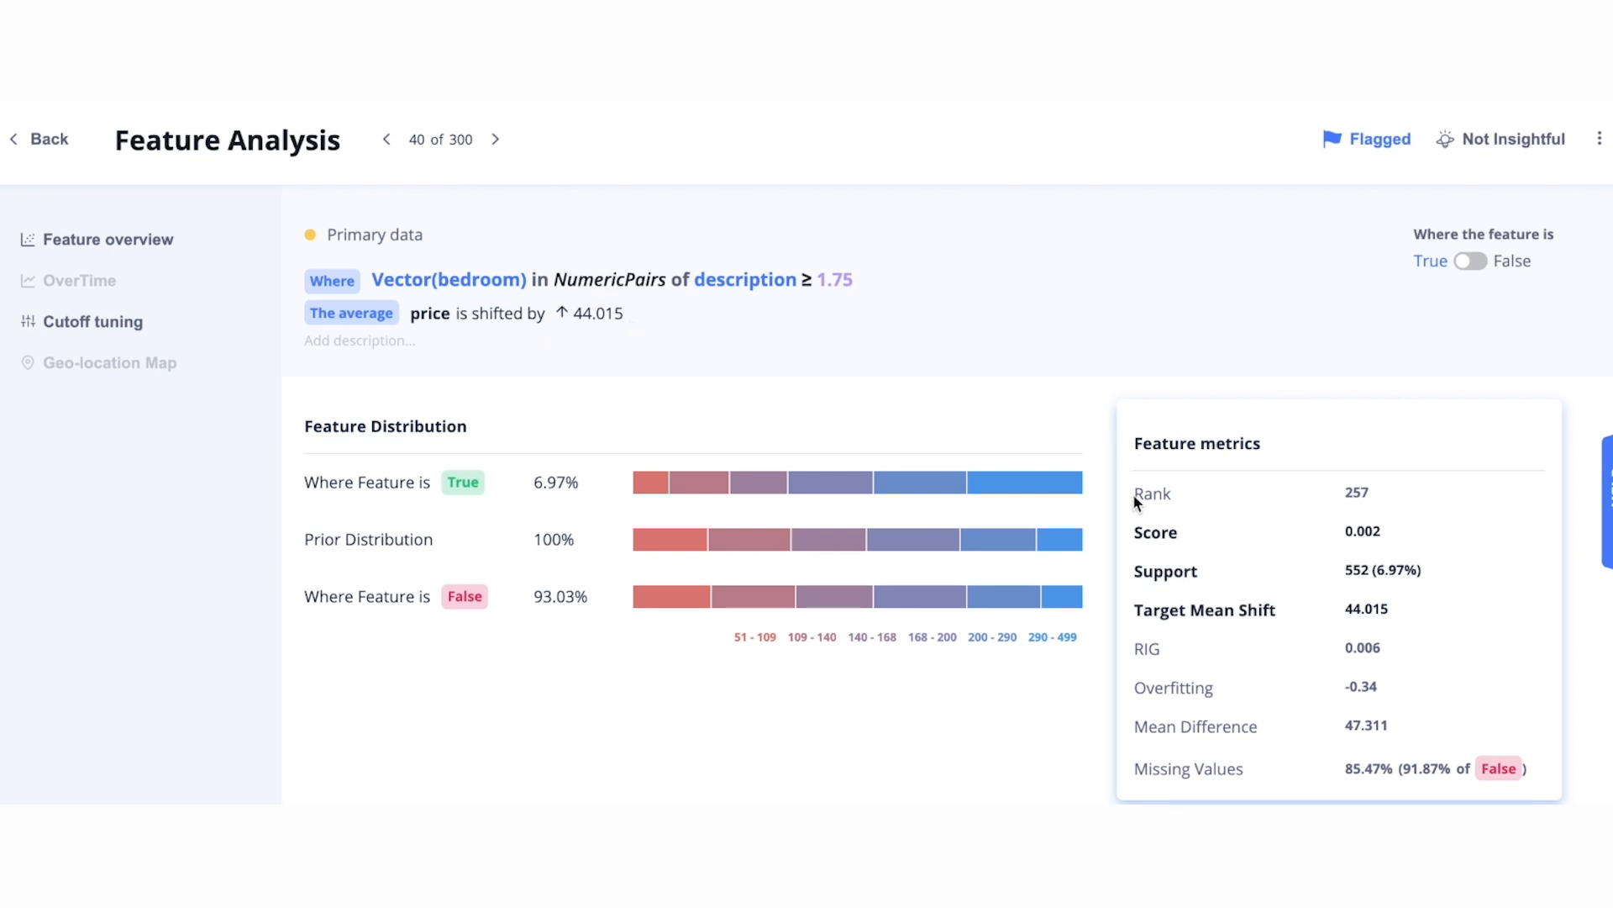
mouse_move(1145, 647)
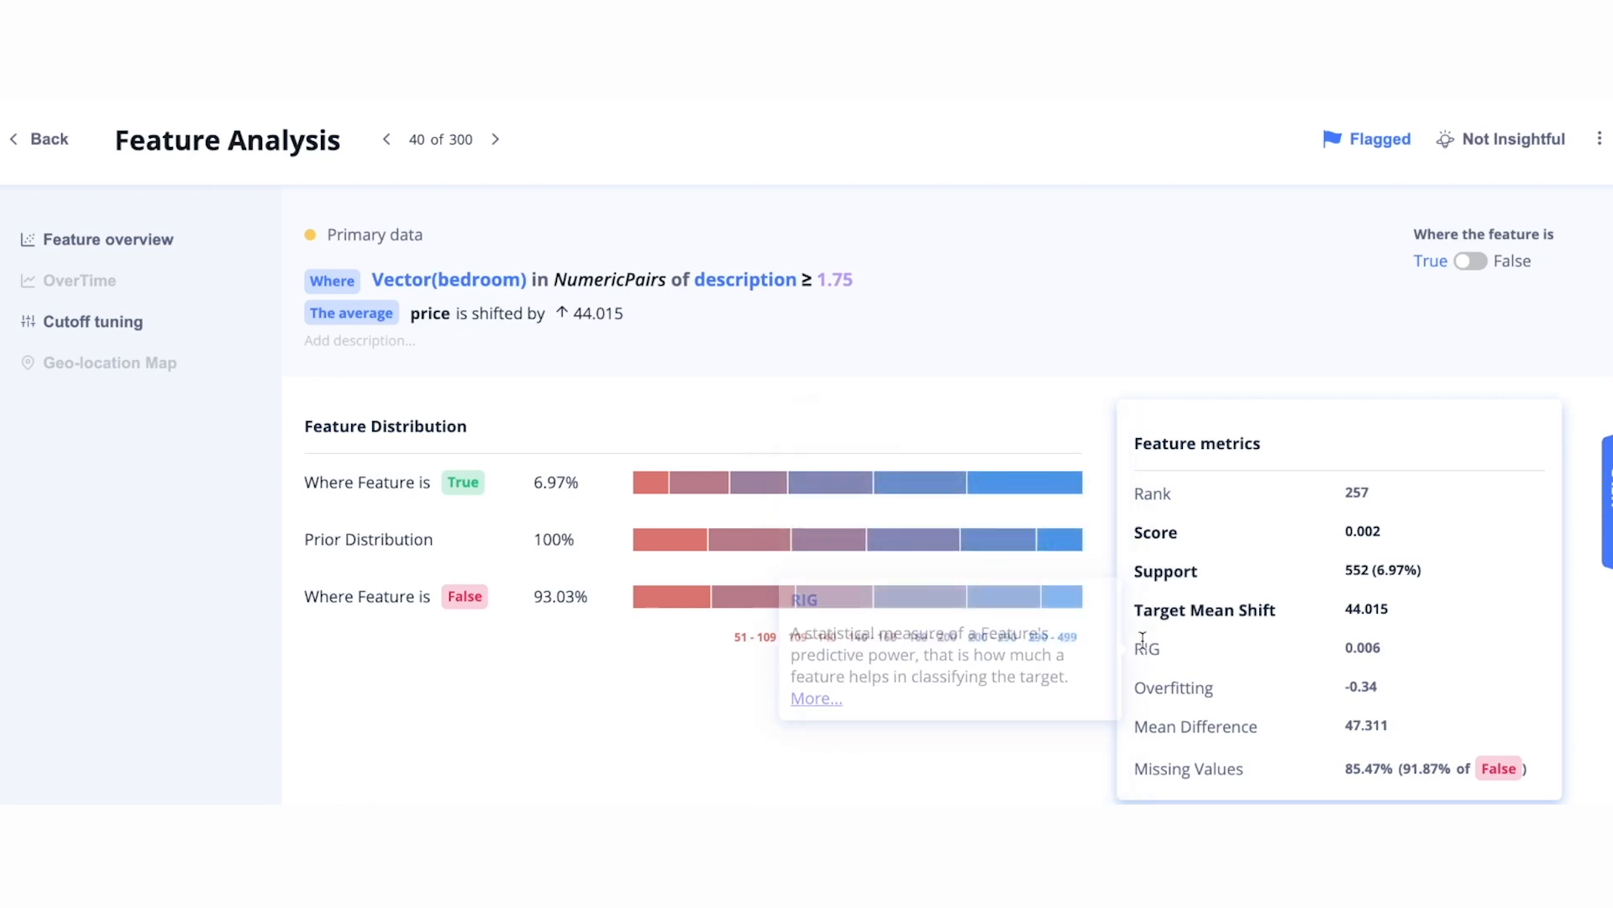
mouse_move(383, 395)
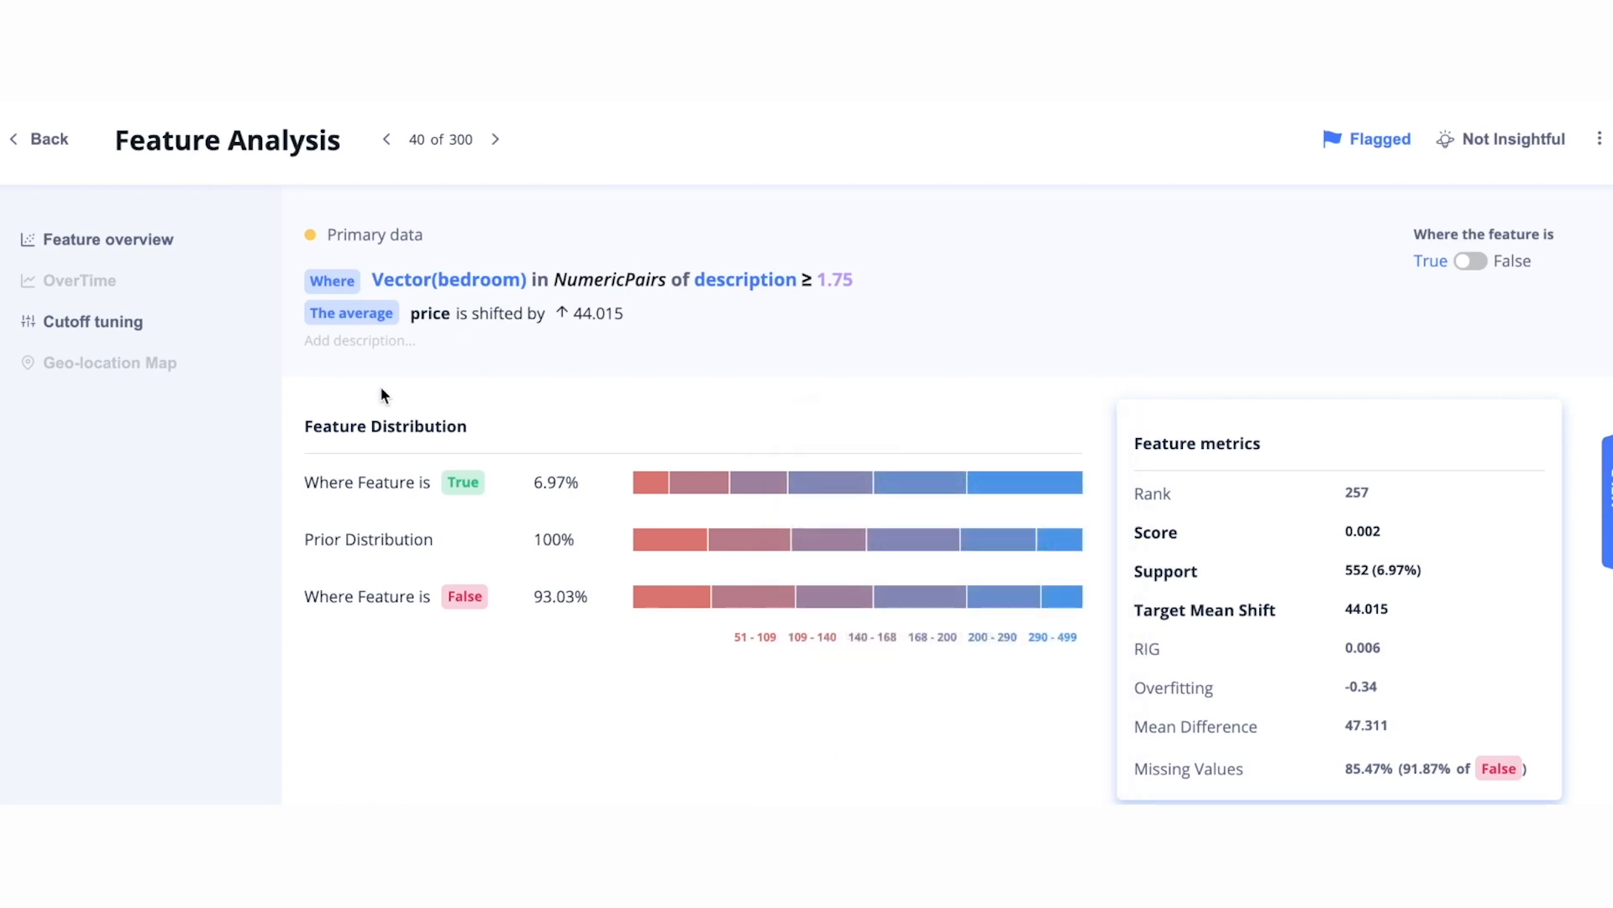
mouse_move(721, 777)
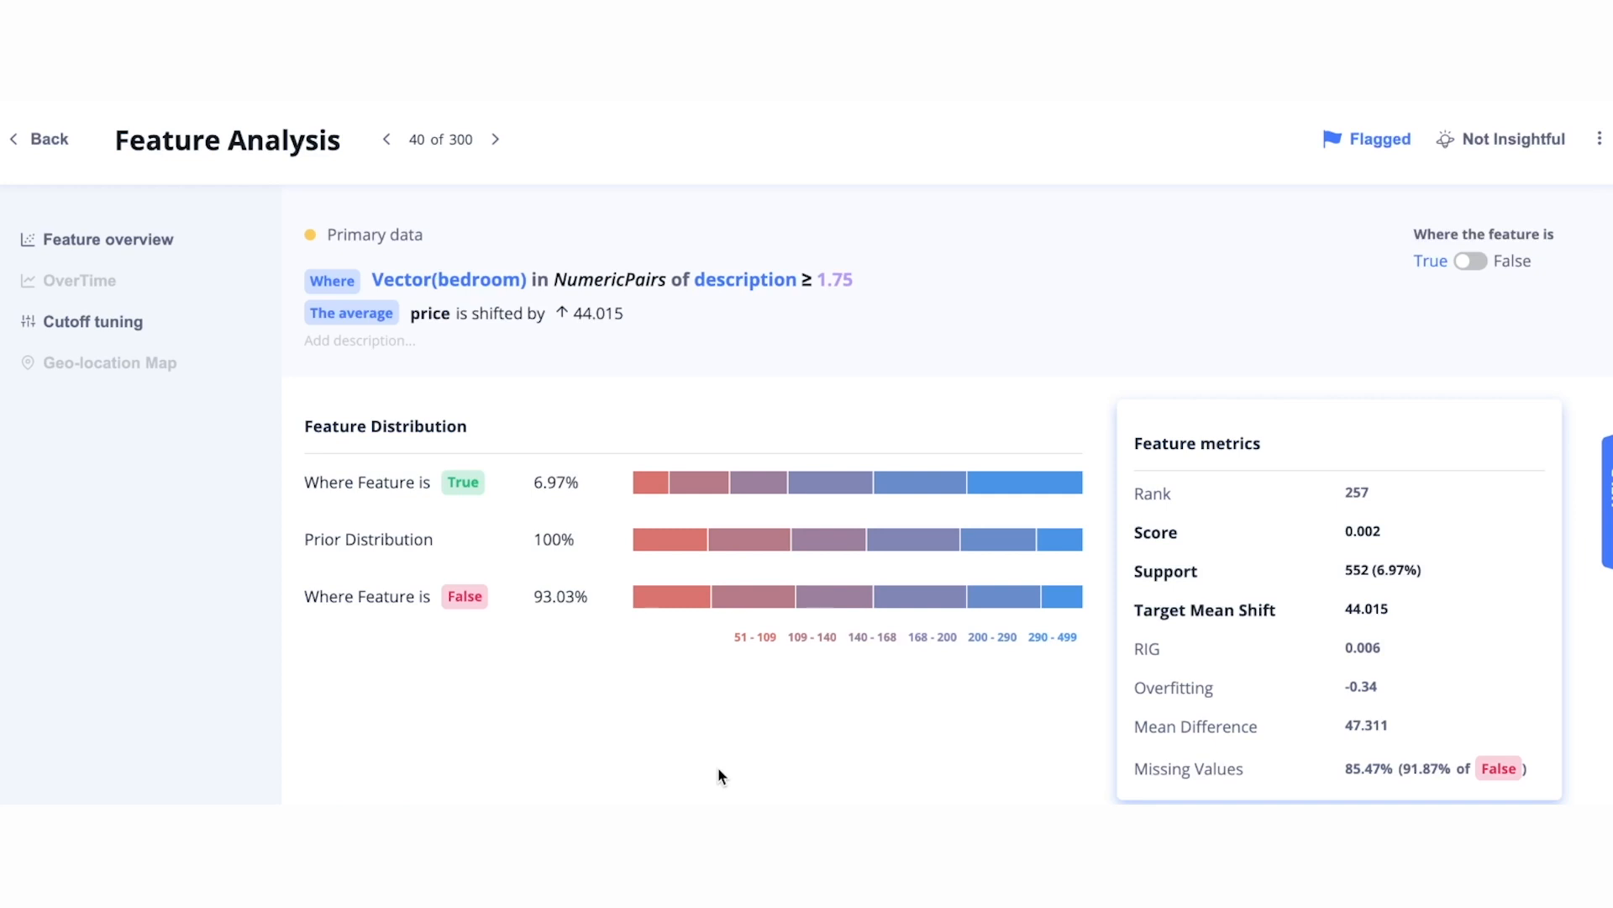
Show the Vector(bedroom) feature's derivation as a table of example rows with prices
scroll("down", 3)
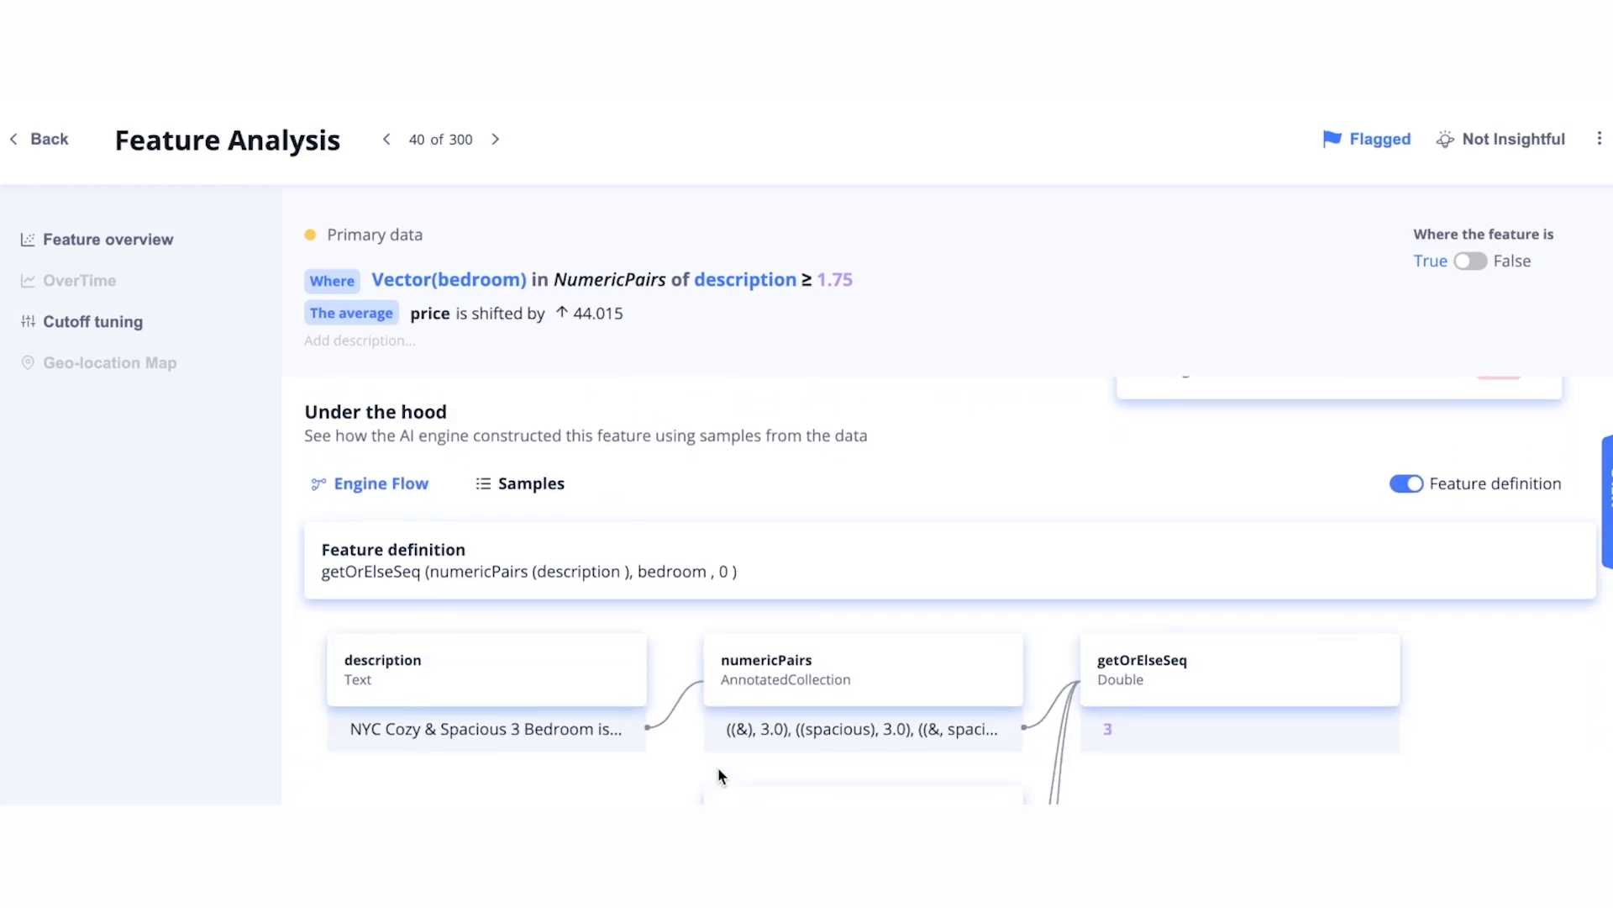
mouse_move(195, 703)
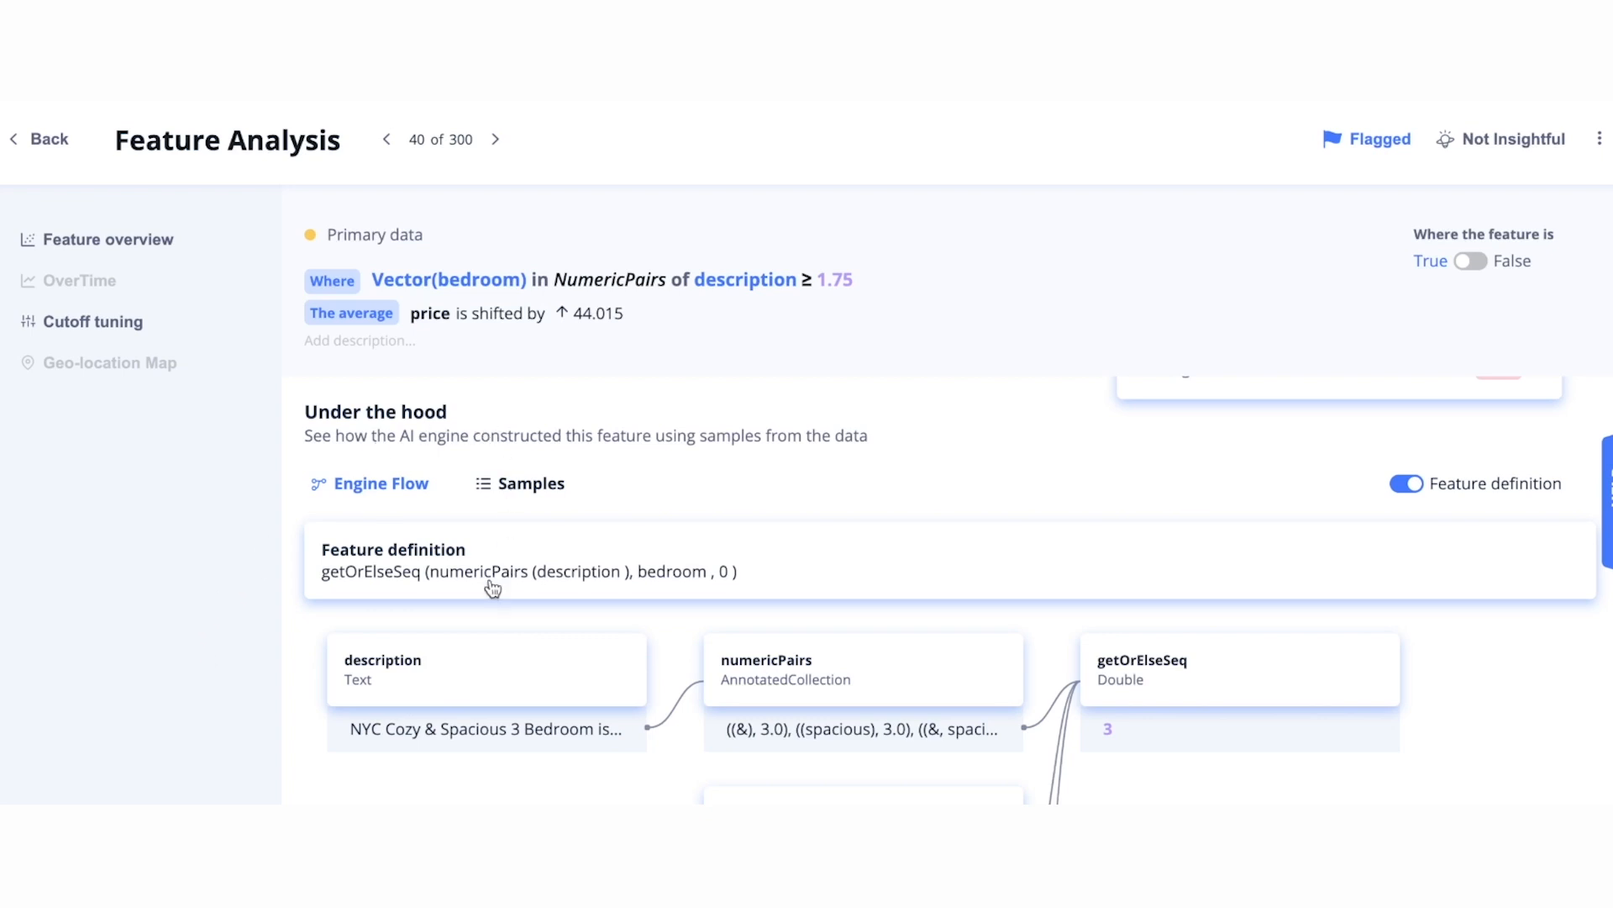
mouse_move(489, 575)
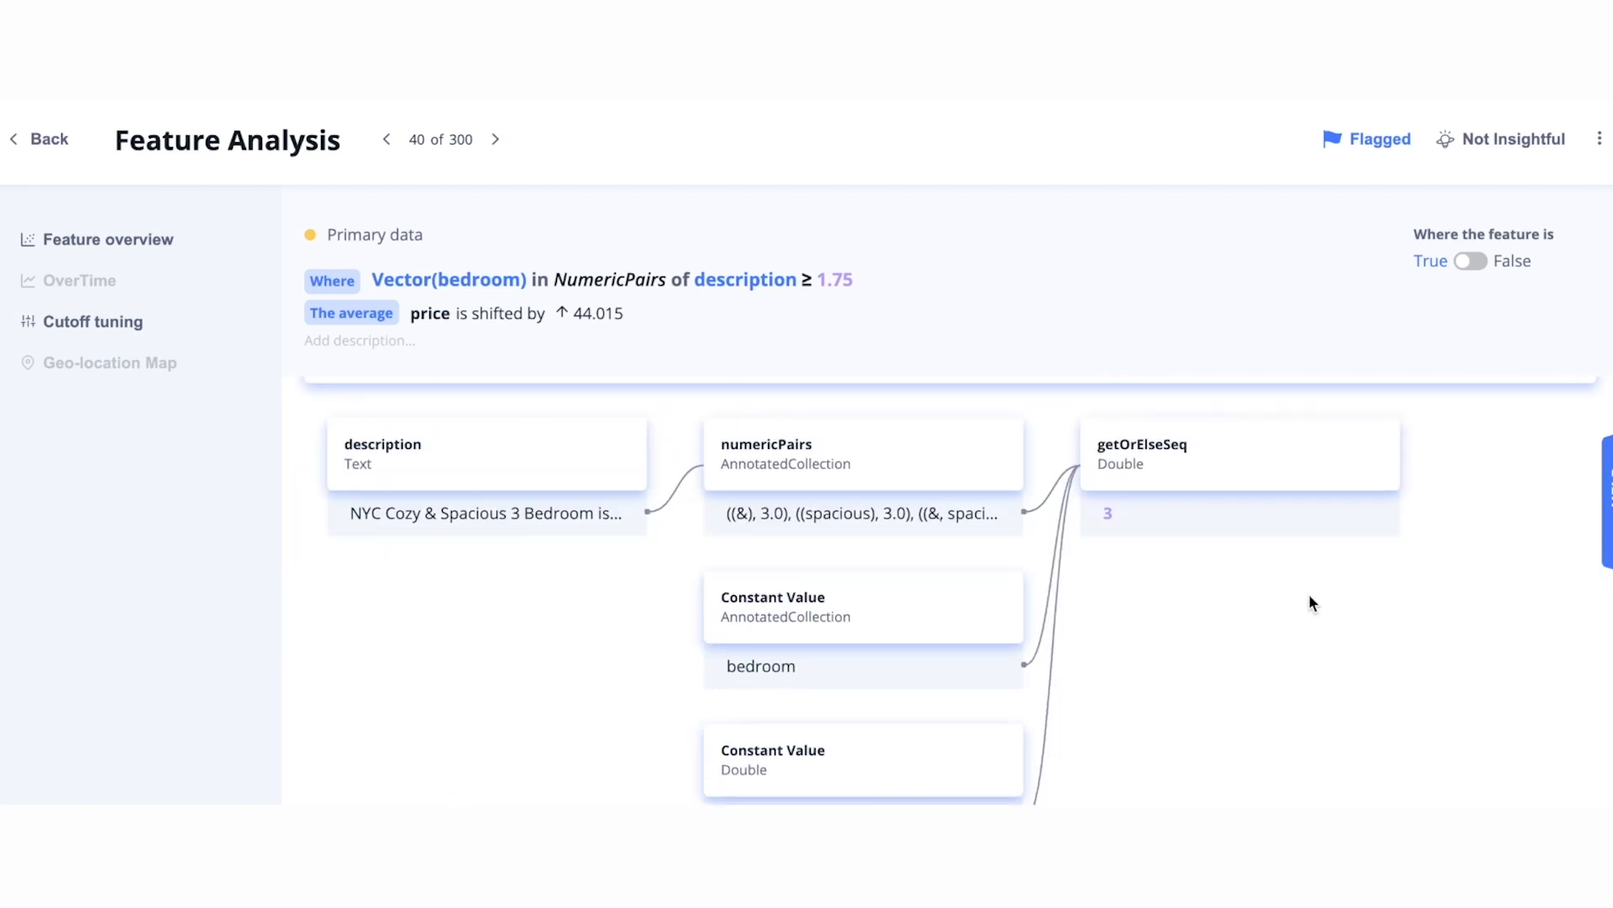
left_click(531, 411)
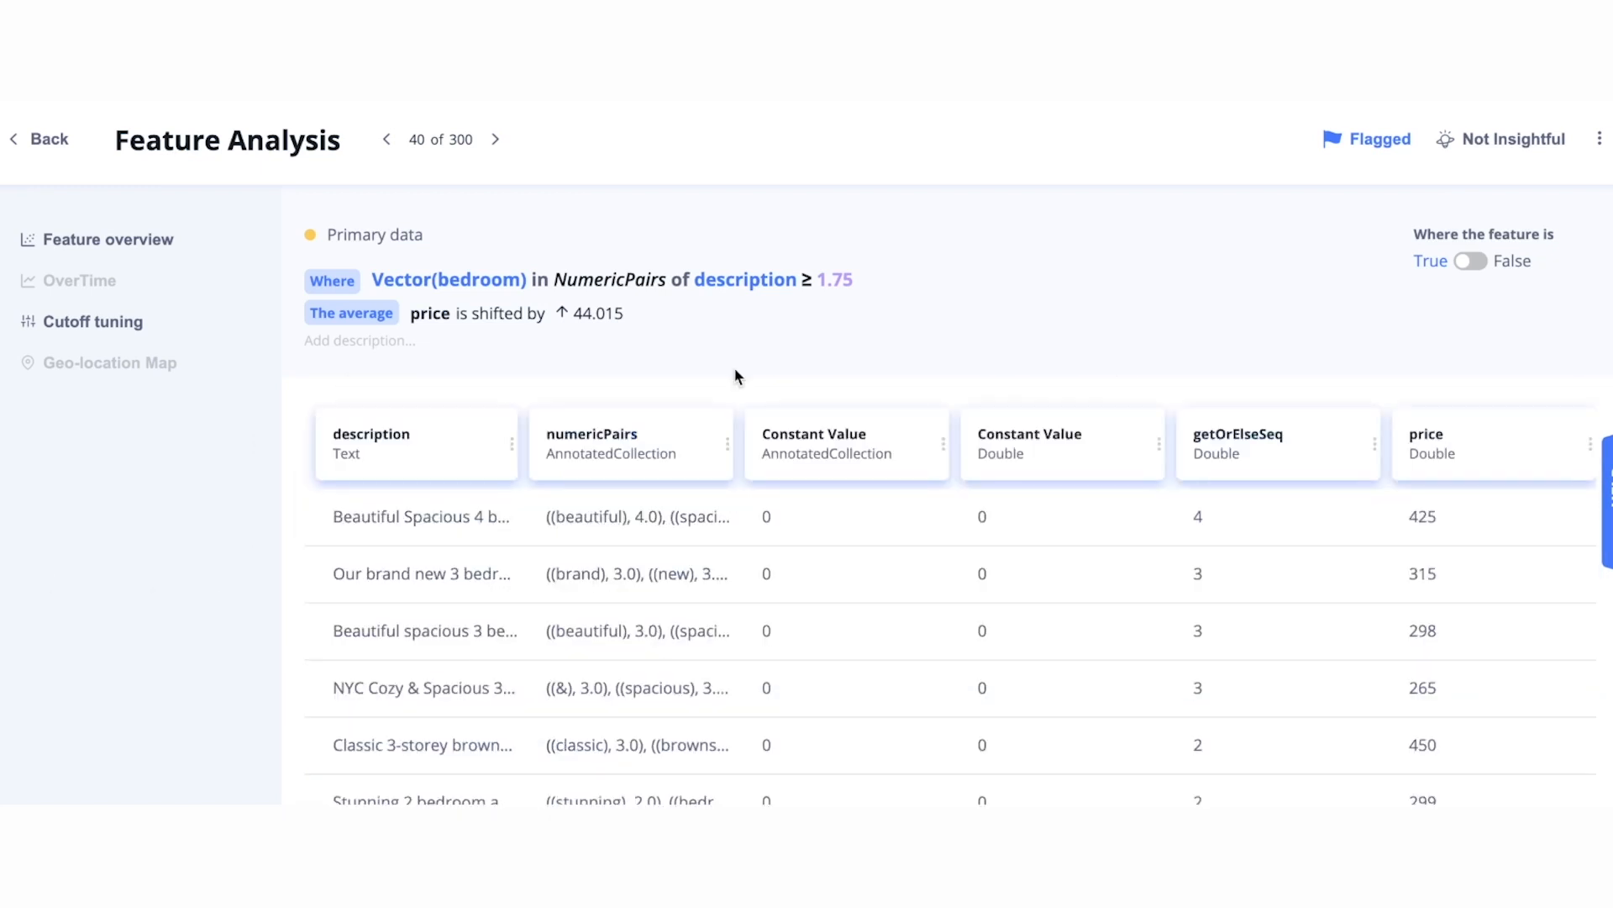
mouse_move(562, 312)
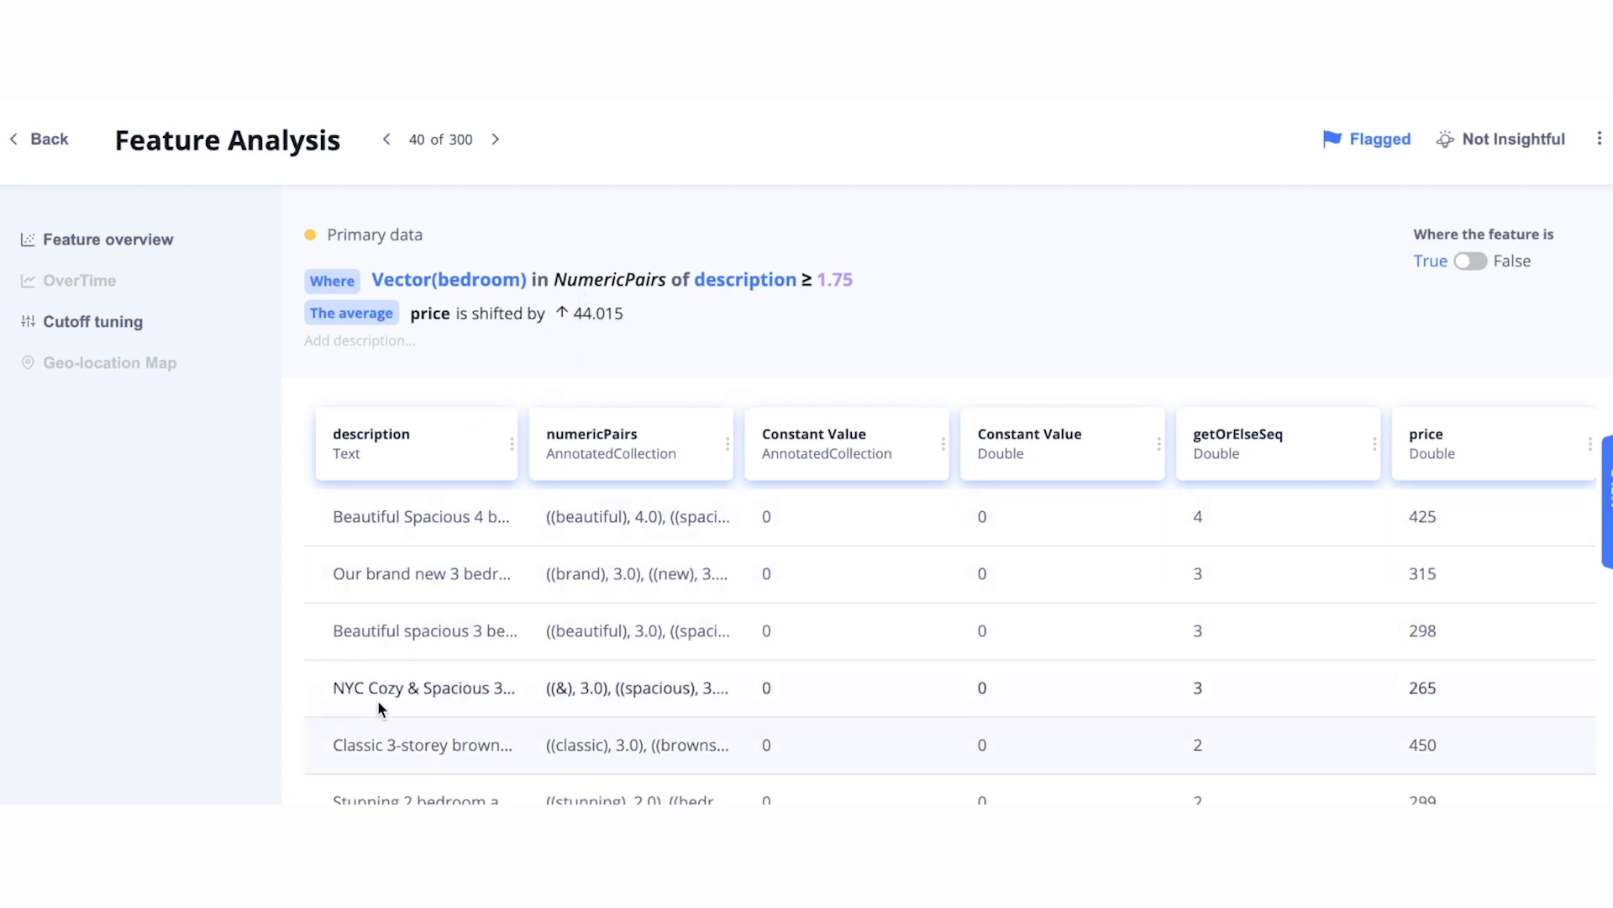
mouse_move(386, 706)
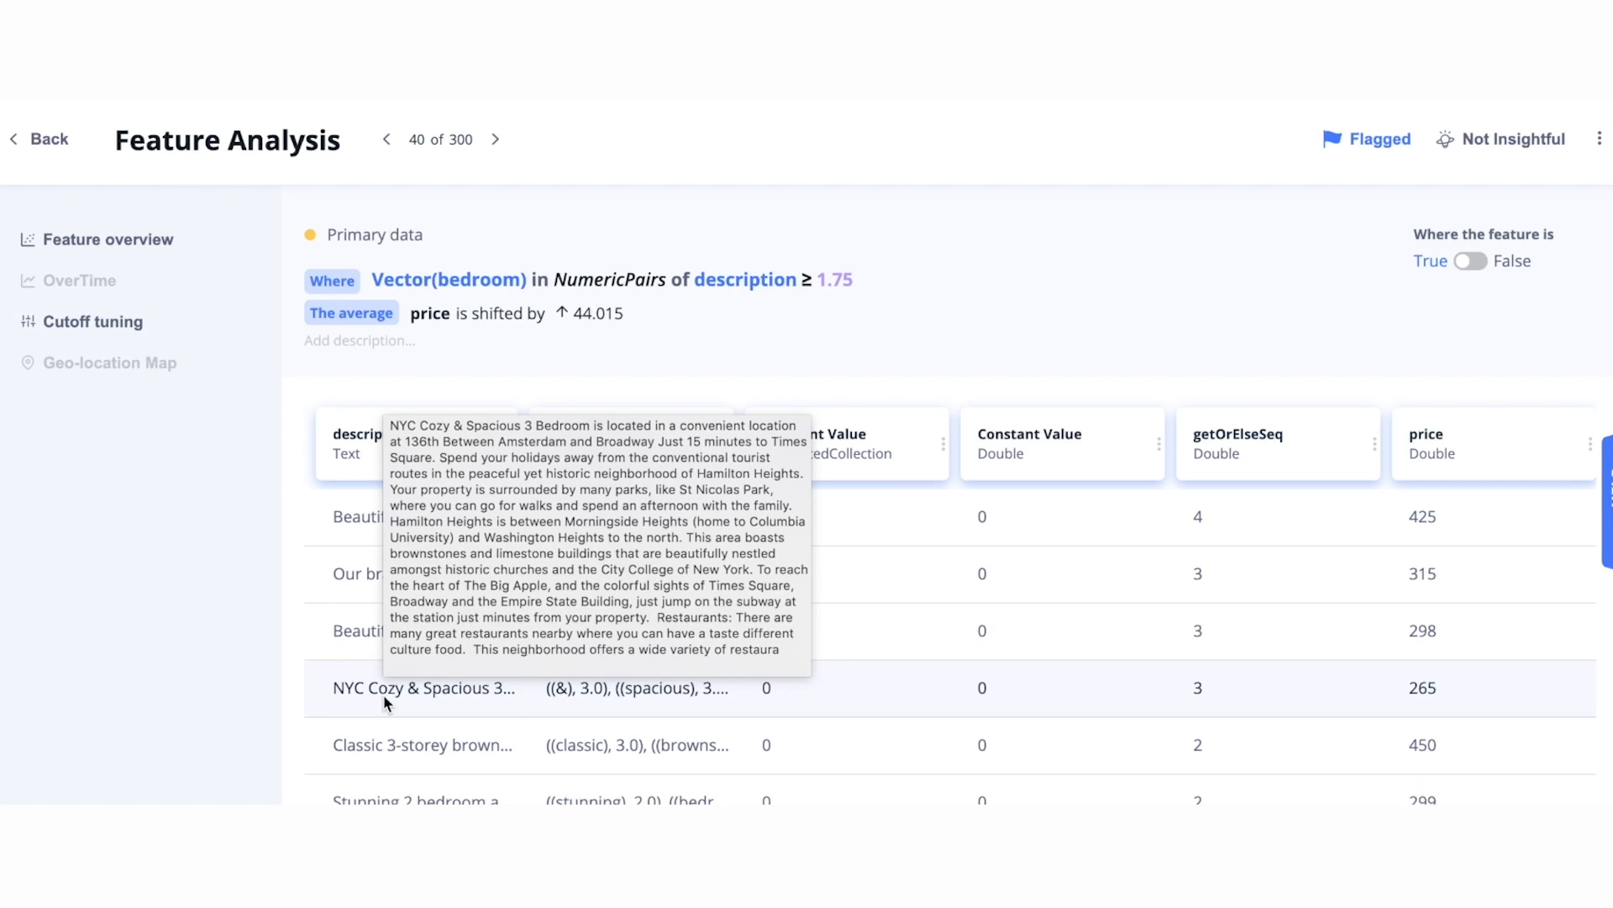
mouse_move(816, 523)
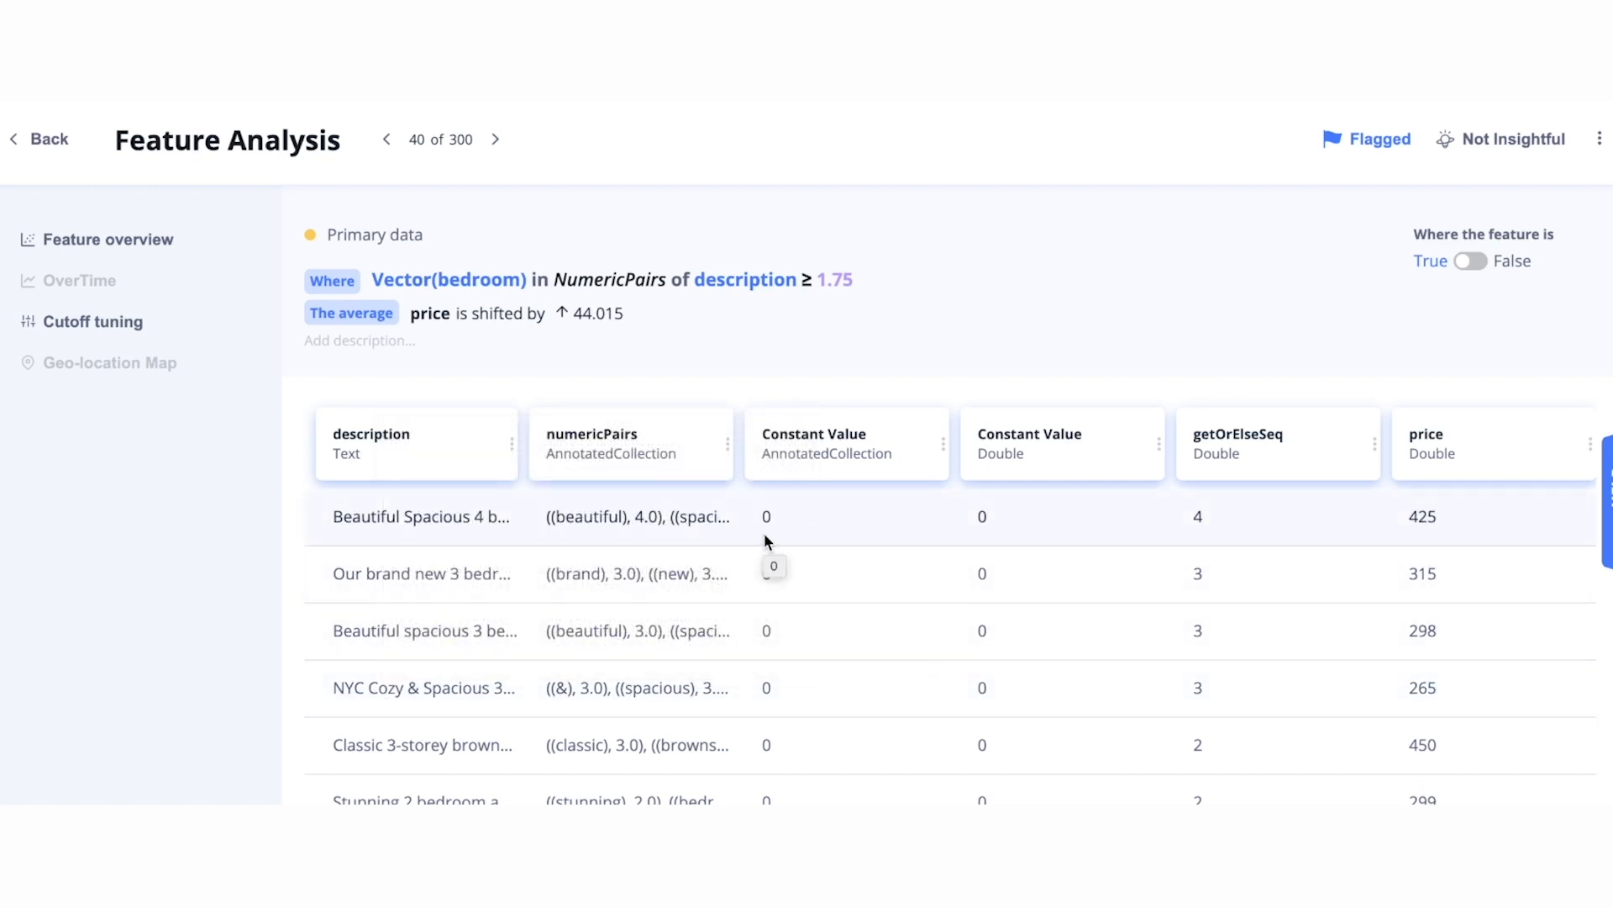
mouse_move(753, 543)
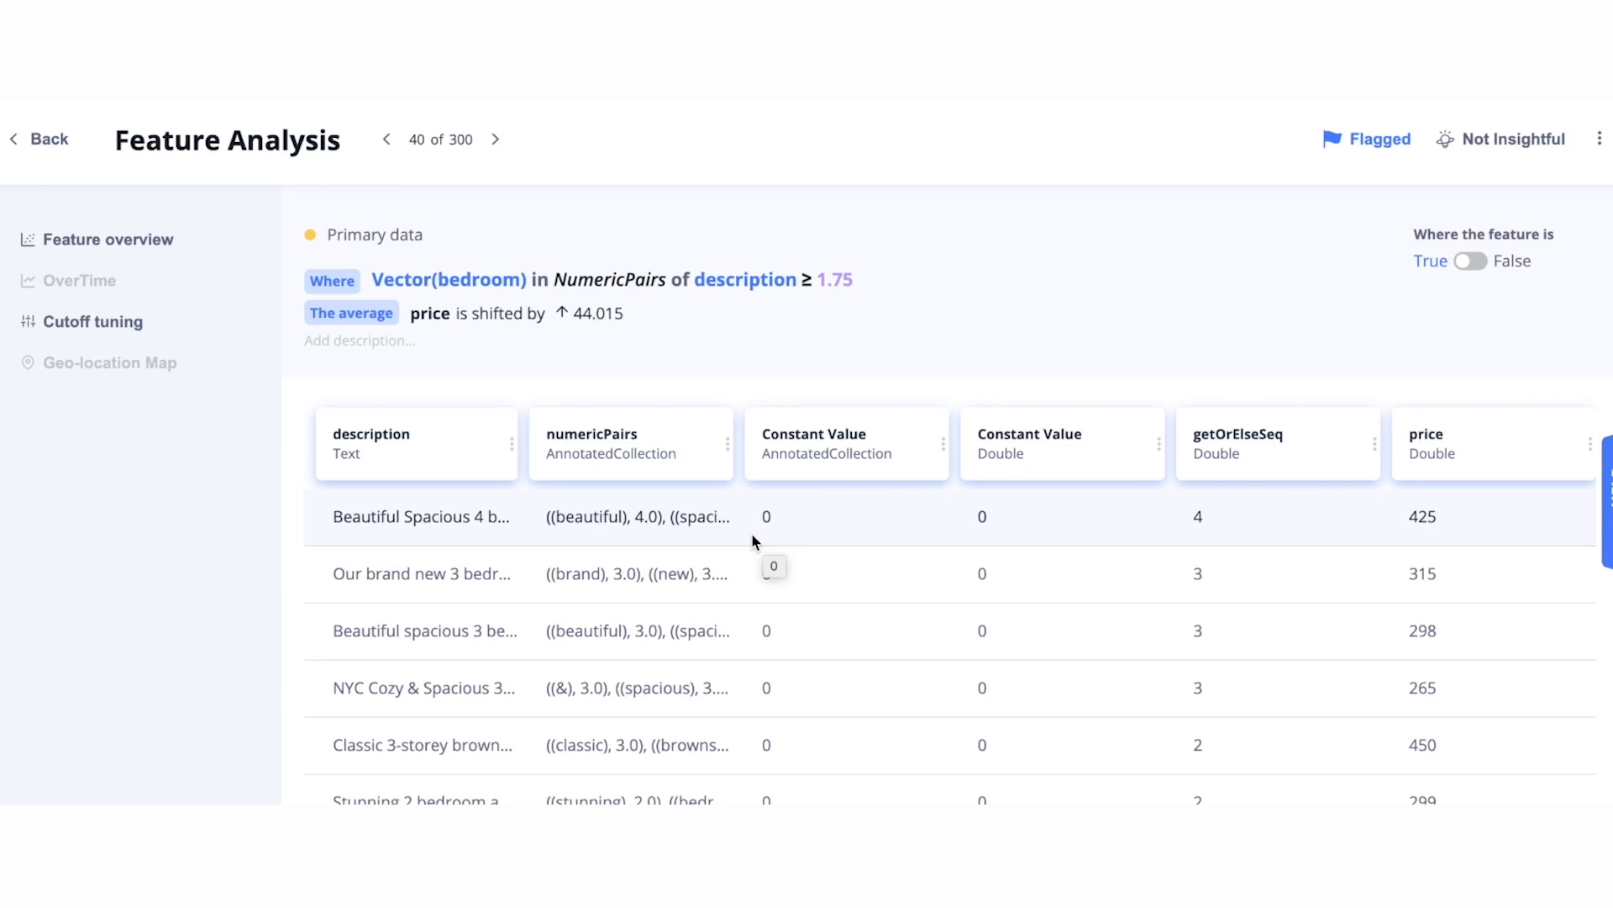
mouse_move(696, 396)
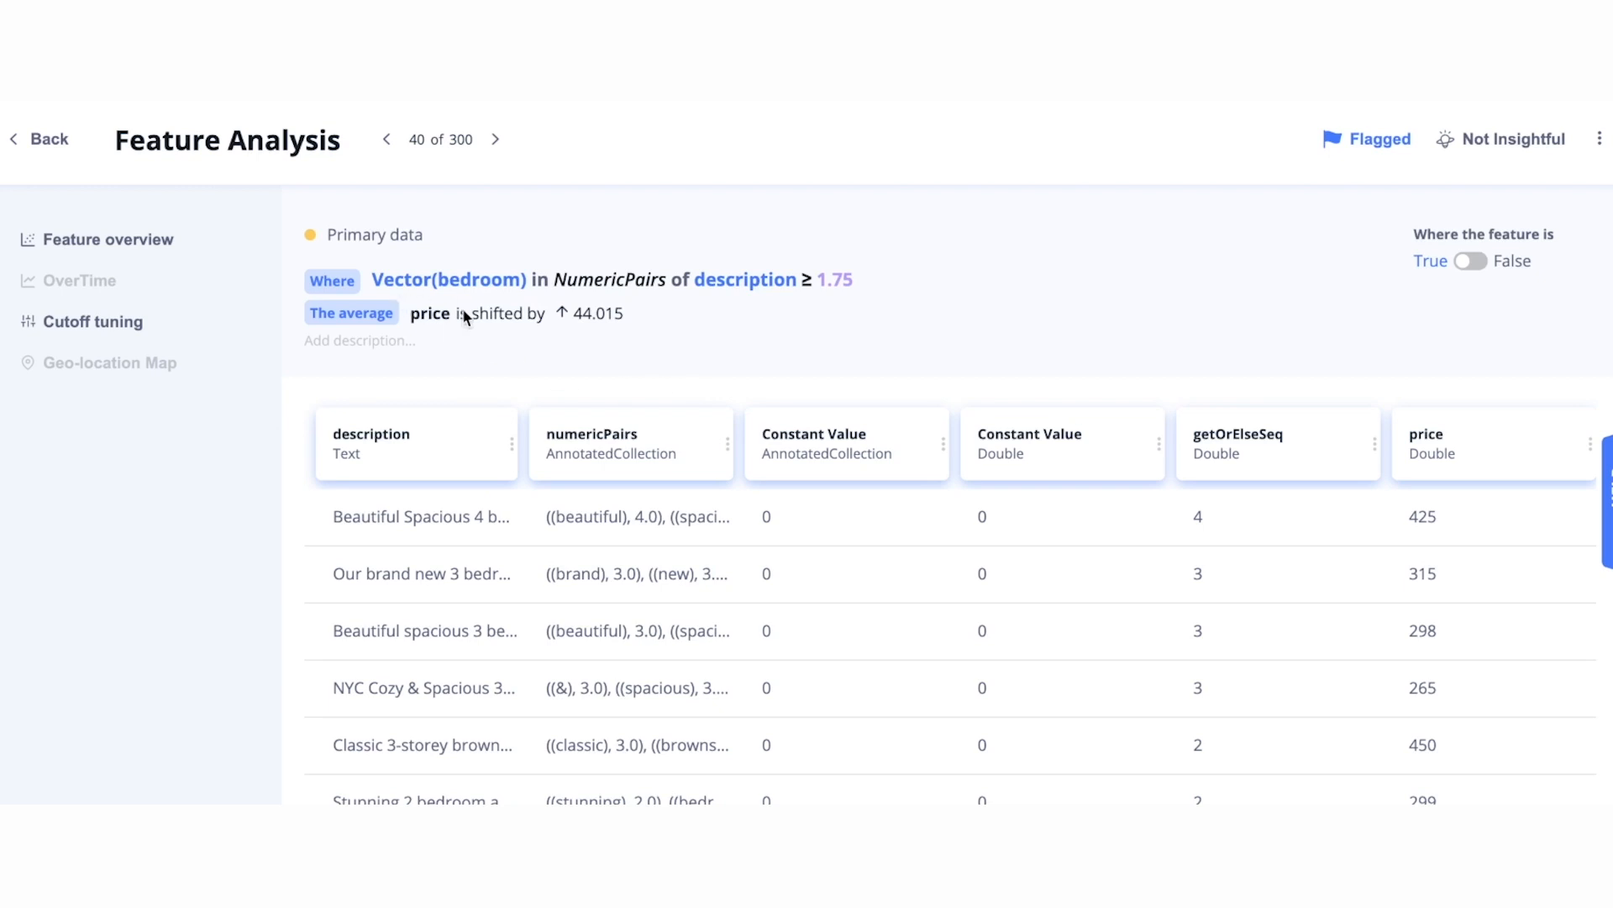
mouse_move(845, 310)
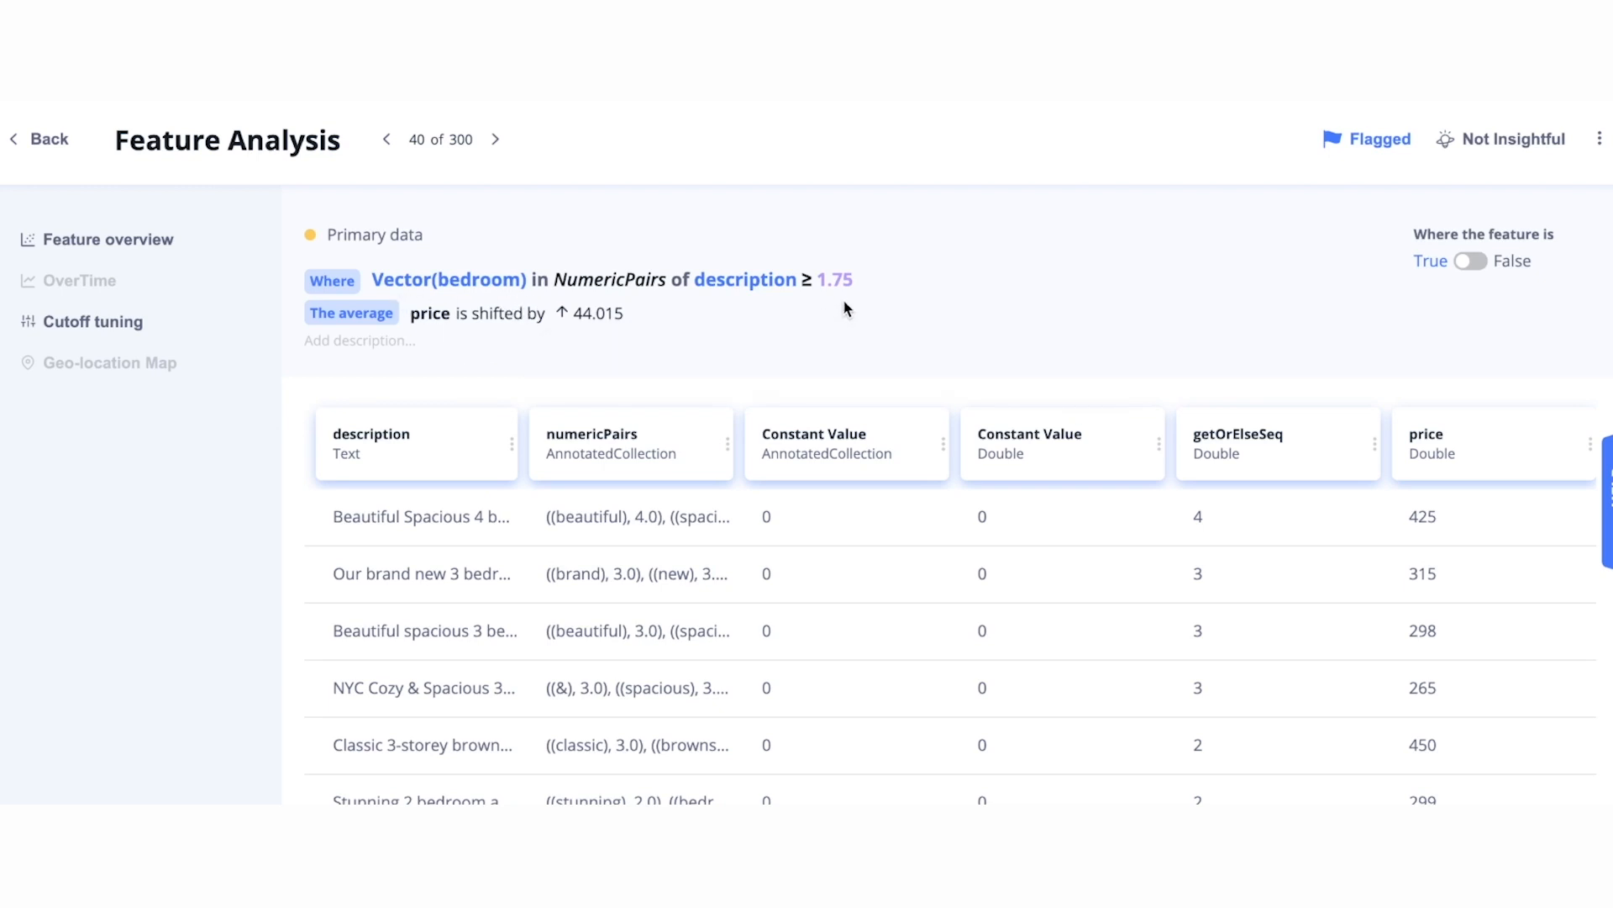
mouse_move(271, 336)
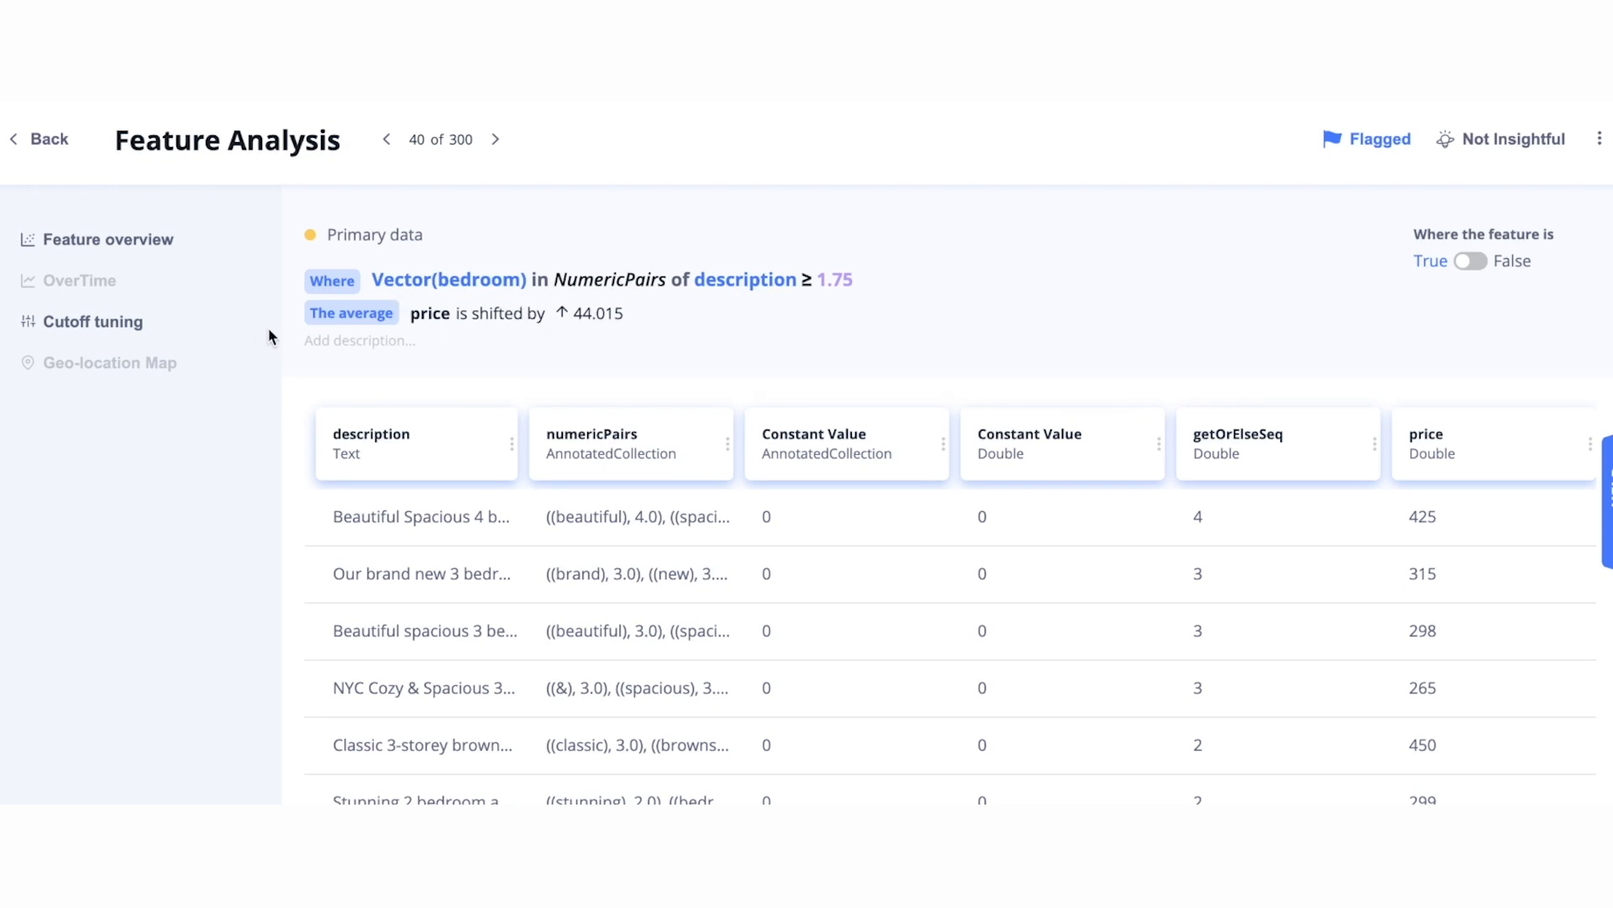
mouse_move(599, 356)
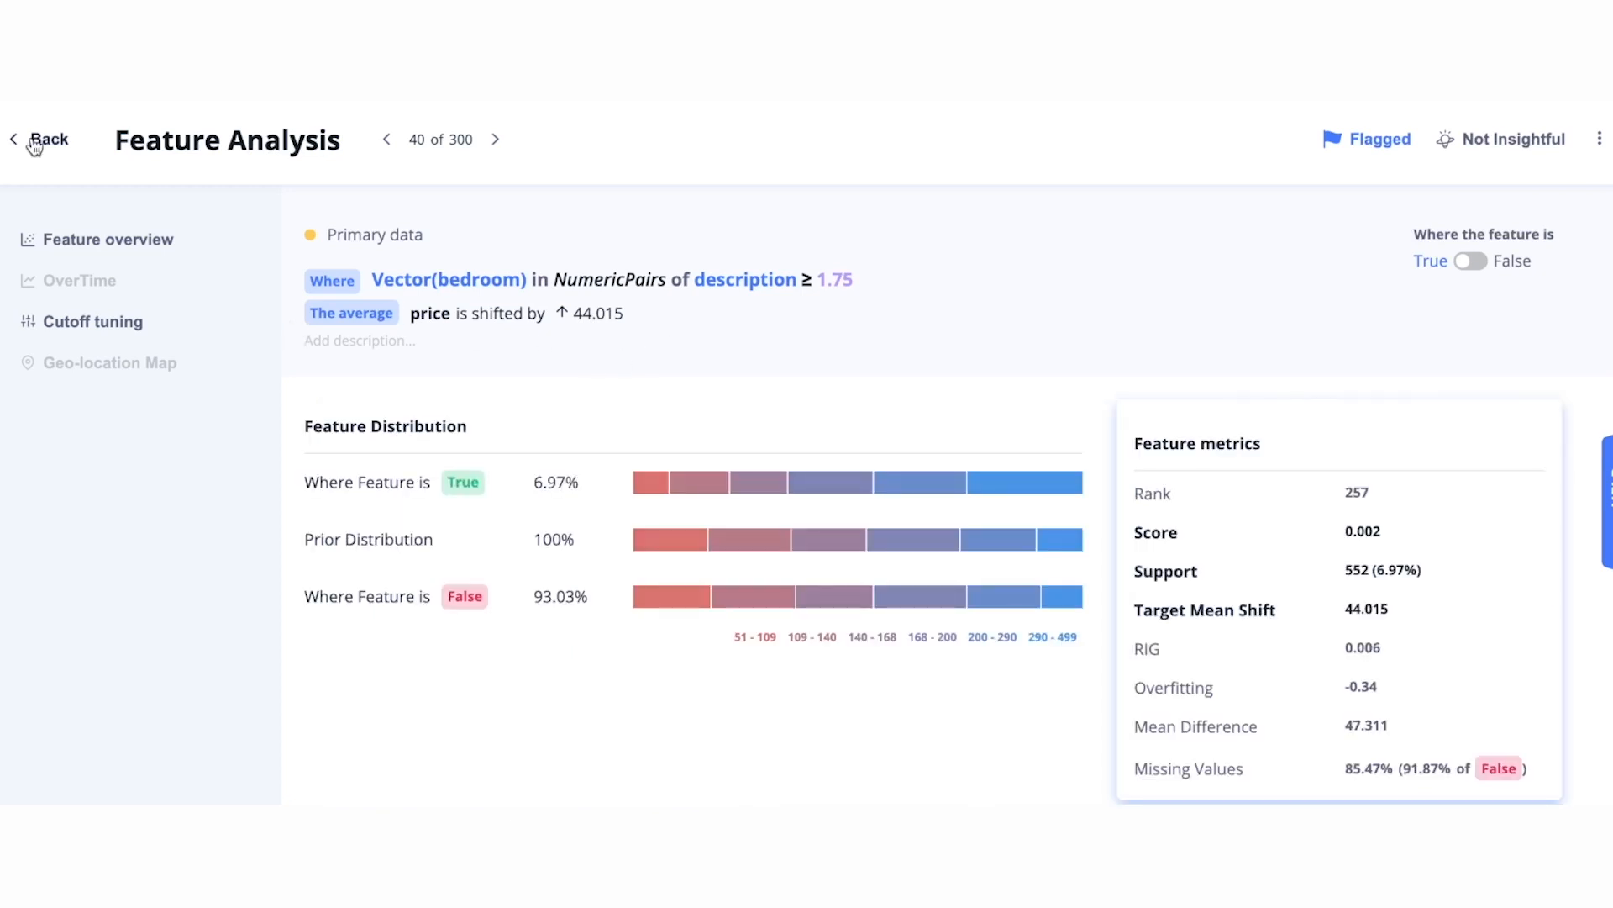
Return to the features list and switch to the airbnb_demo project's Data overview
left_click(41, 139)
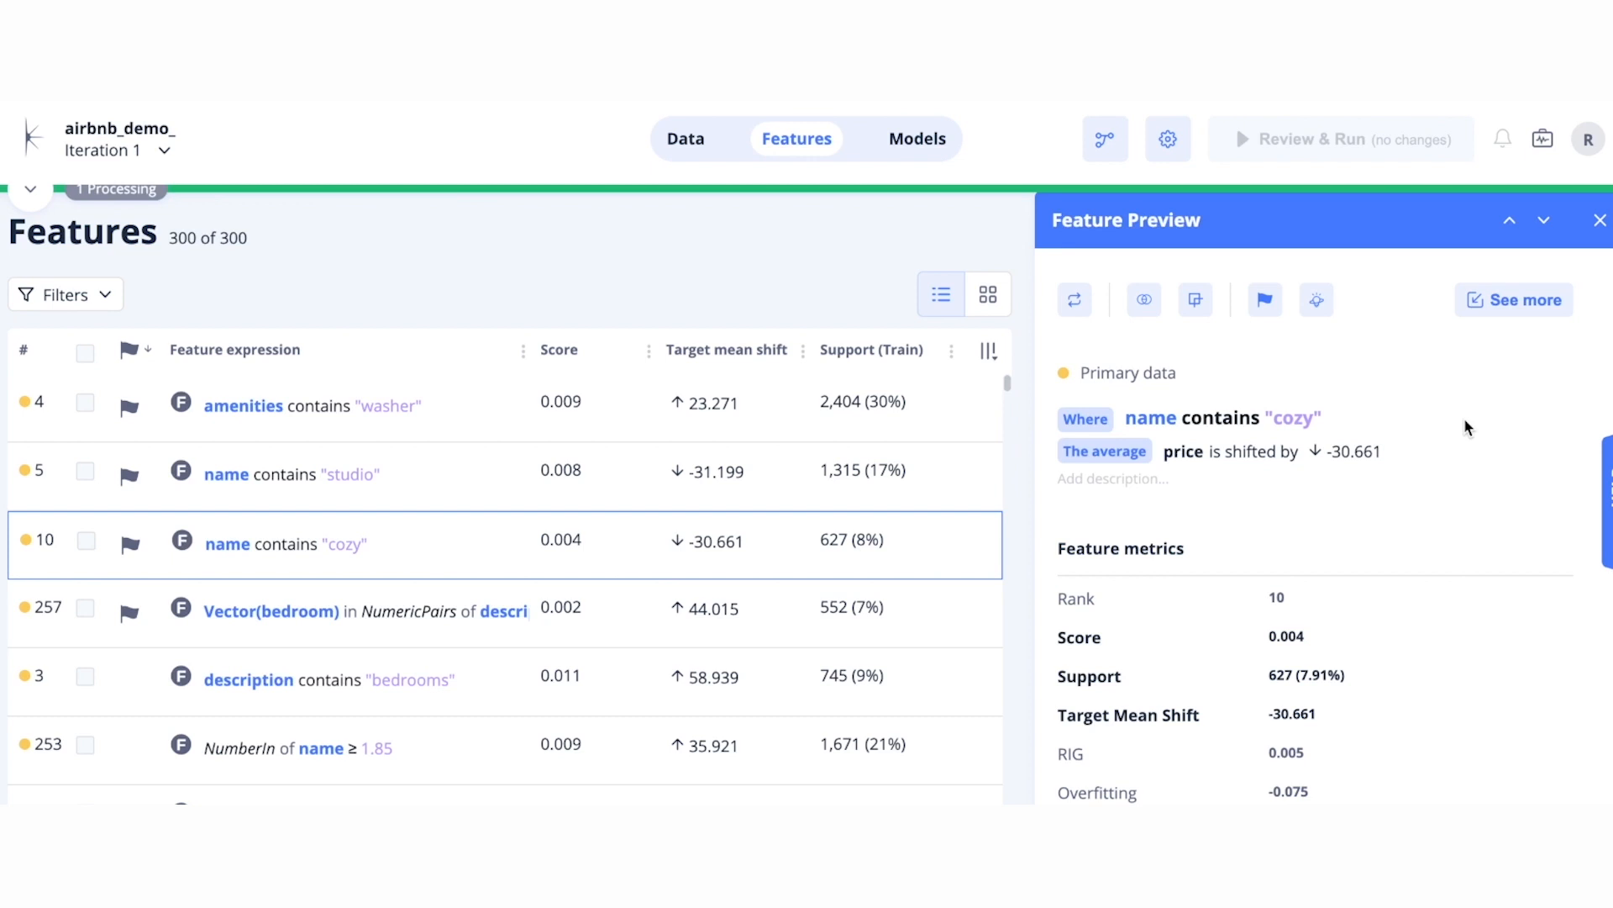
scroll("down", 3)
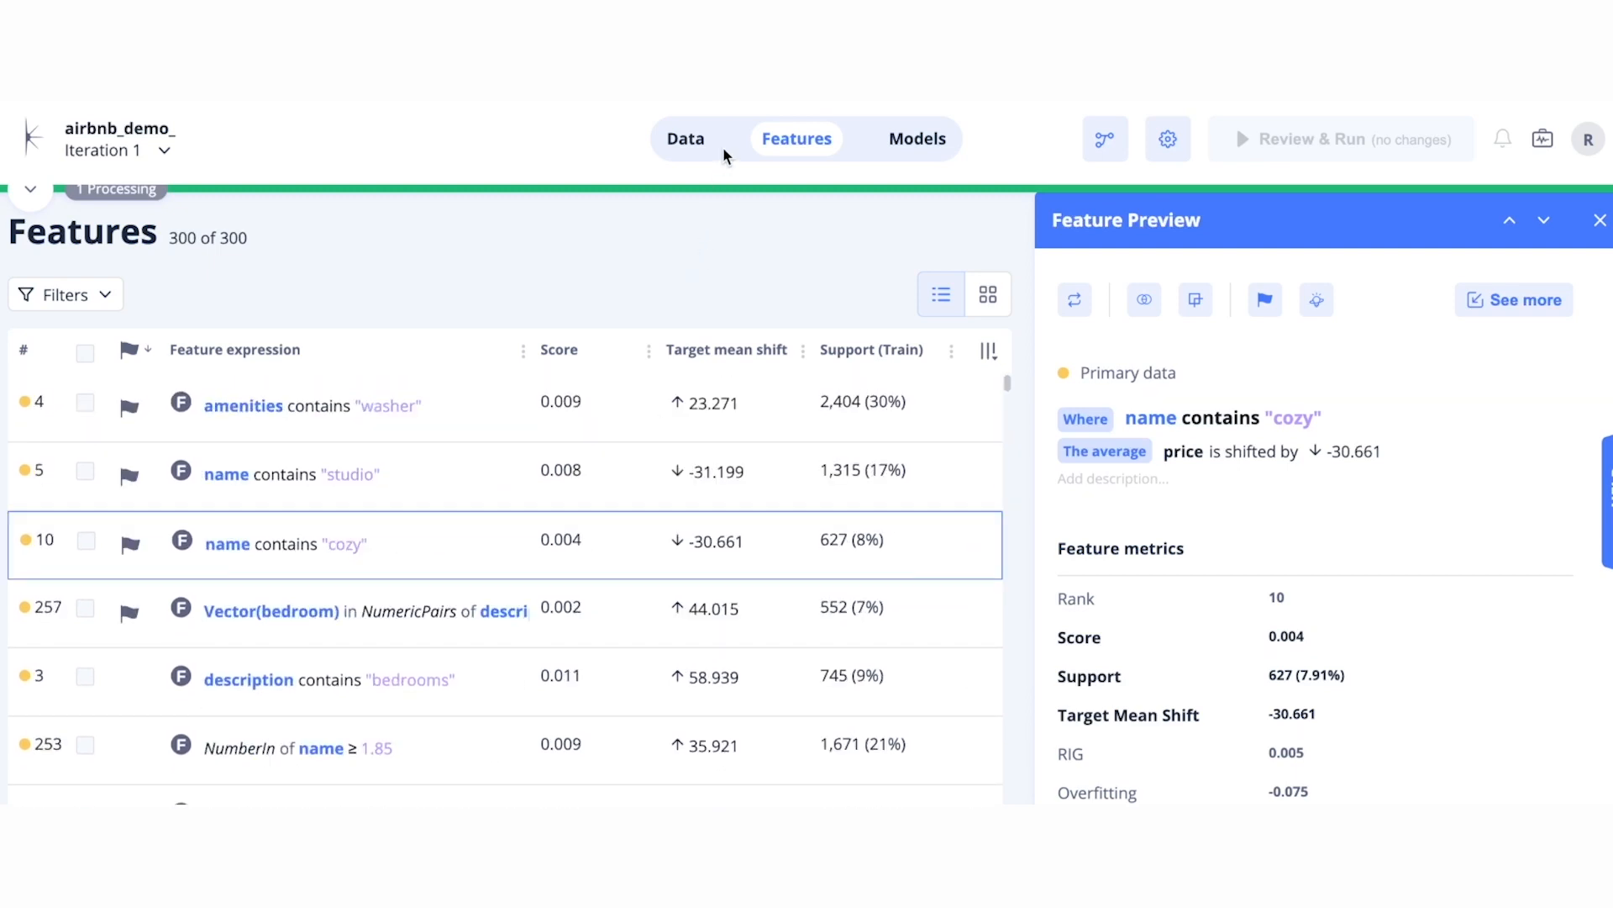
mouse_move(695, 158)
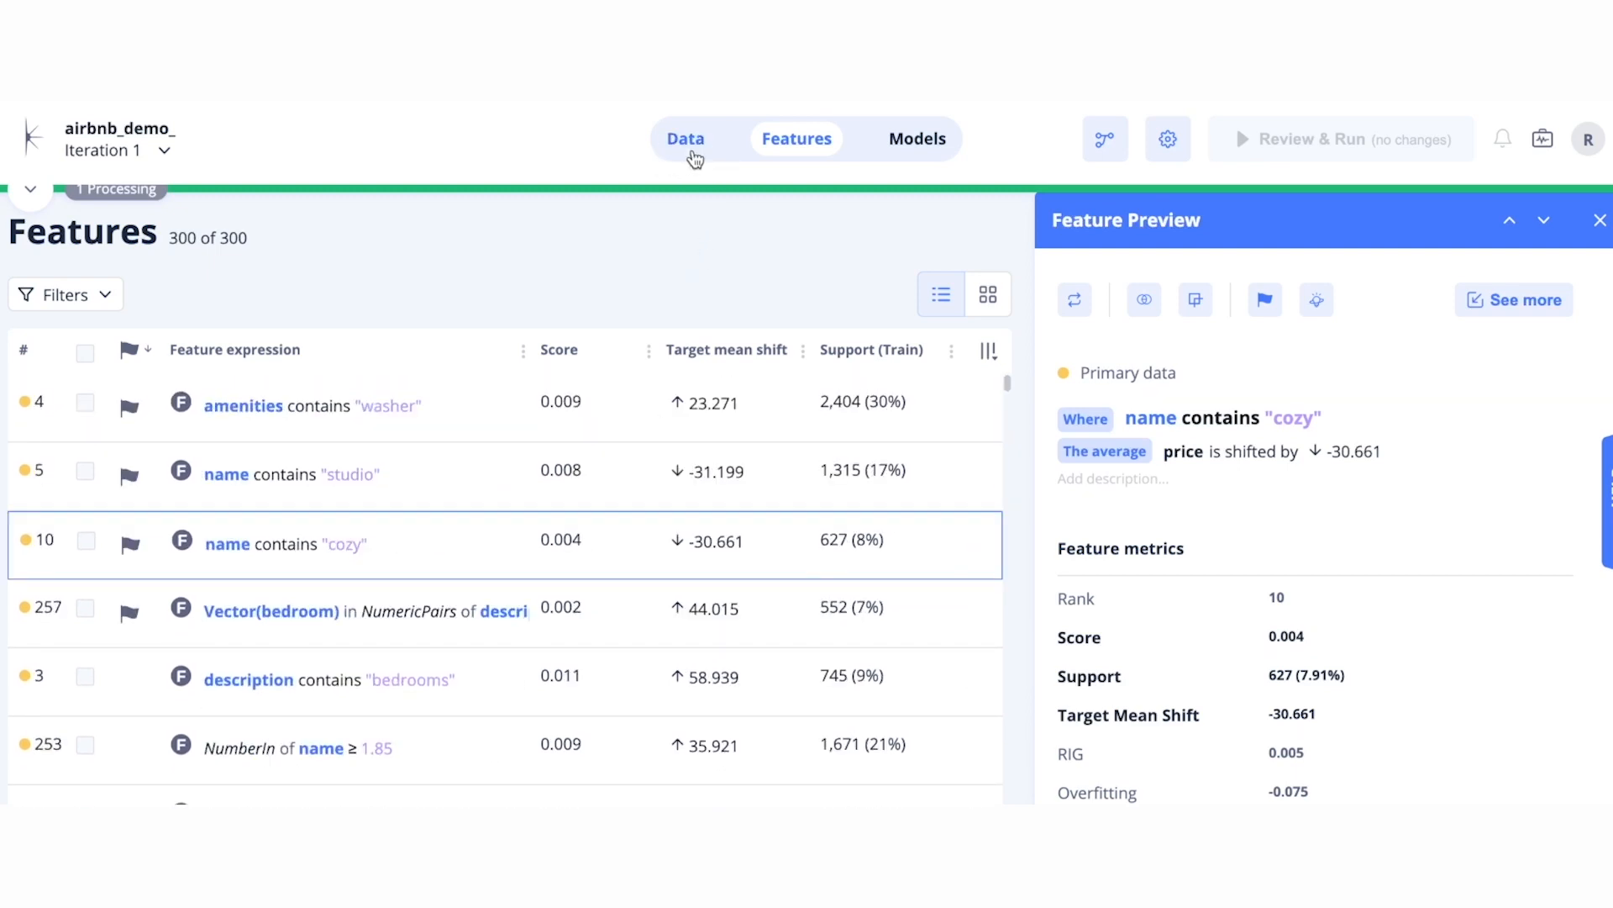
left_click(686, 137)
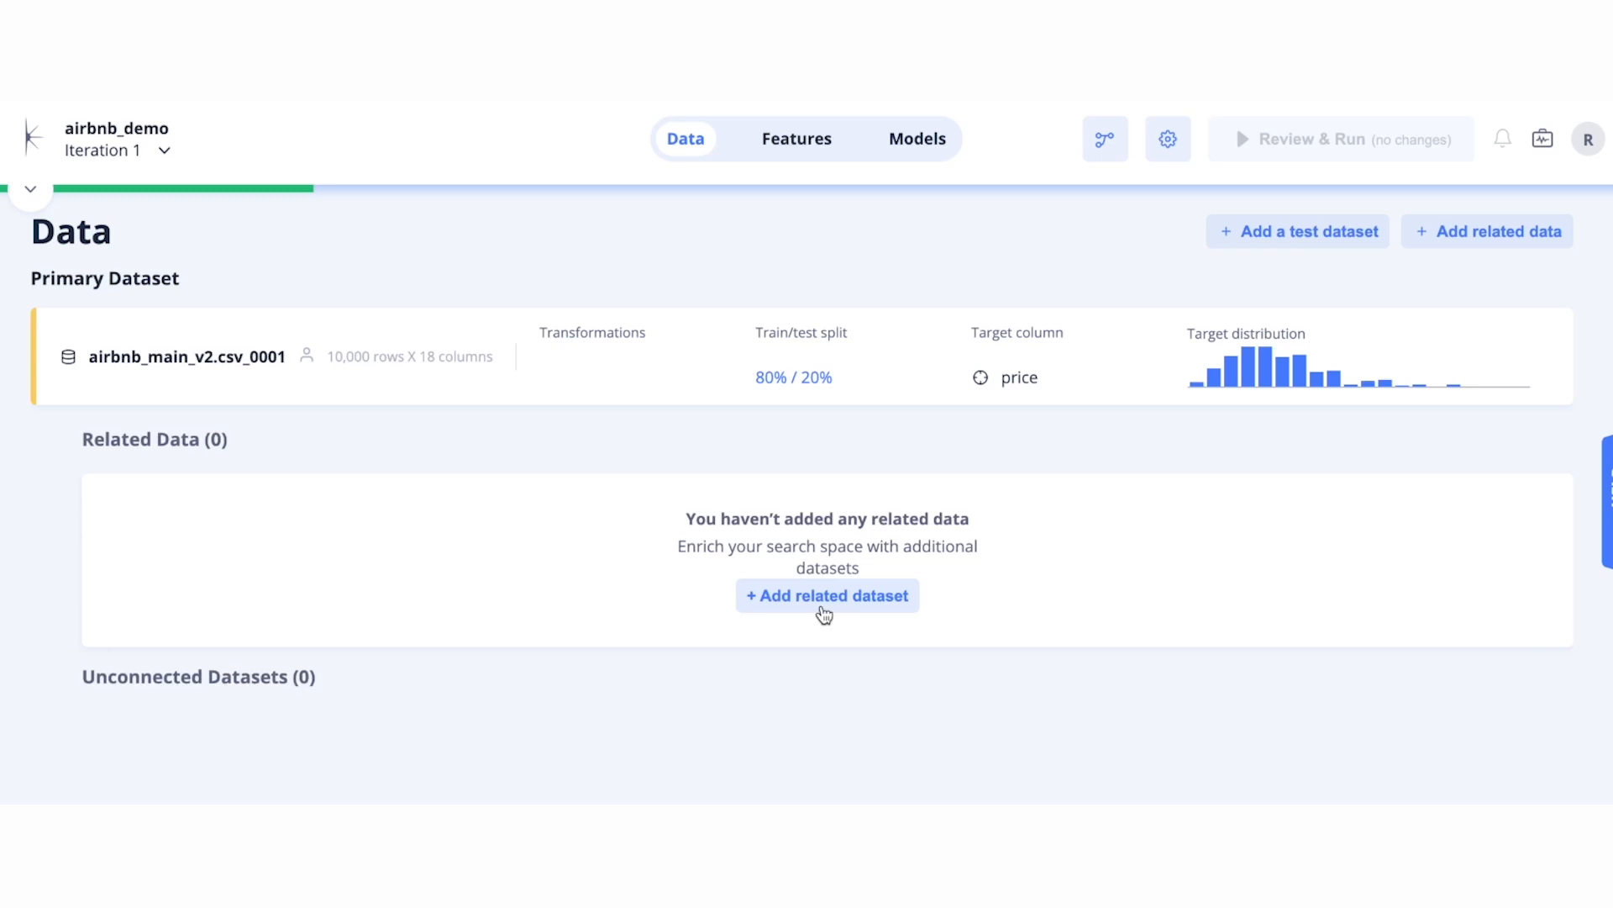
Add the census dataset from the server as related data connected by a lookup join
left_click(827, 595)
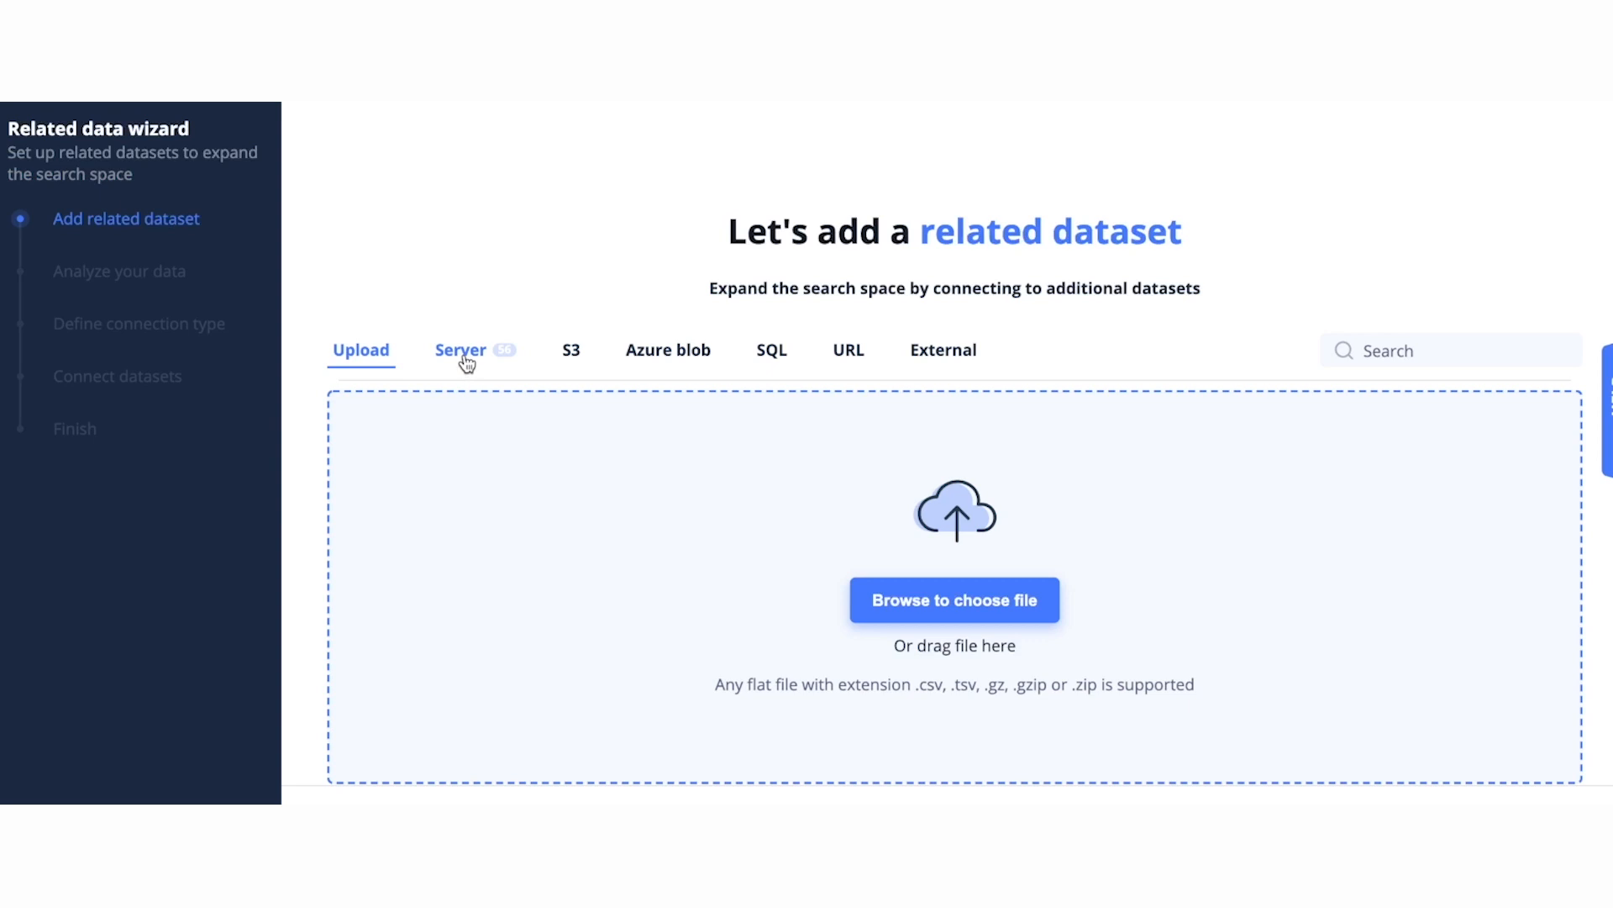
left_click(460, 350)
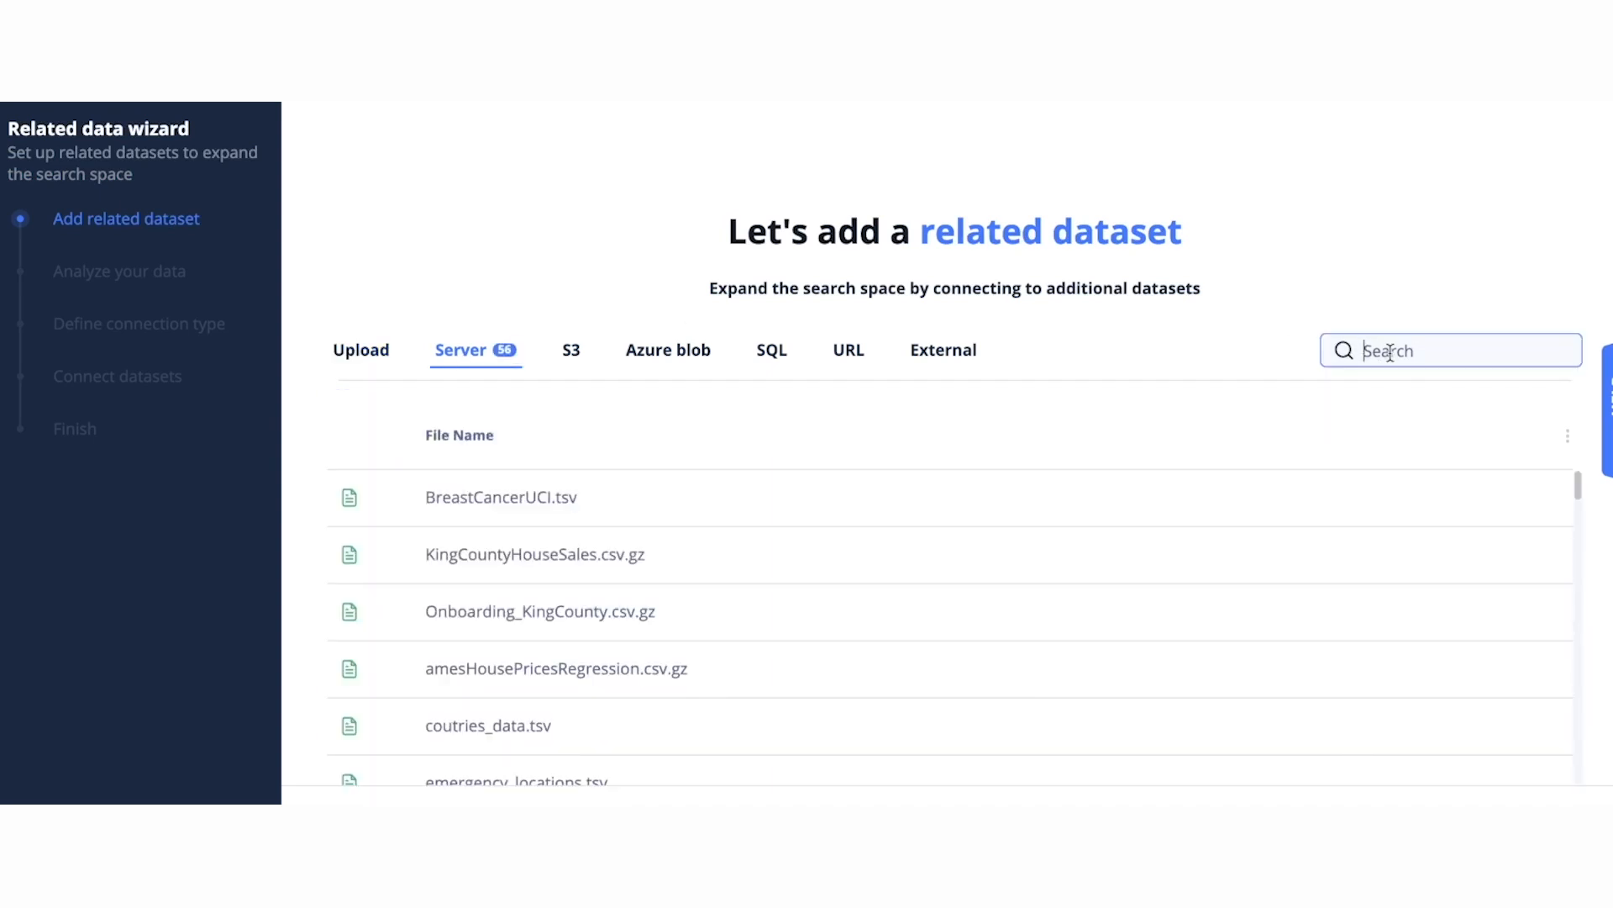
type("cenns")
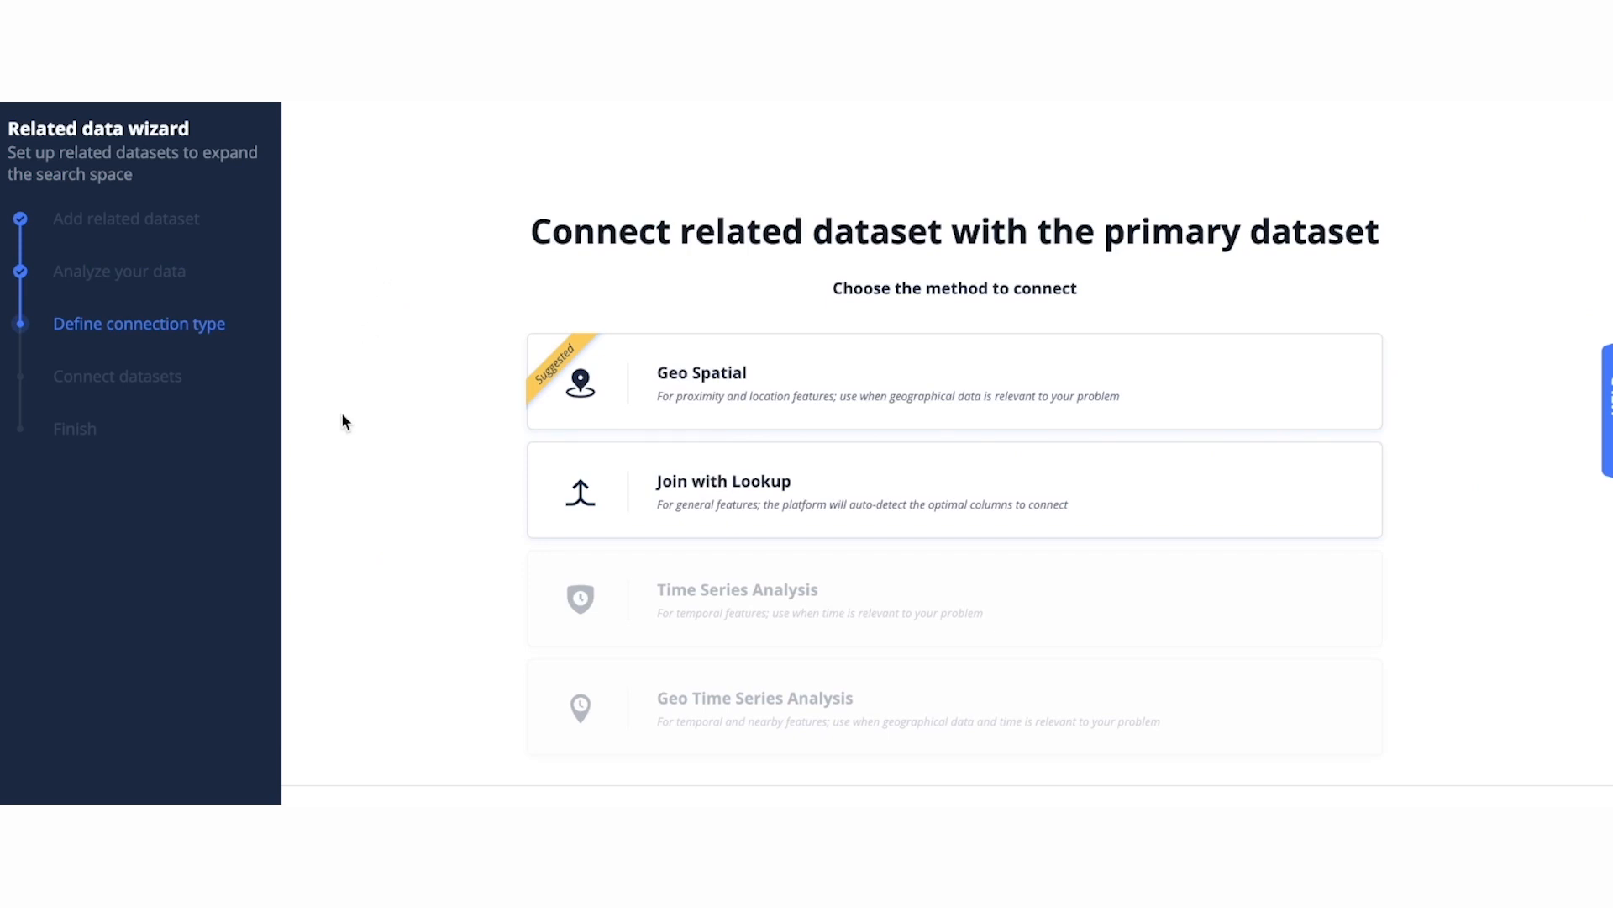
mouse_move(1284, 510)
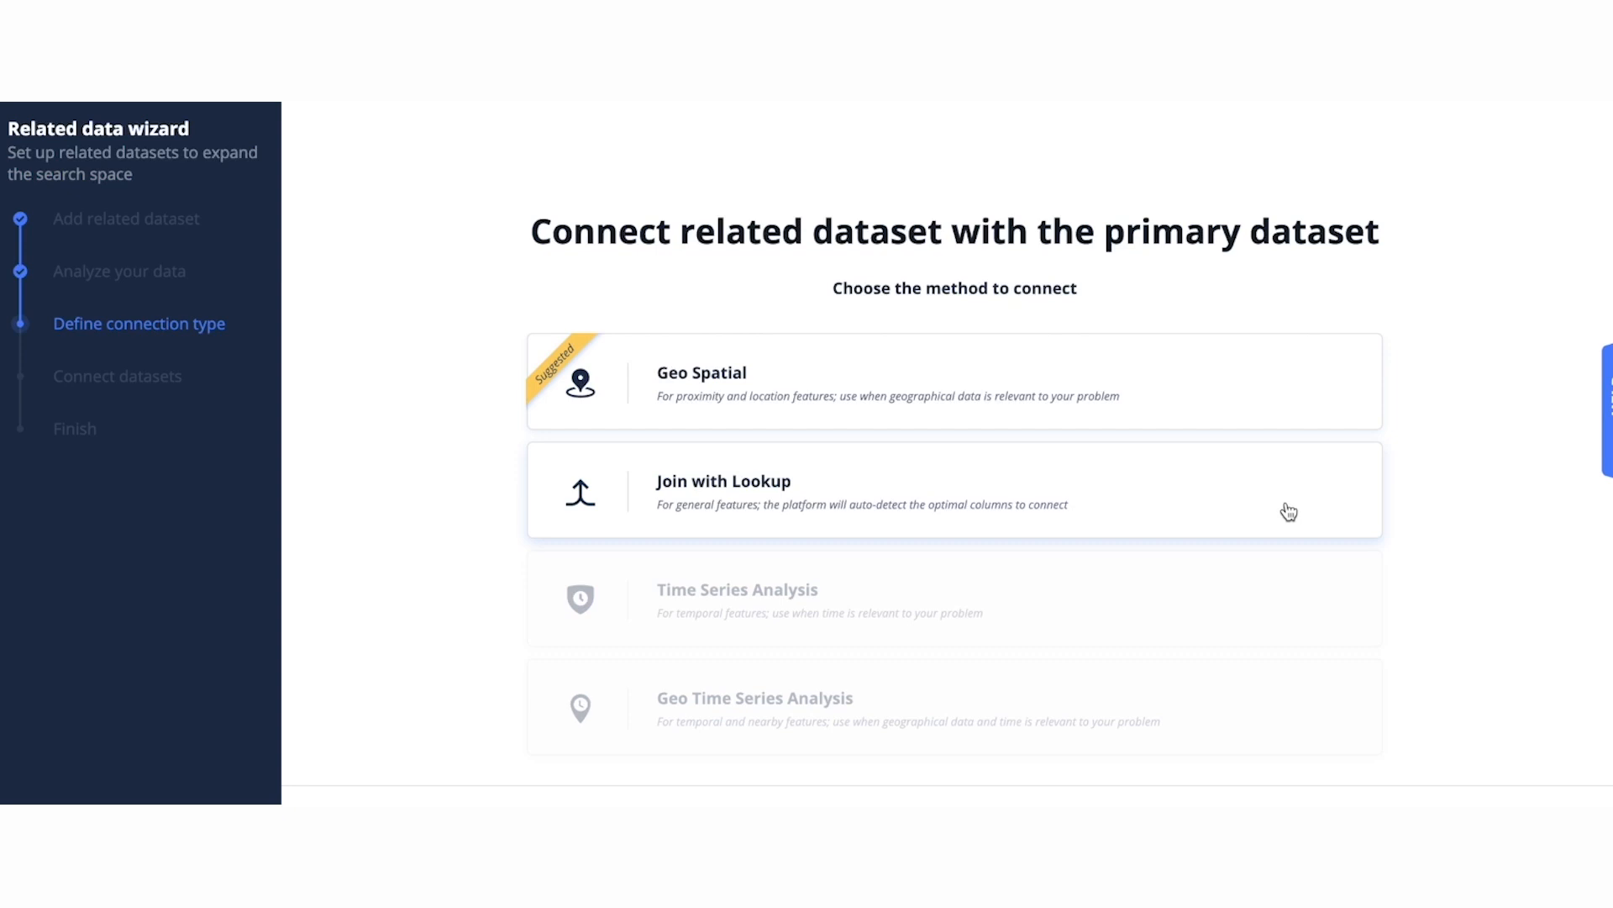
left_click(952, 491)
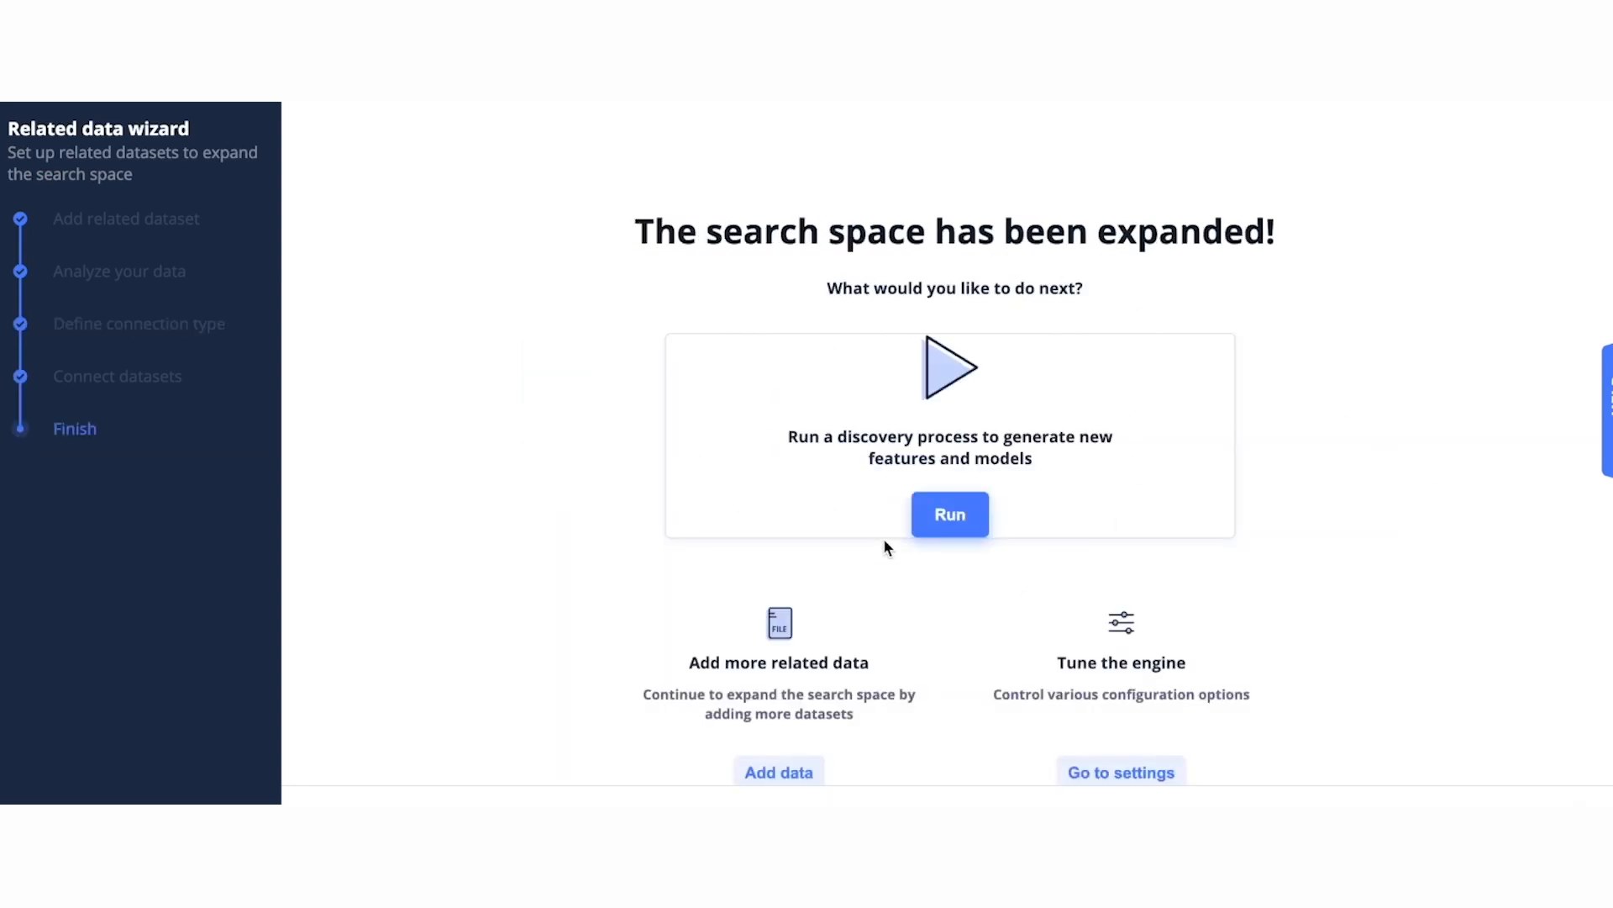
mouse_move(897, 492)
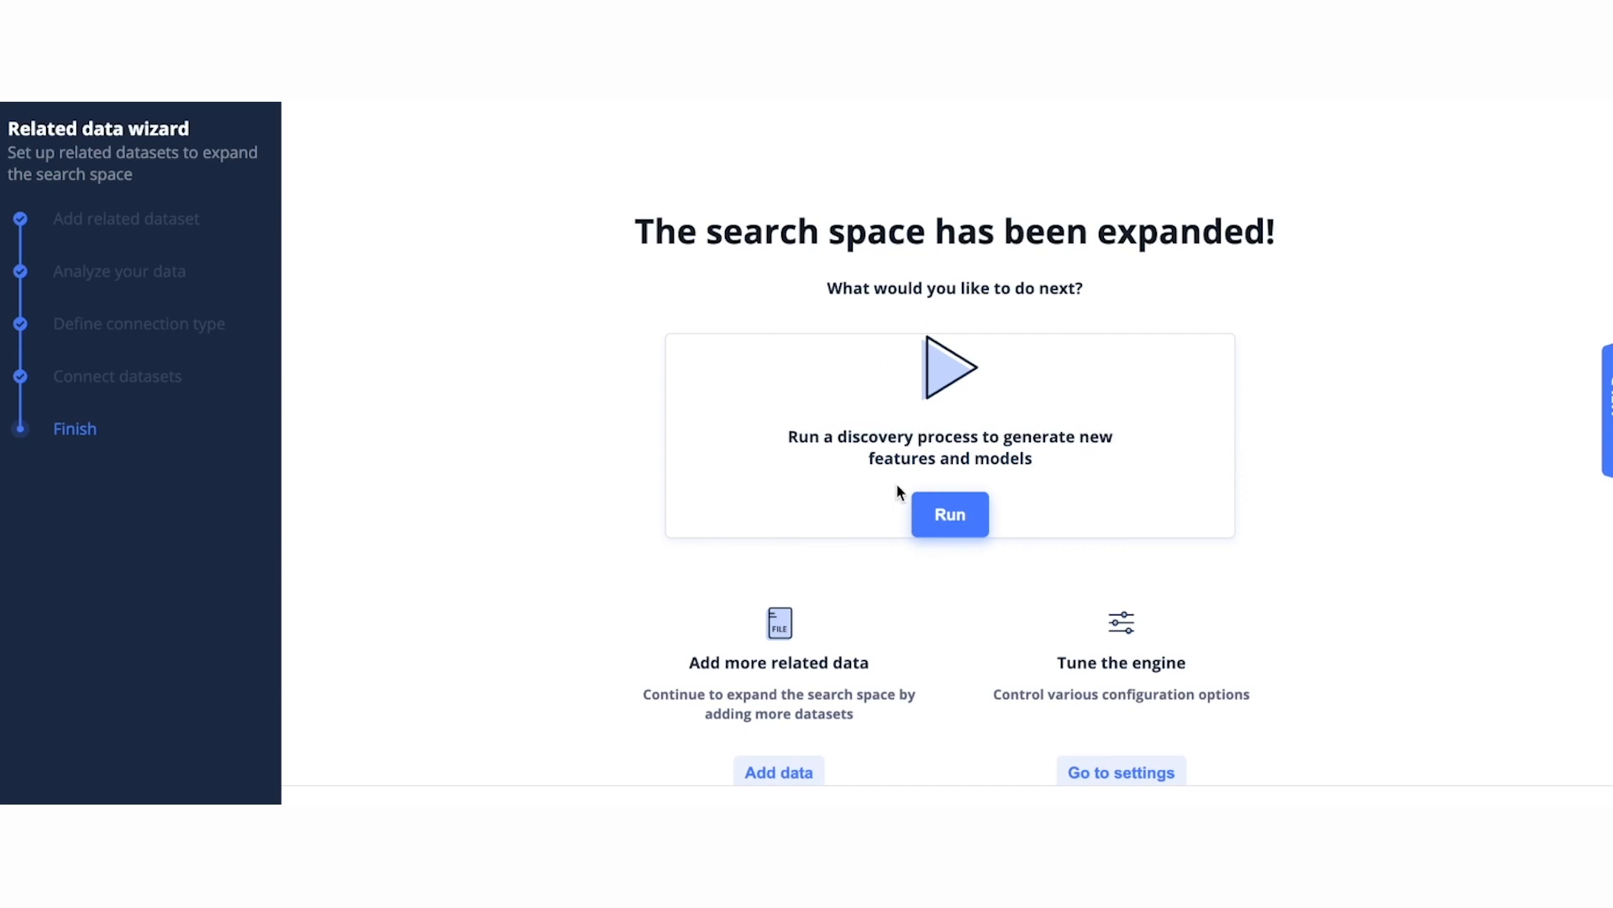
mouse_move(909, 489)
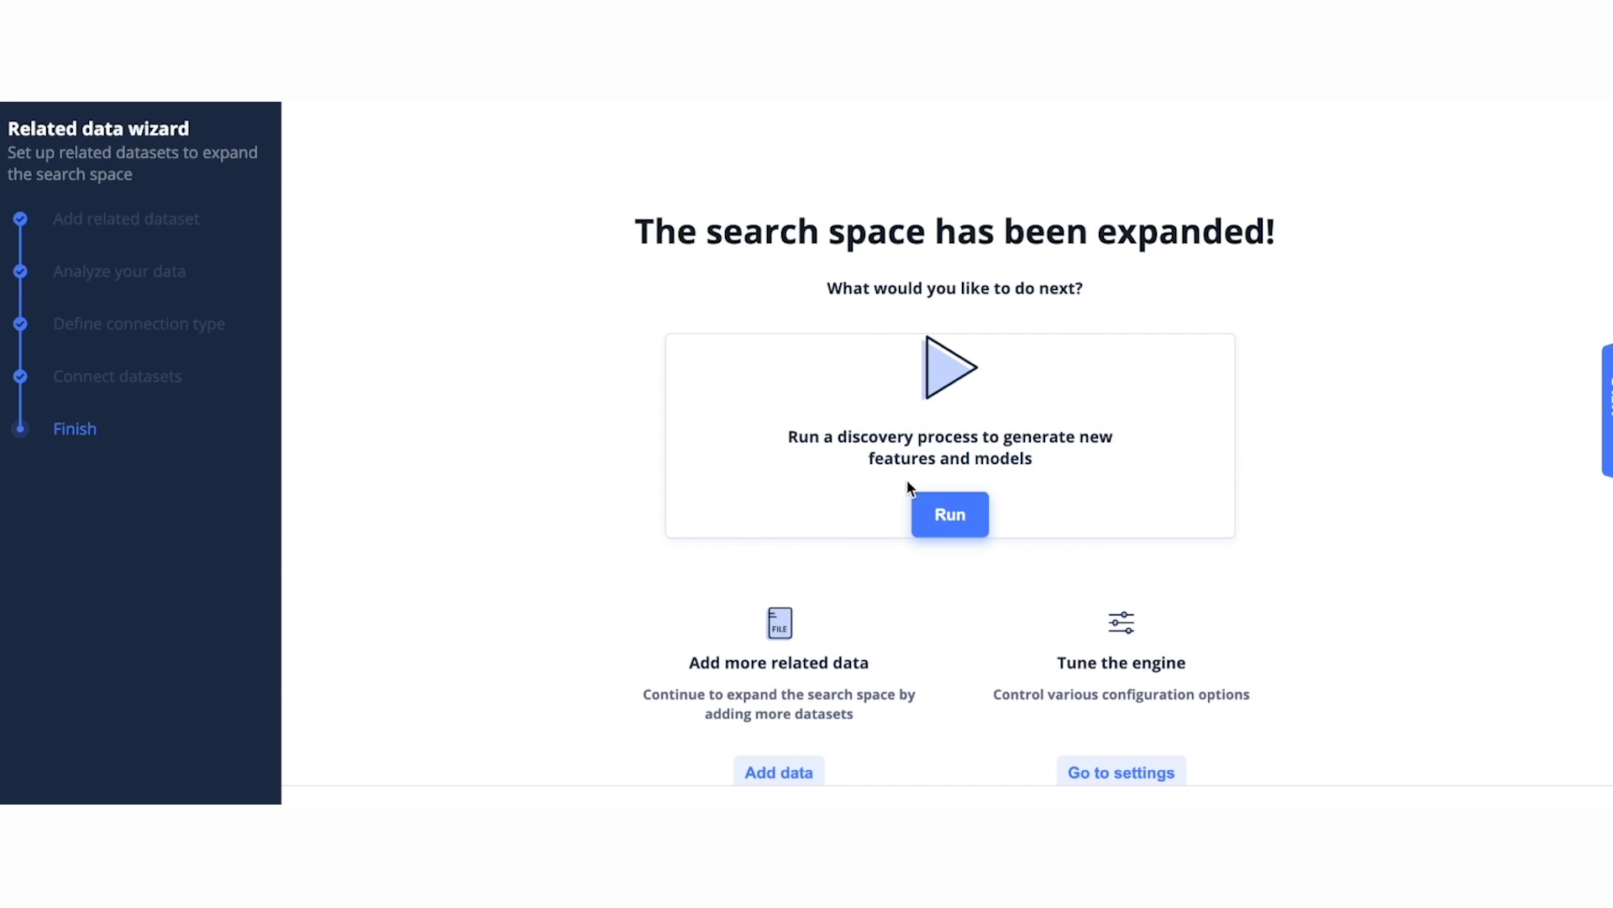
Add another related dataset from the external enrichment sources list (Open Street Map, Knowledge graph)
left_click(780, 771)
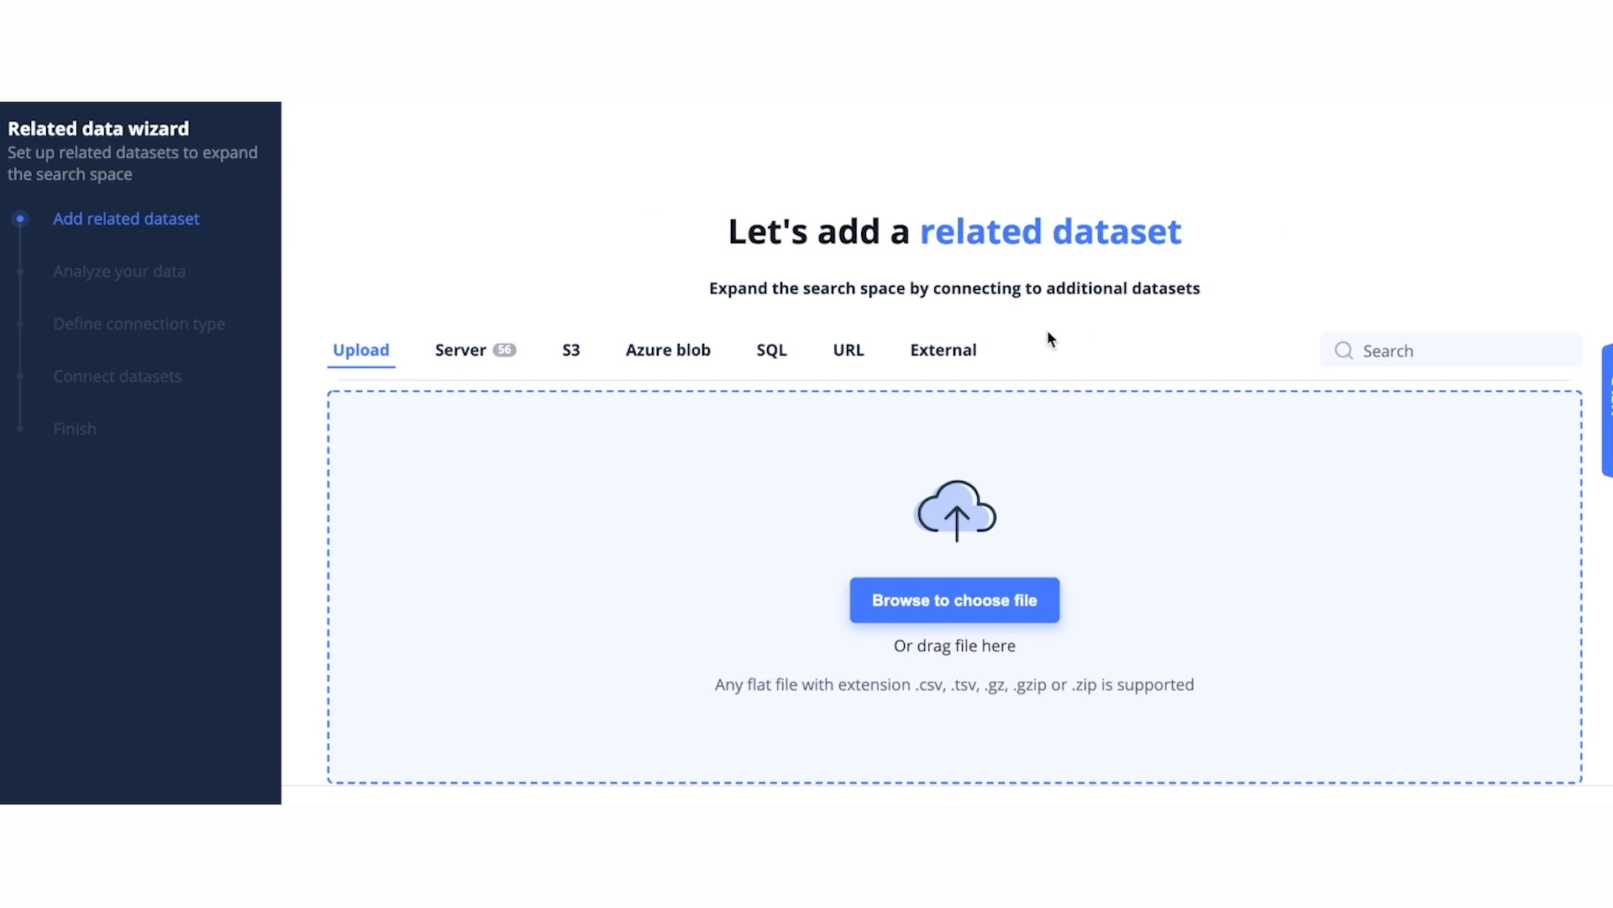
left_click(942, 350)
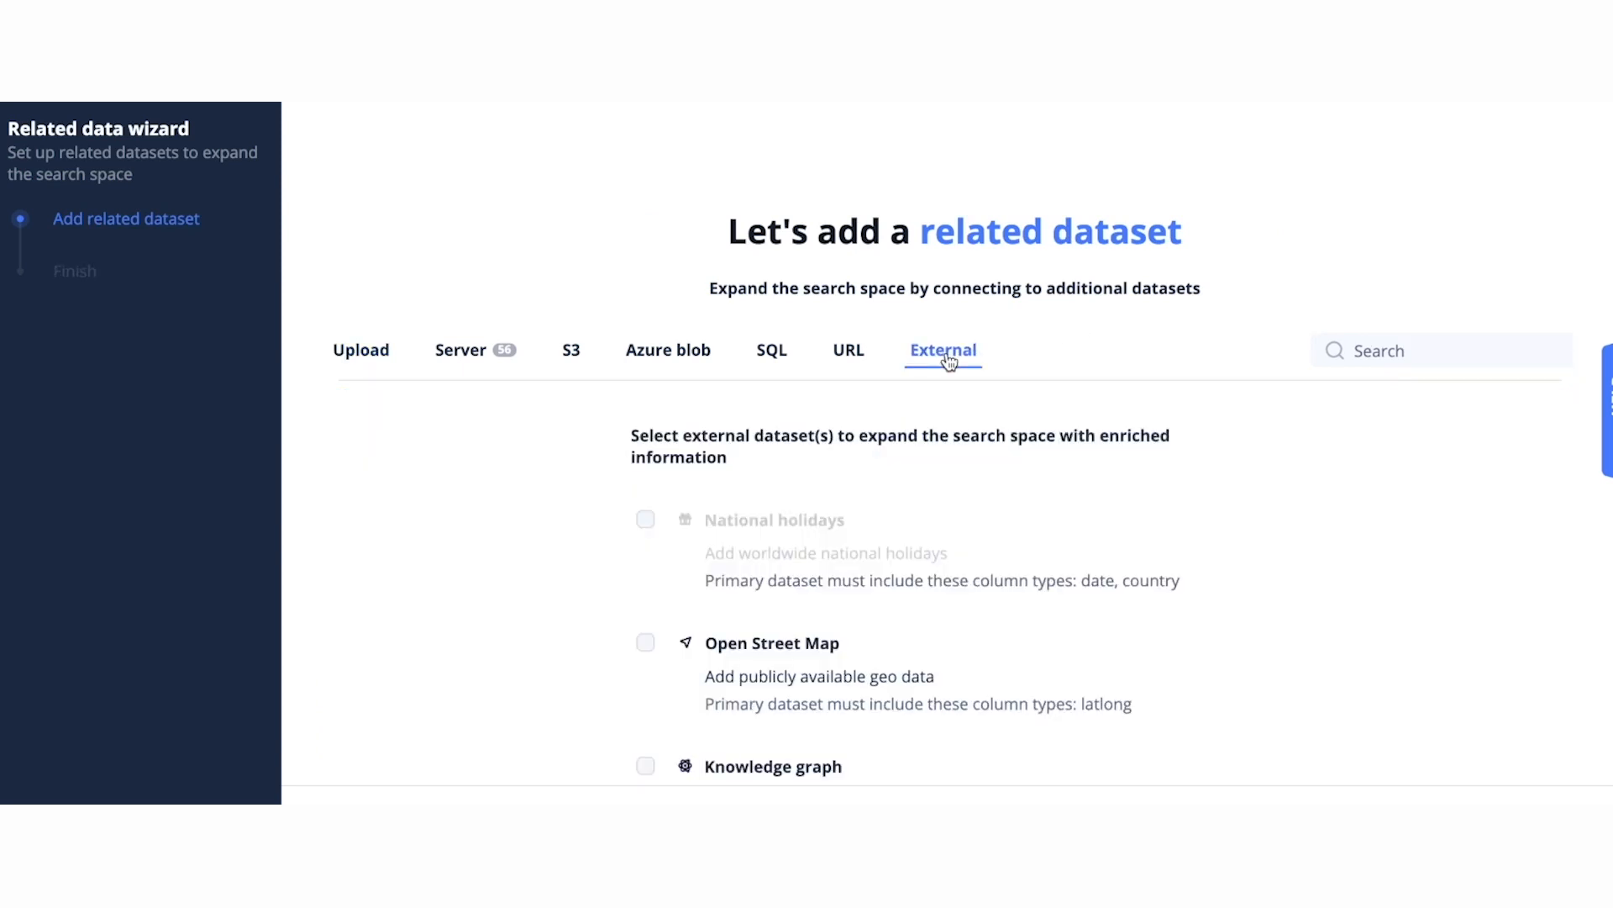
scroll("down", 3)
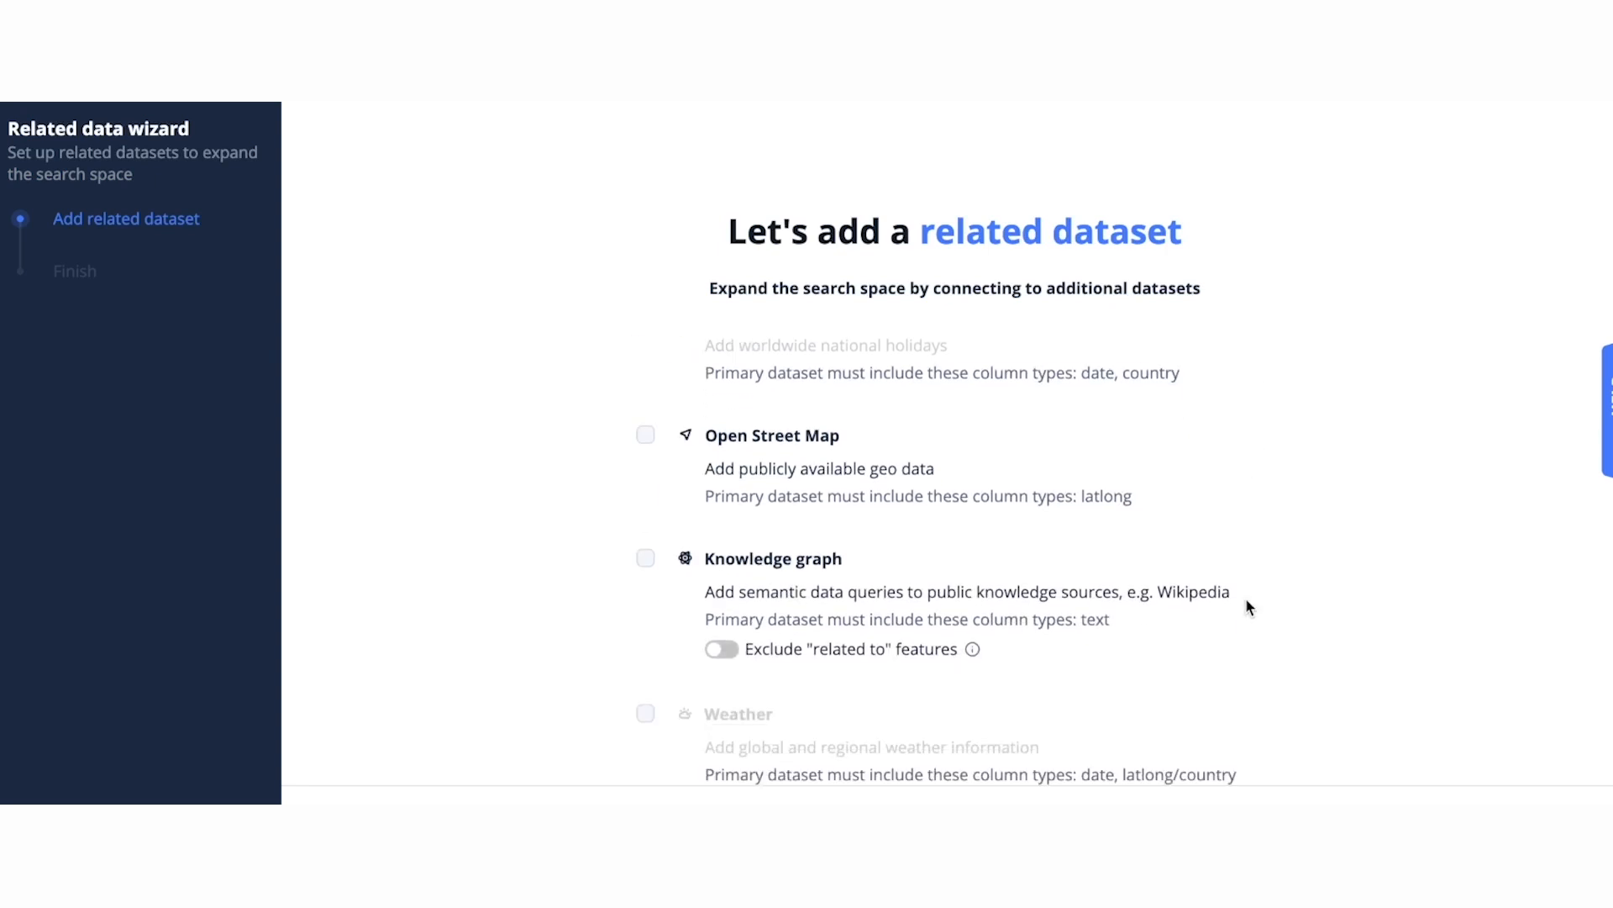
mouse_move(467, 602)
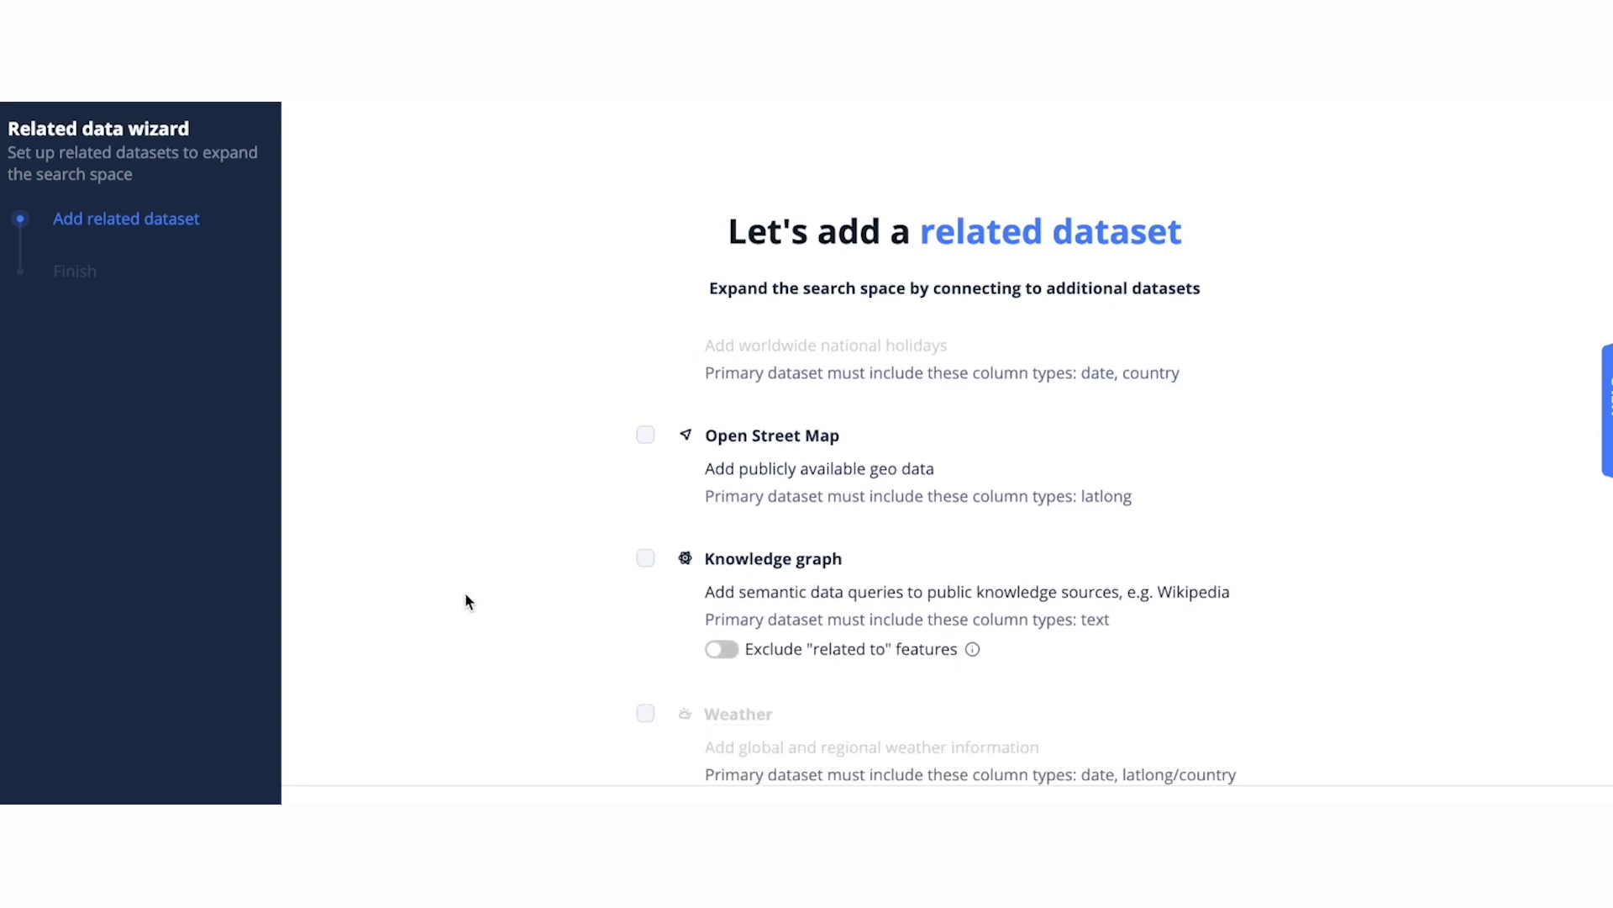
mouse_move(708, 471)
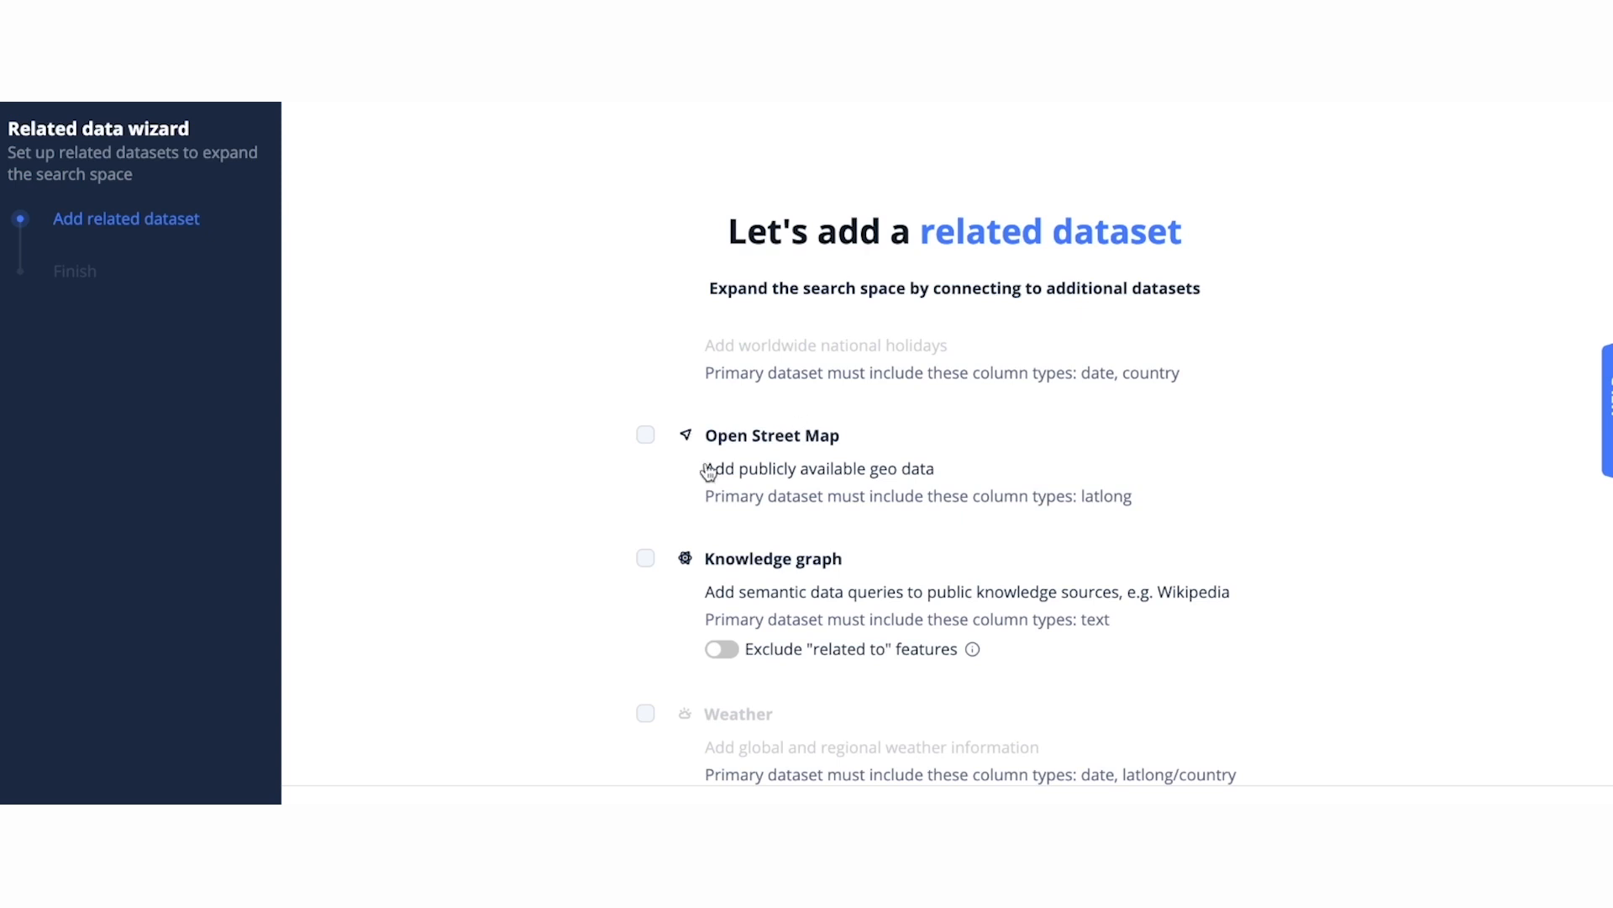
mouse_move(1053, 464)
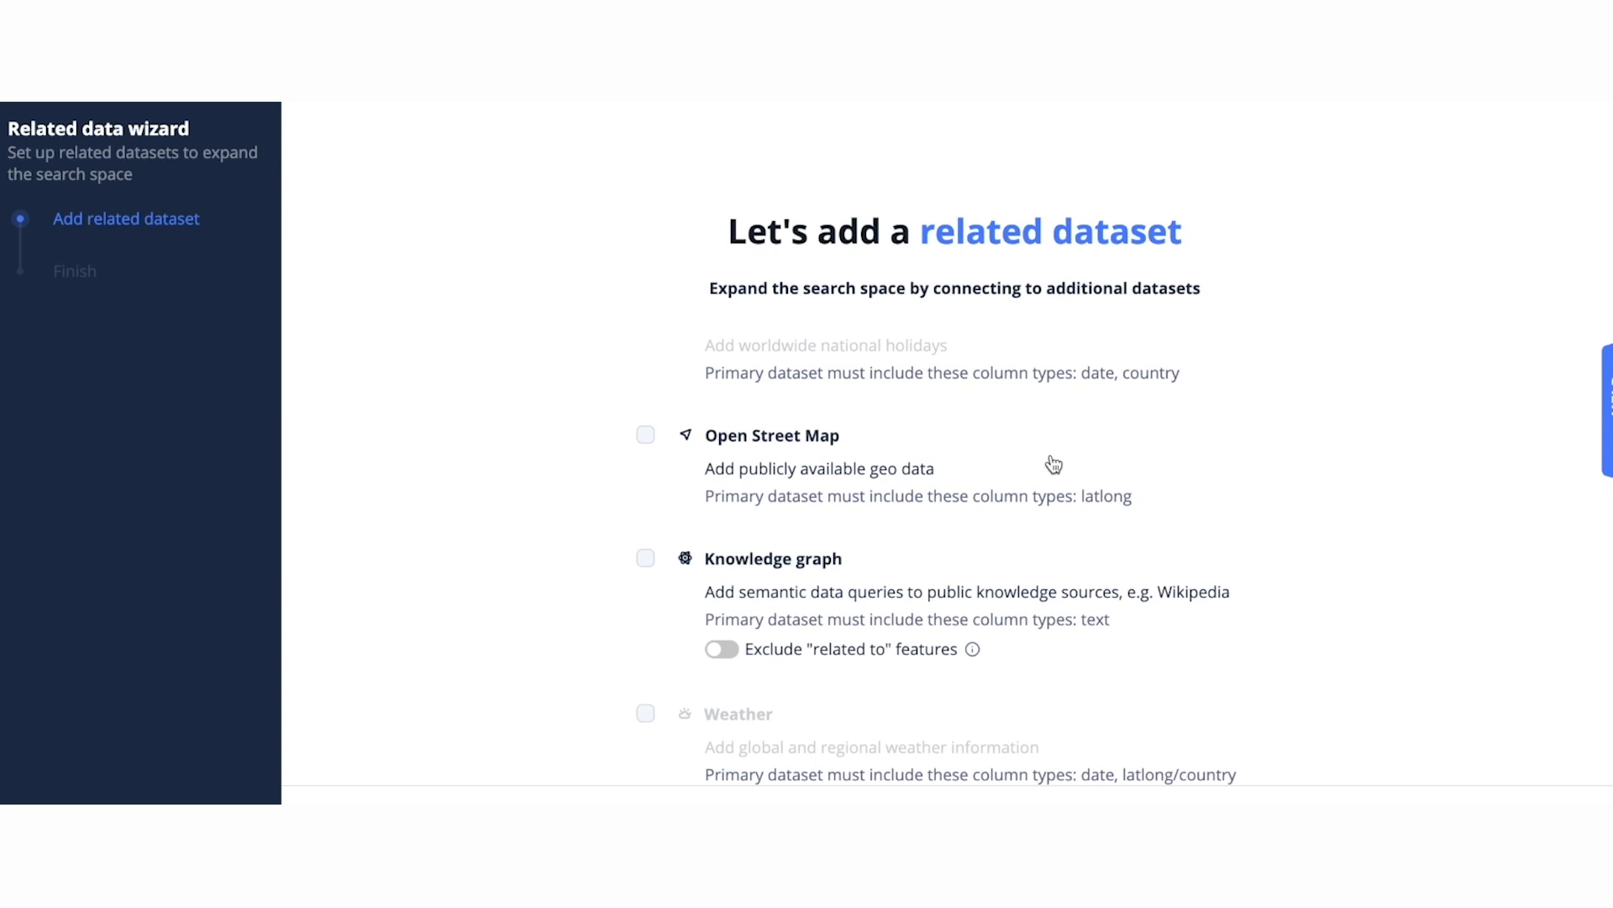
mouse_move(1140, 620)
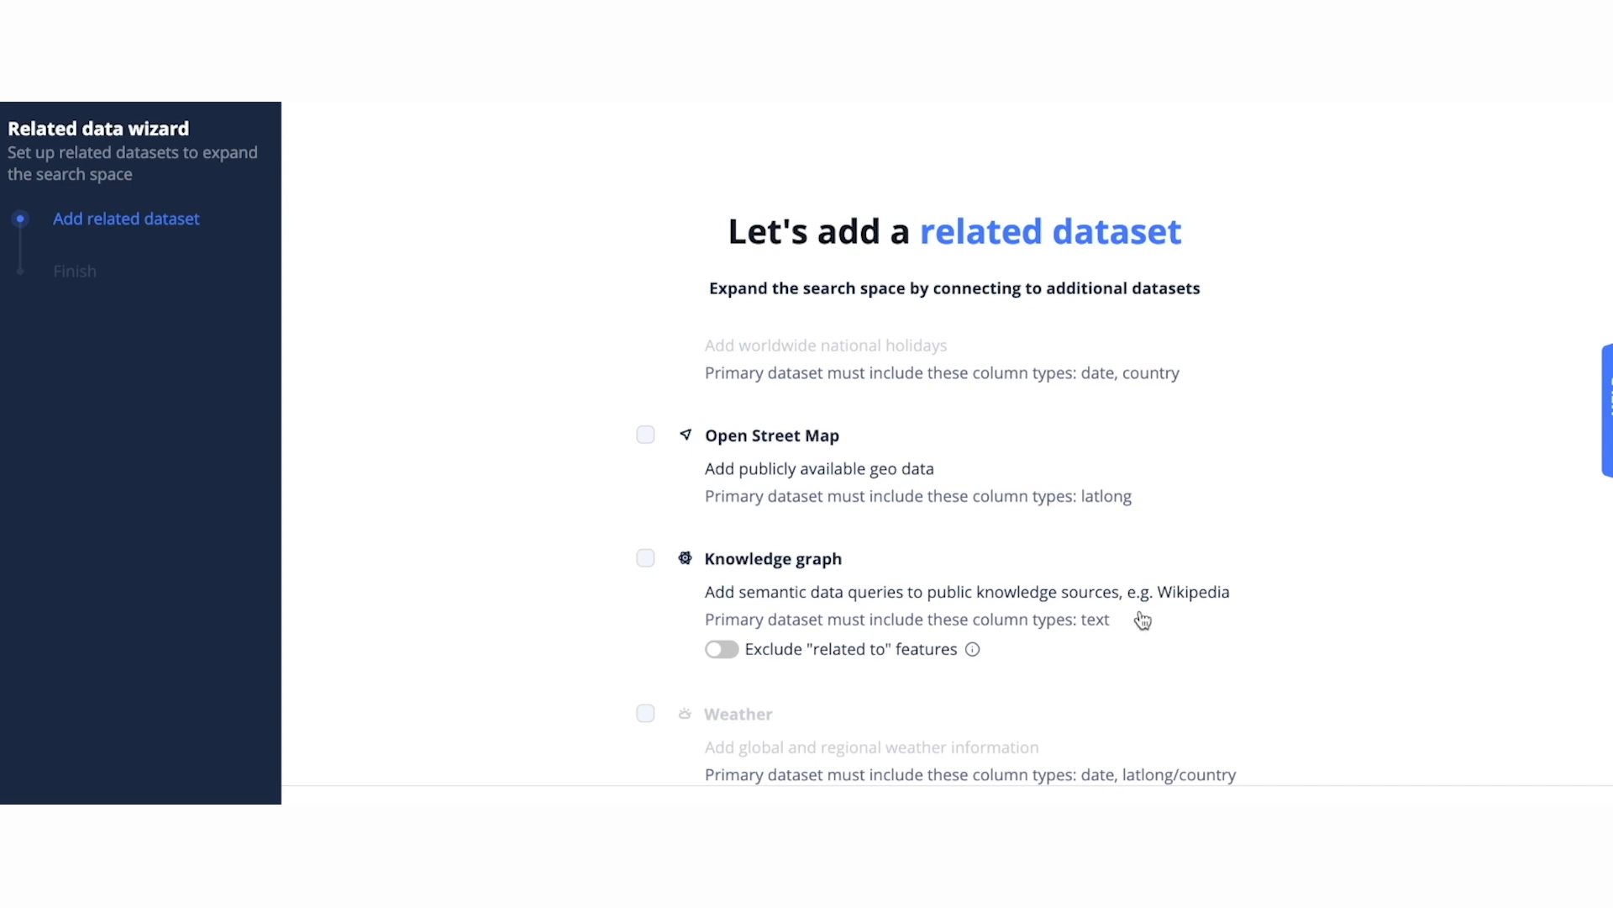
mouse_move(1351, 583)
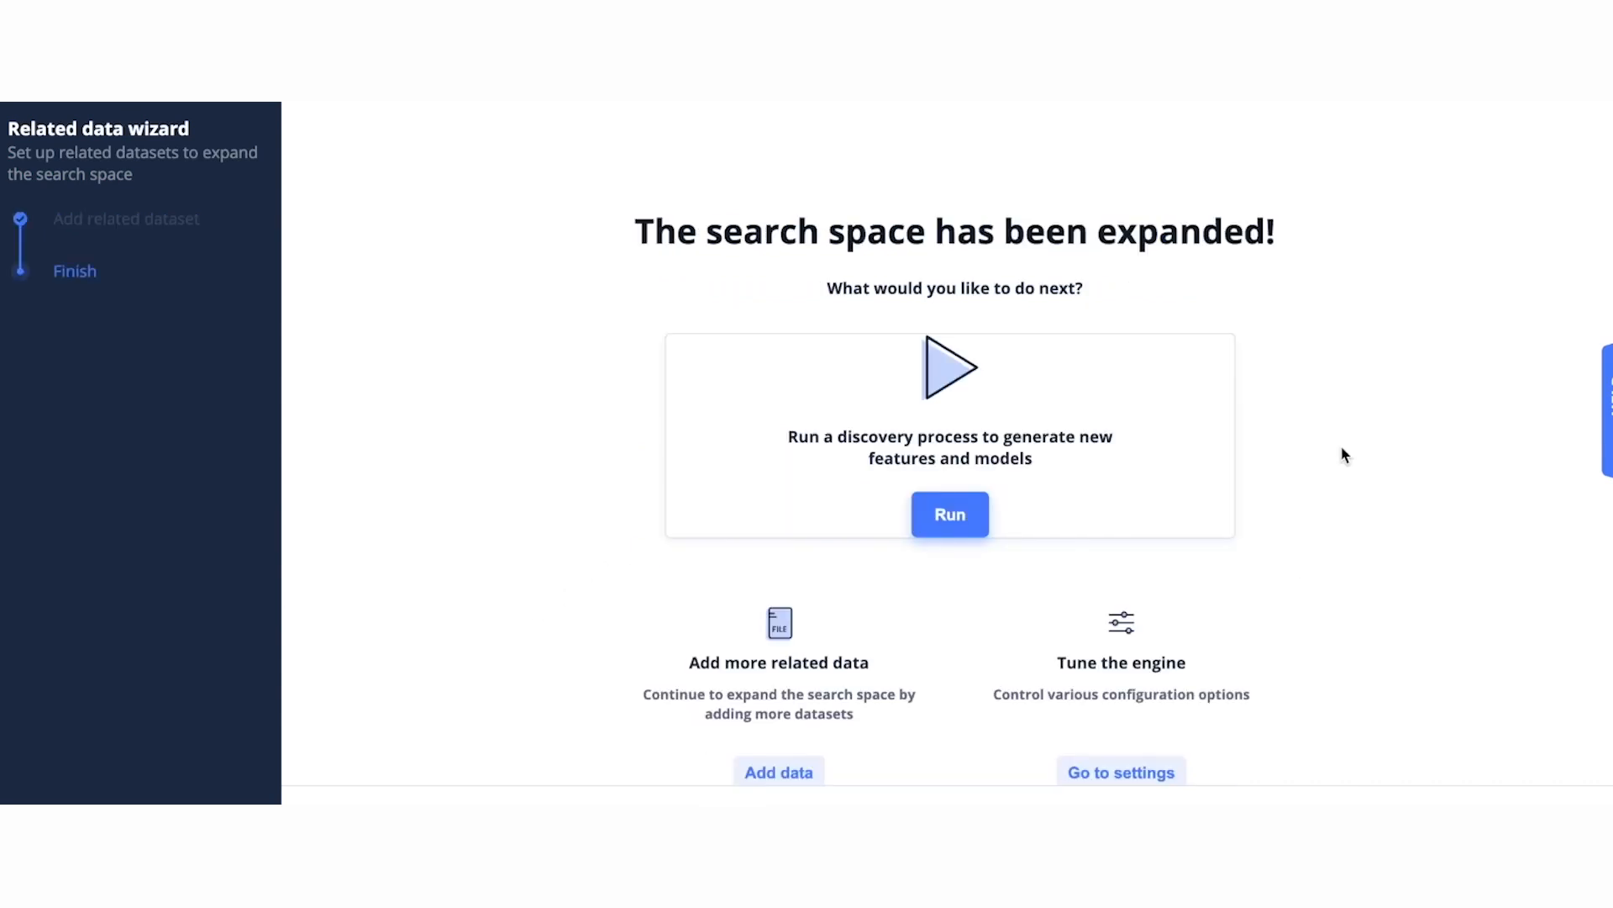
mouse_move(1541, 575)
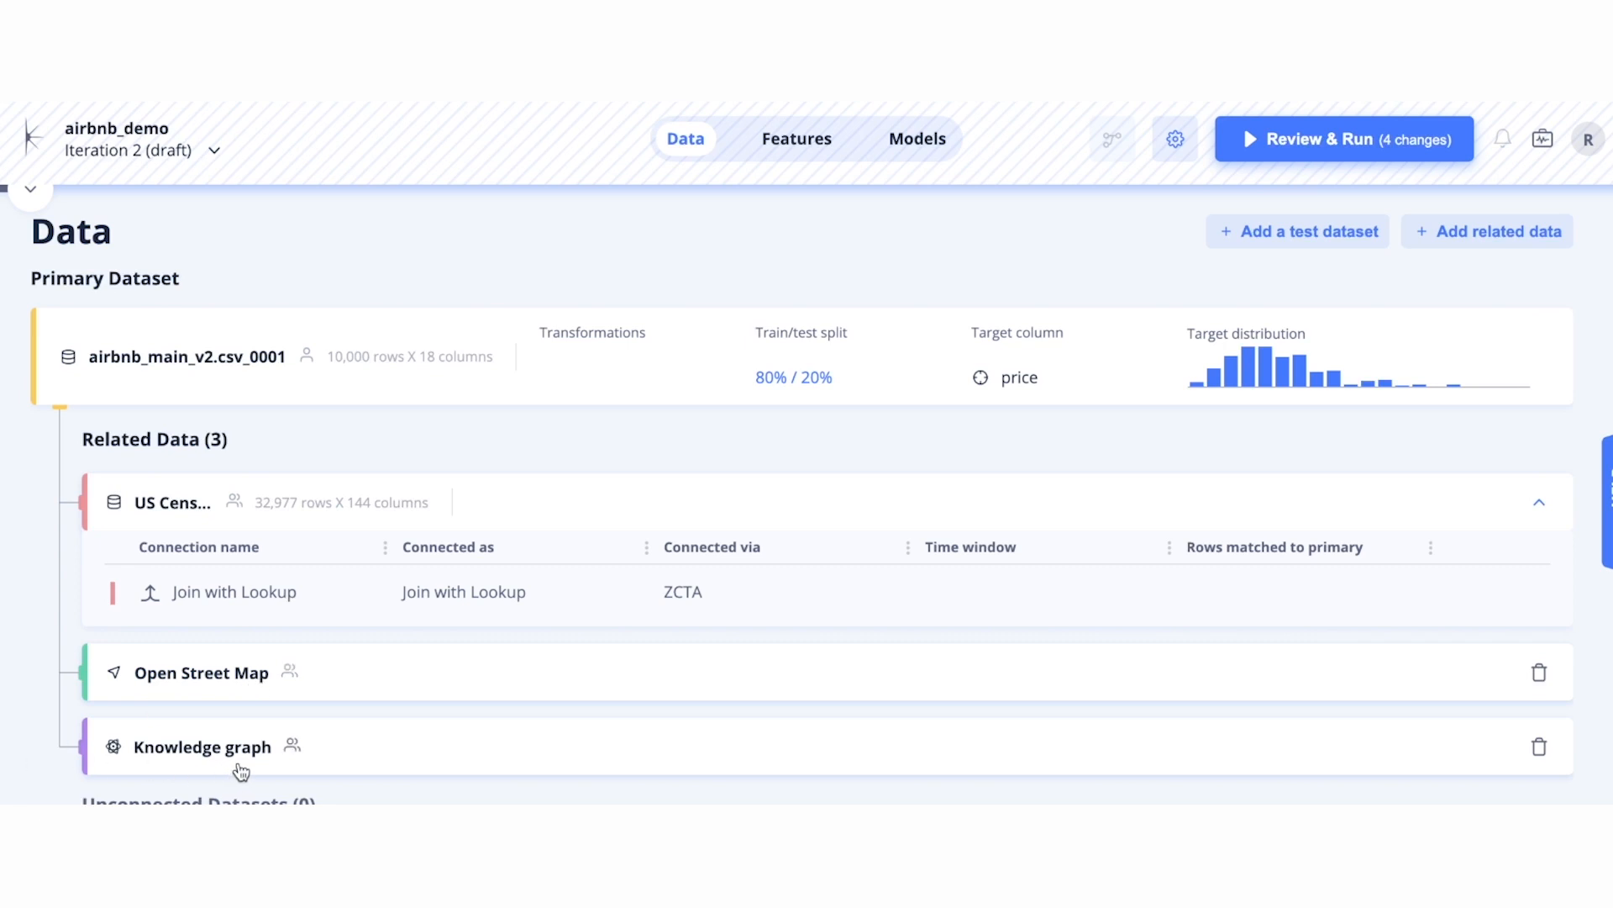
View the 999 discovered features of iteration 4 with their target mean shift plot
left_click(797, 138)
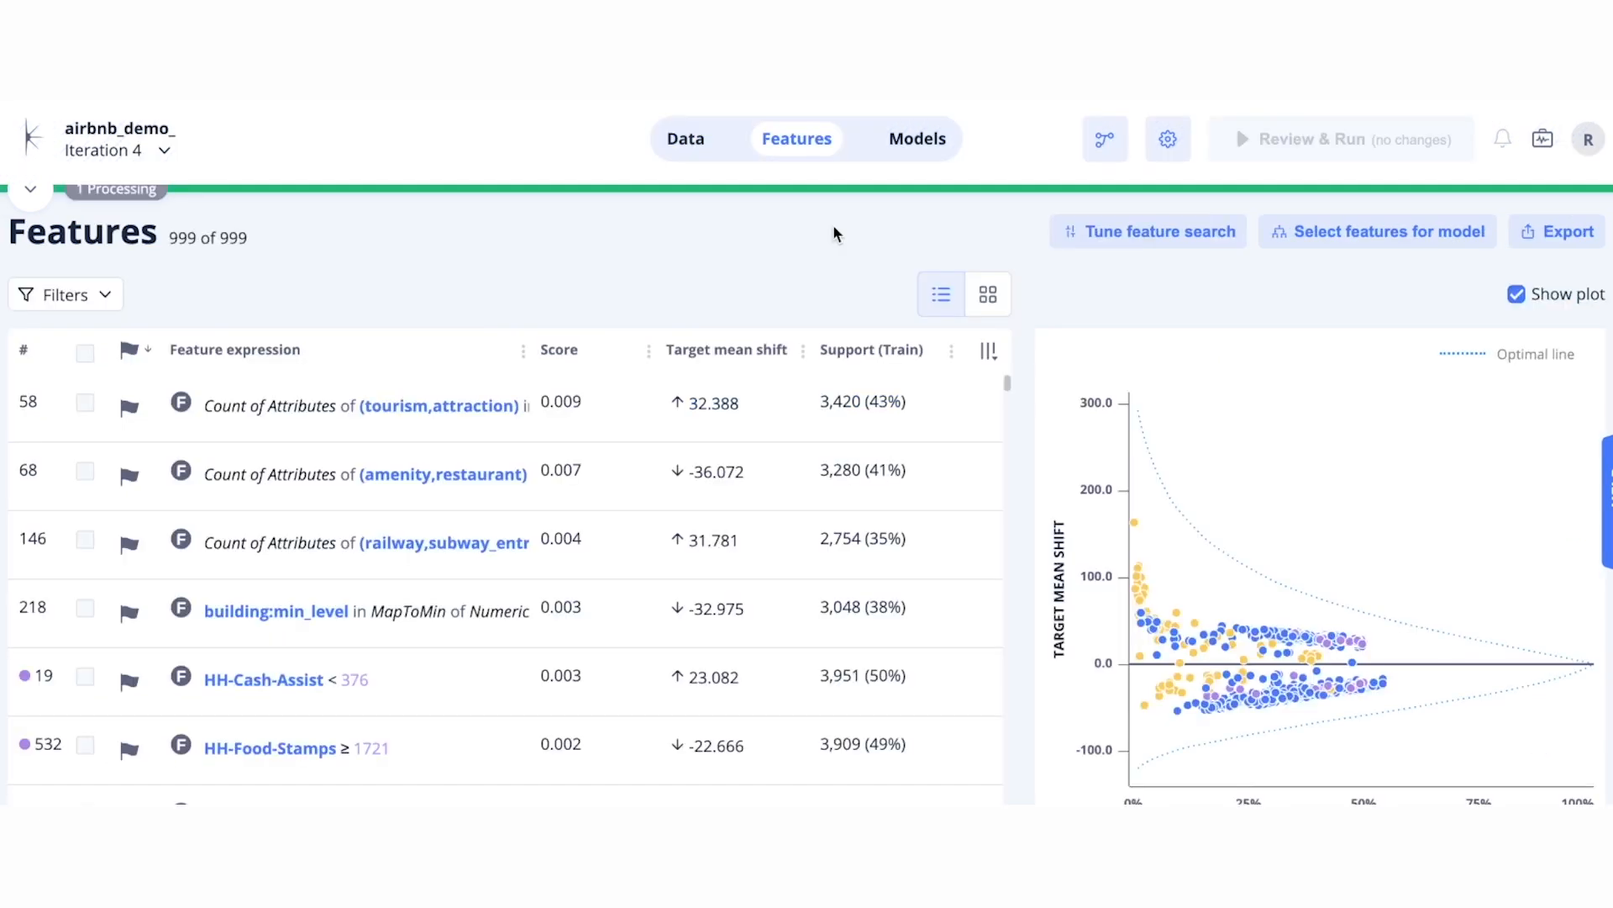
mouse_move(813, 158)
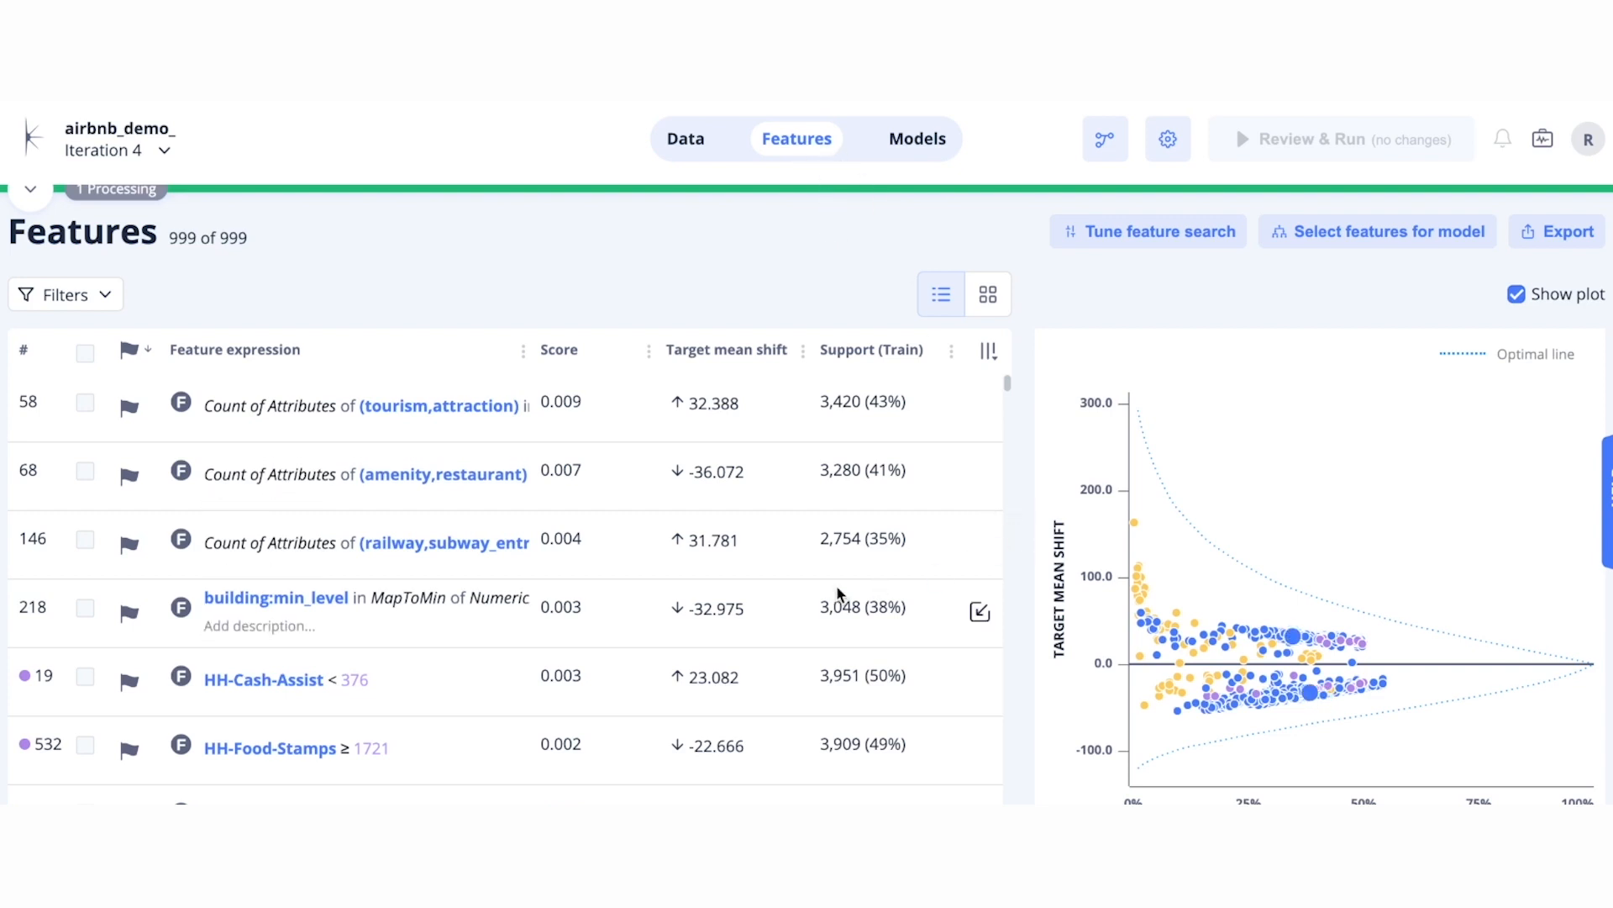
mouse_move(1025, 627)
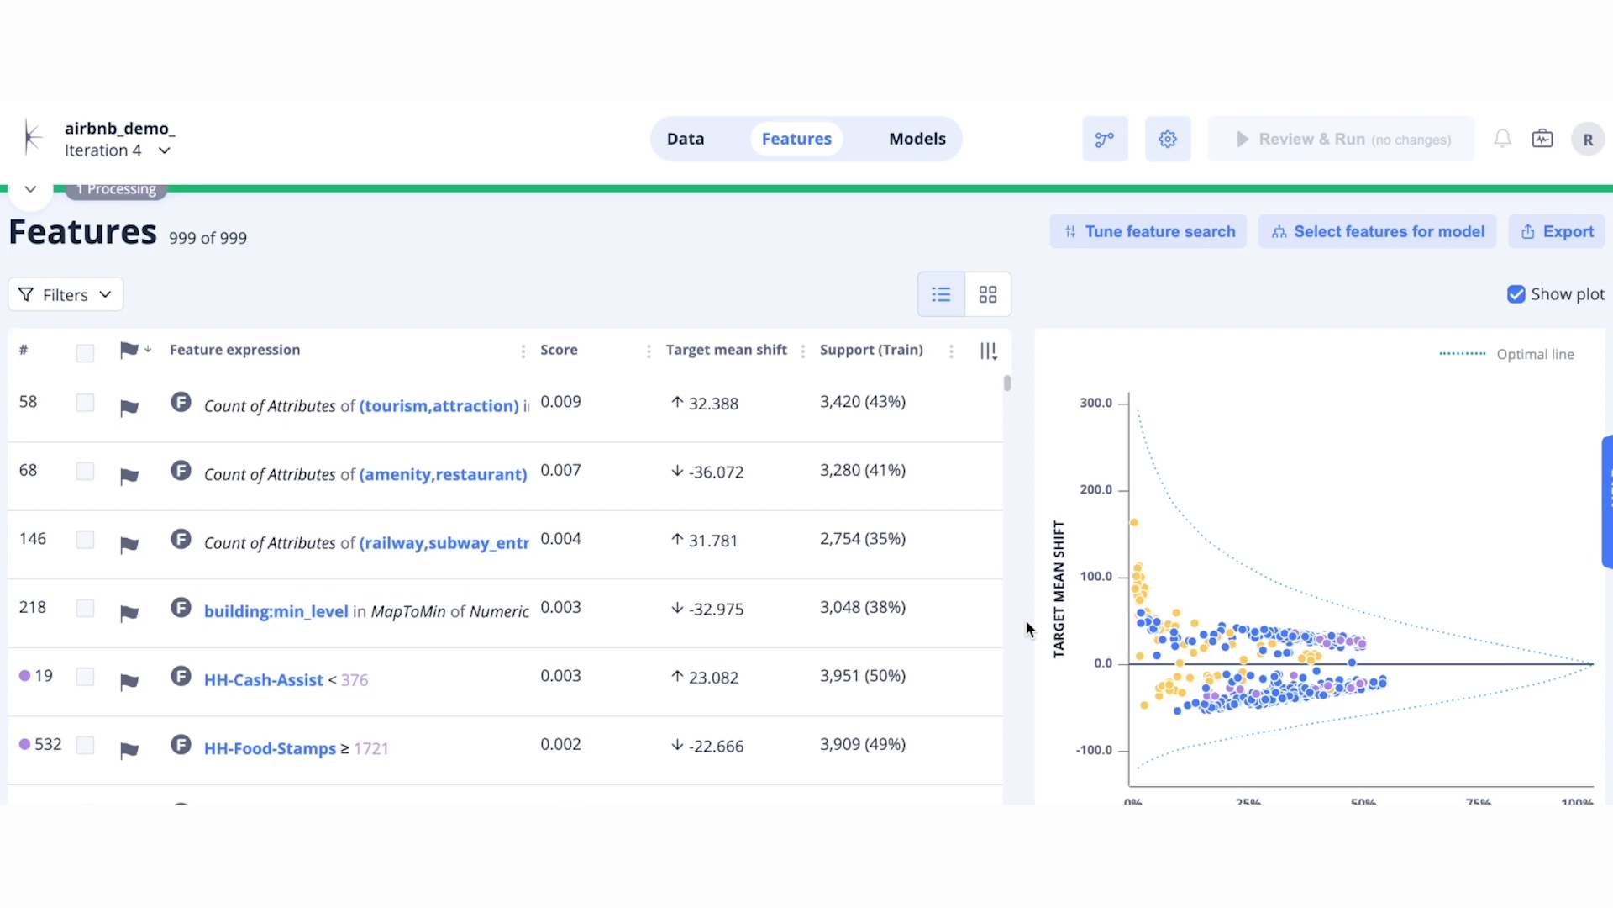
mouse_move(1149, 642)
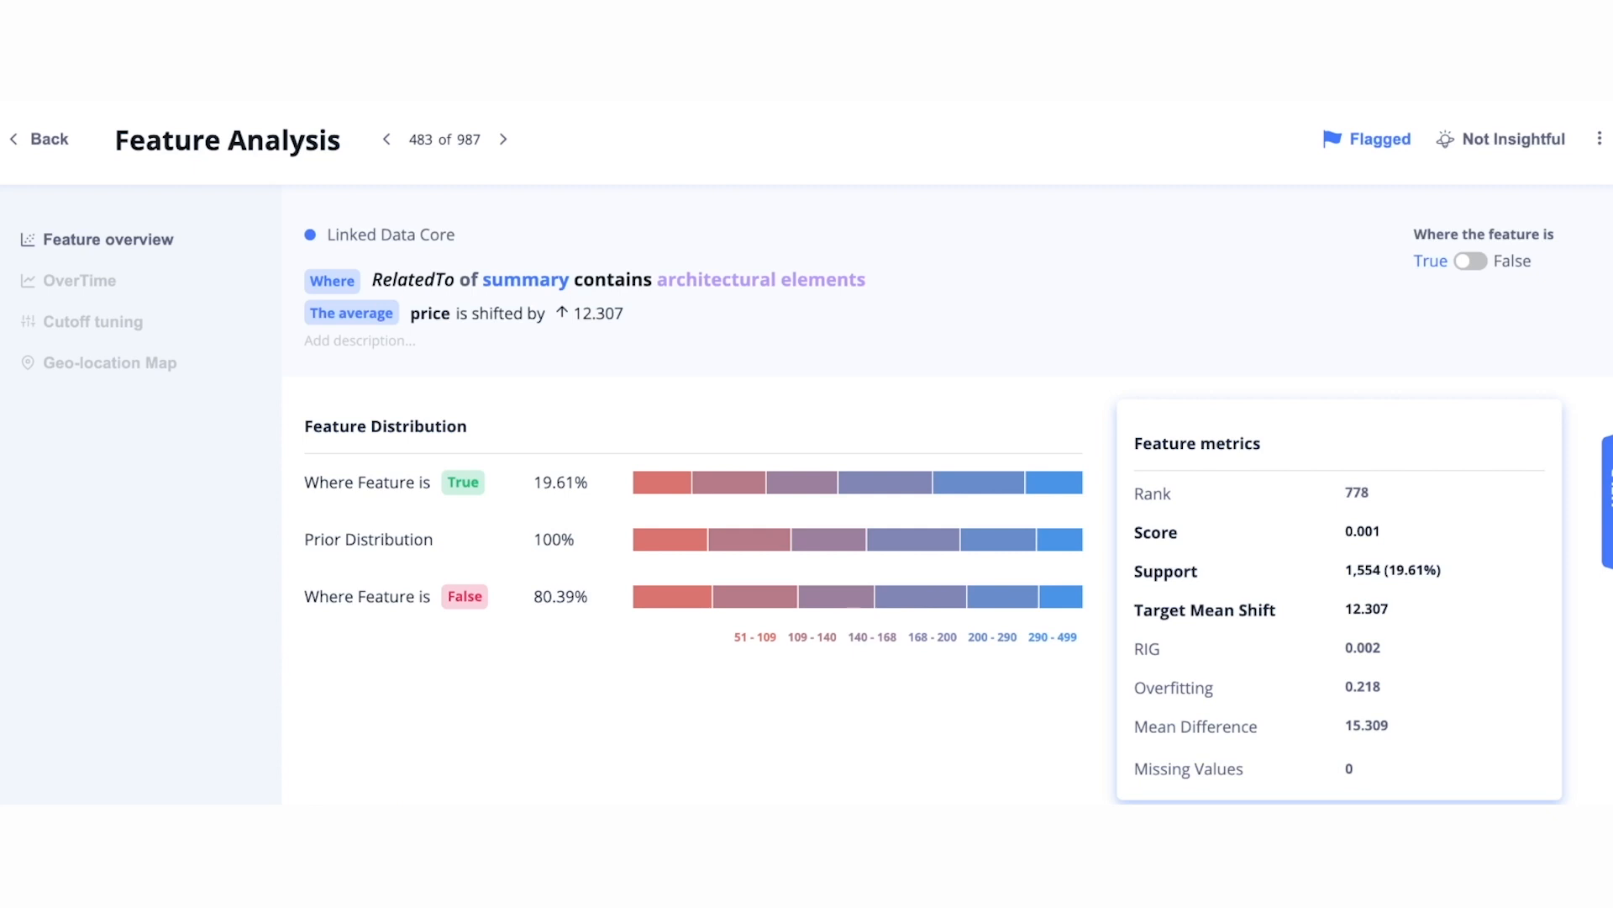
mouse_move(529, 279)
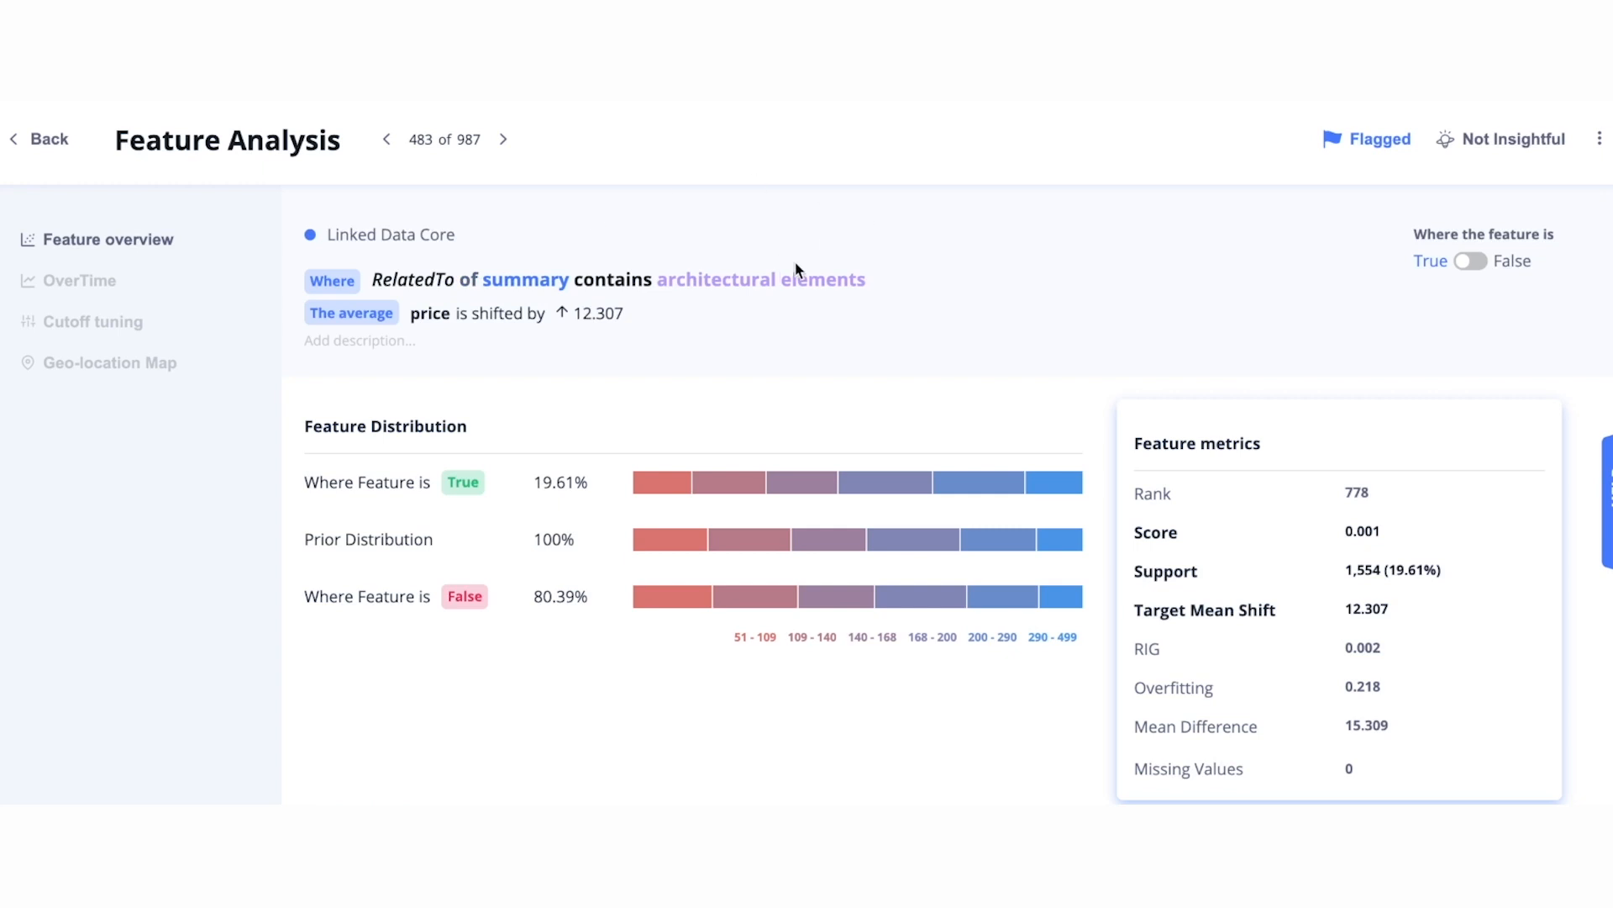
mouse_move(652, 325)
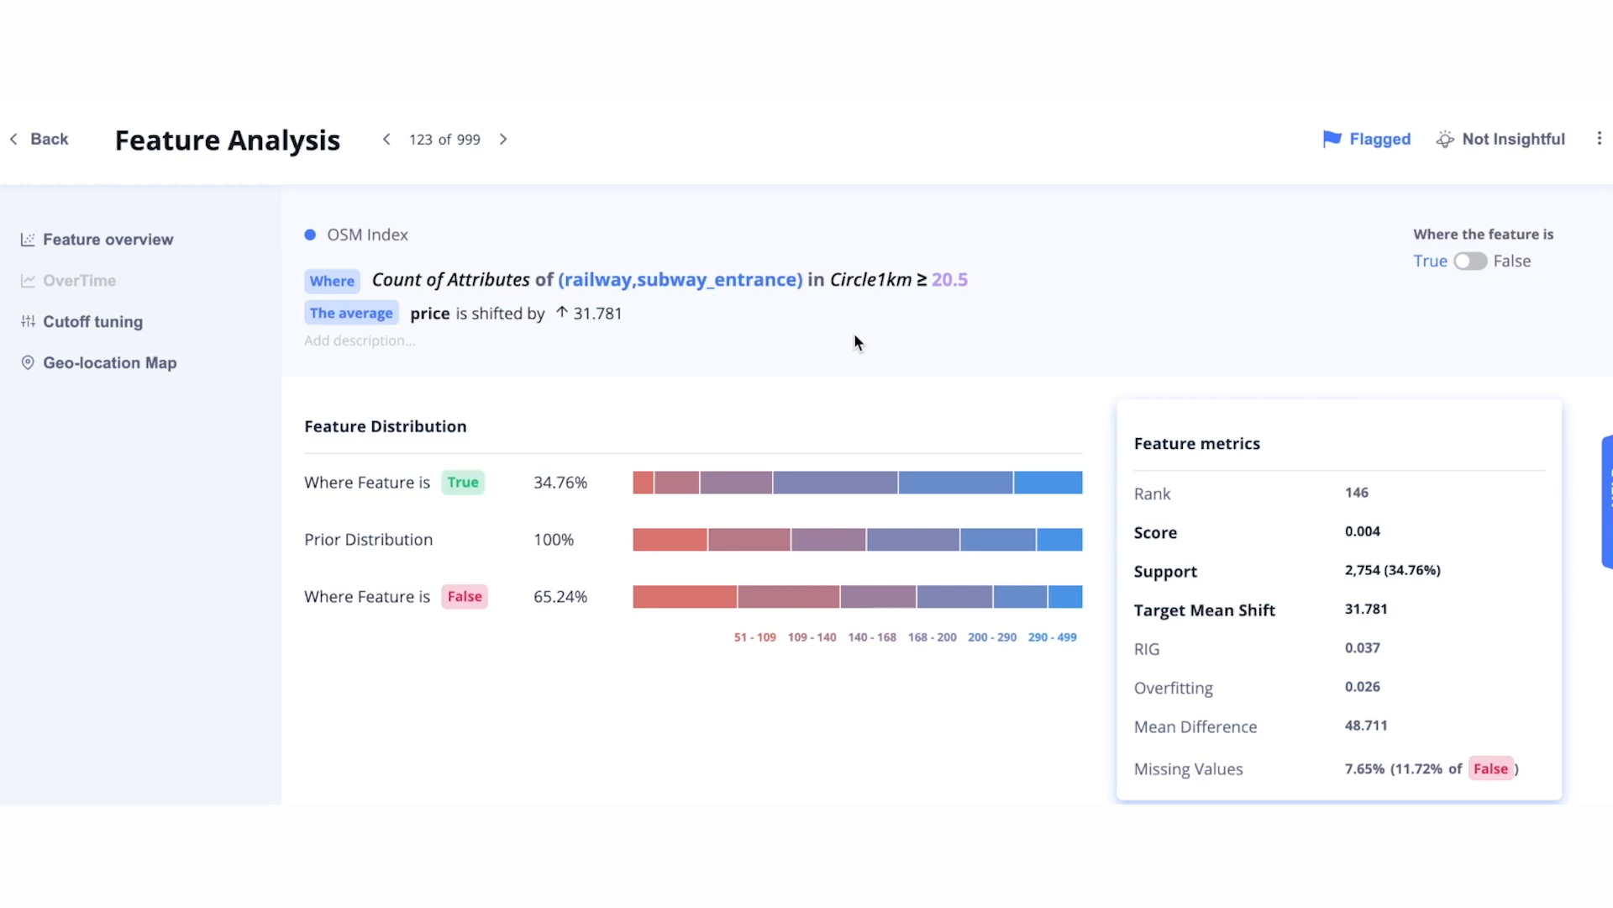
mouse_move(947, 308)
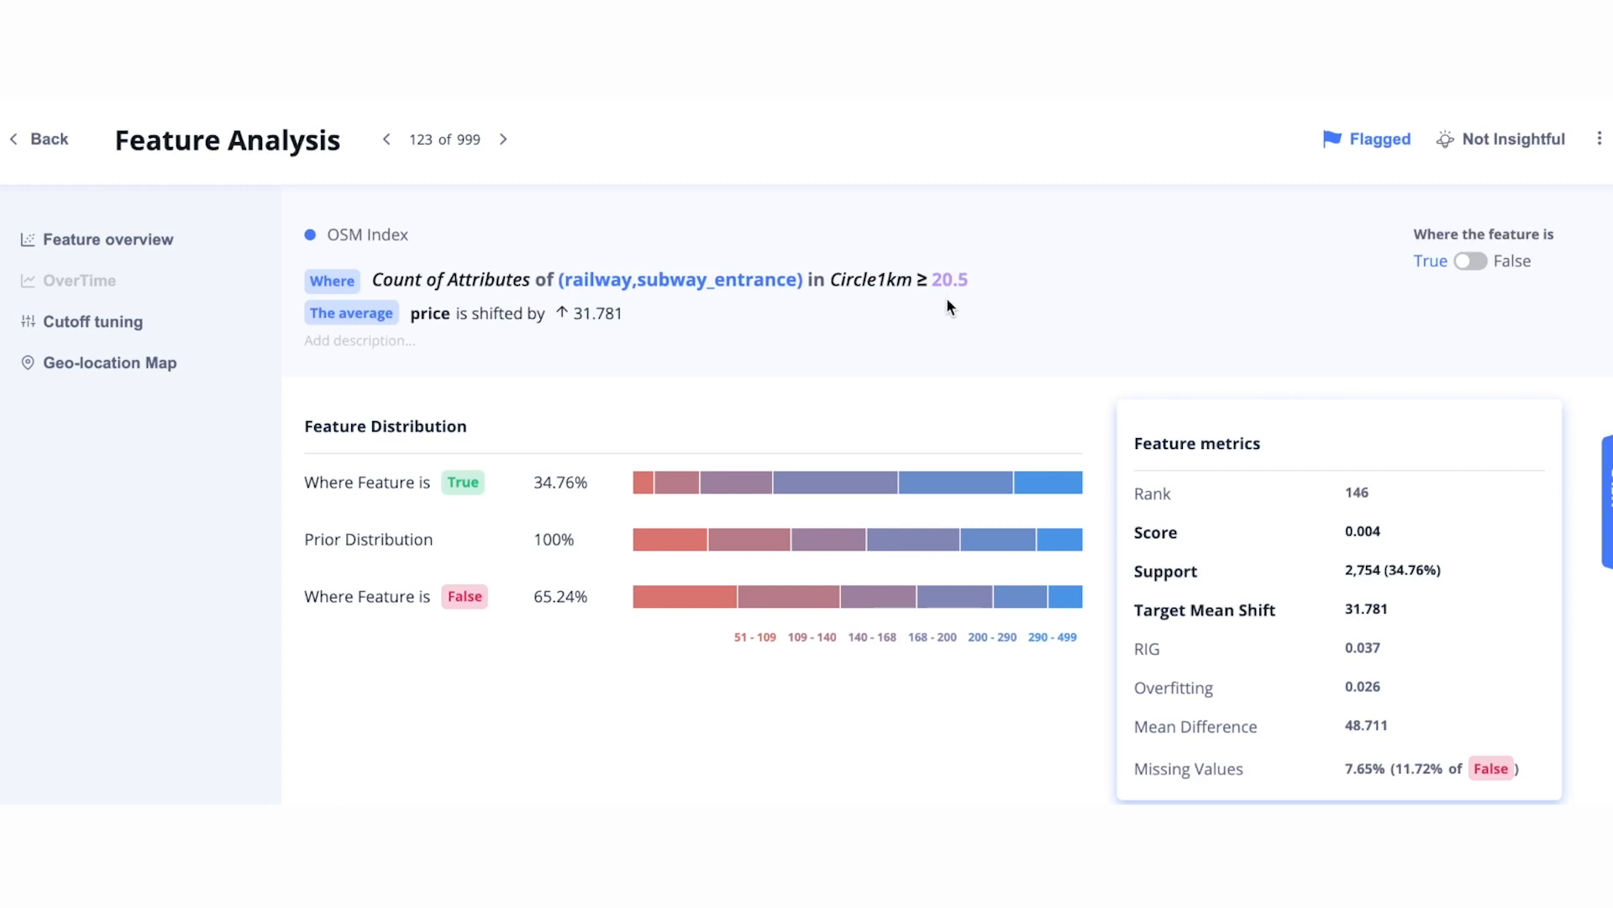
mouse_move(713, 318)
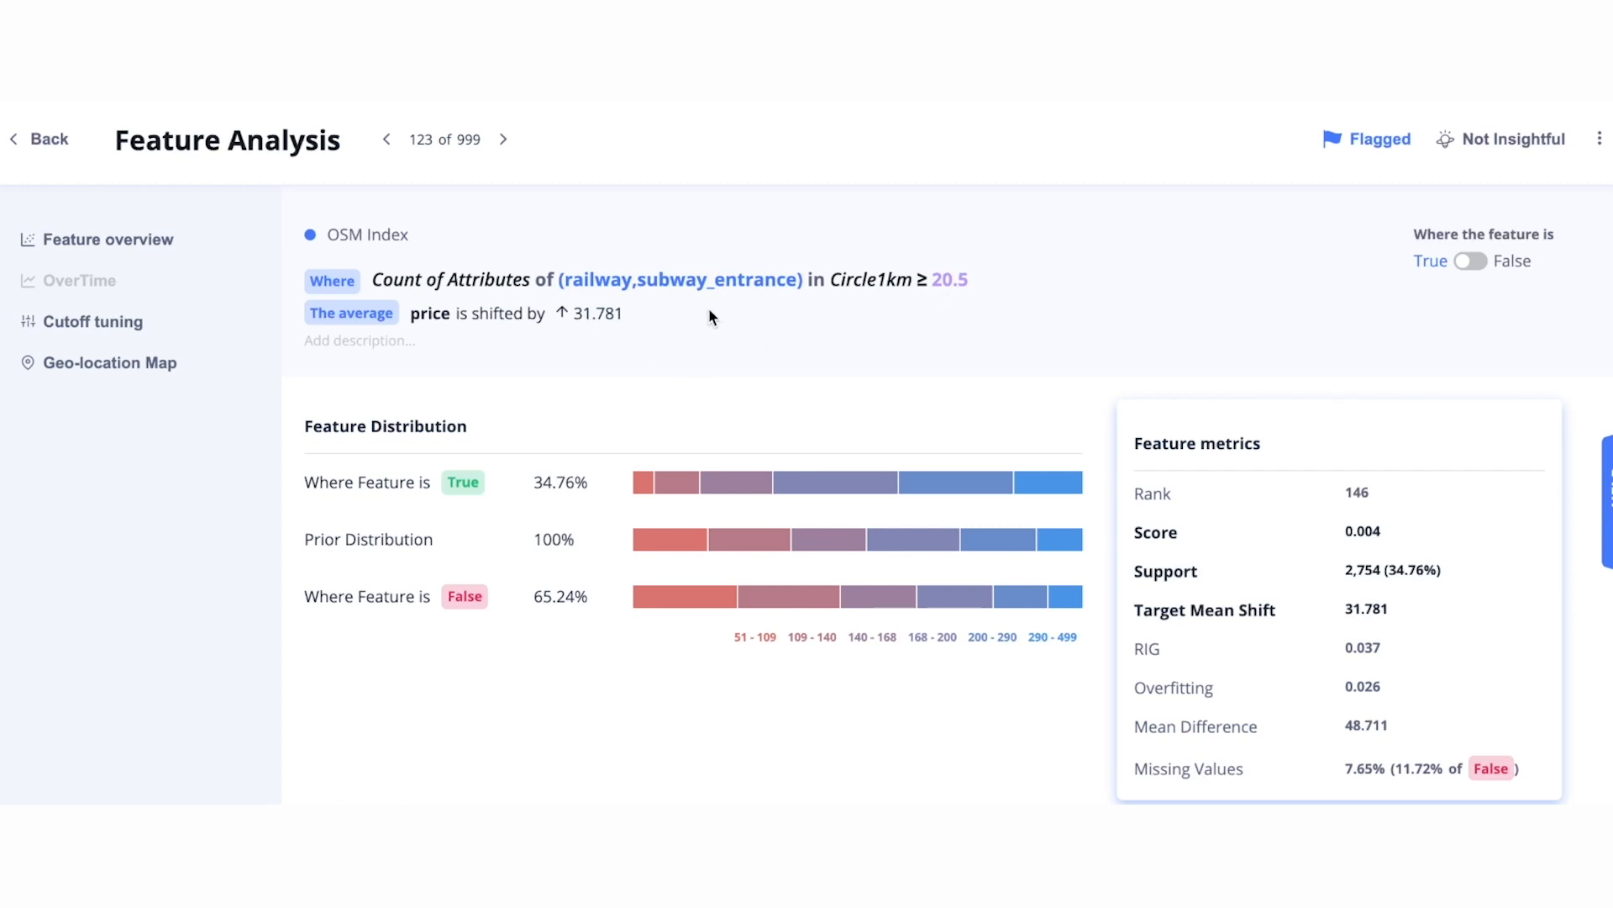
mouse_move(878, 304)
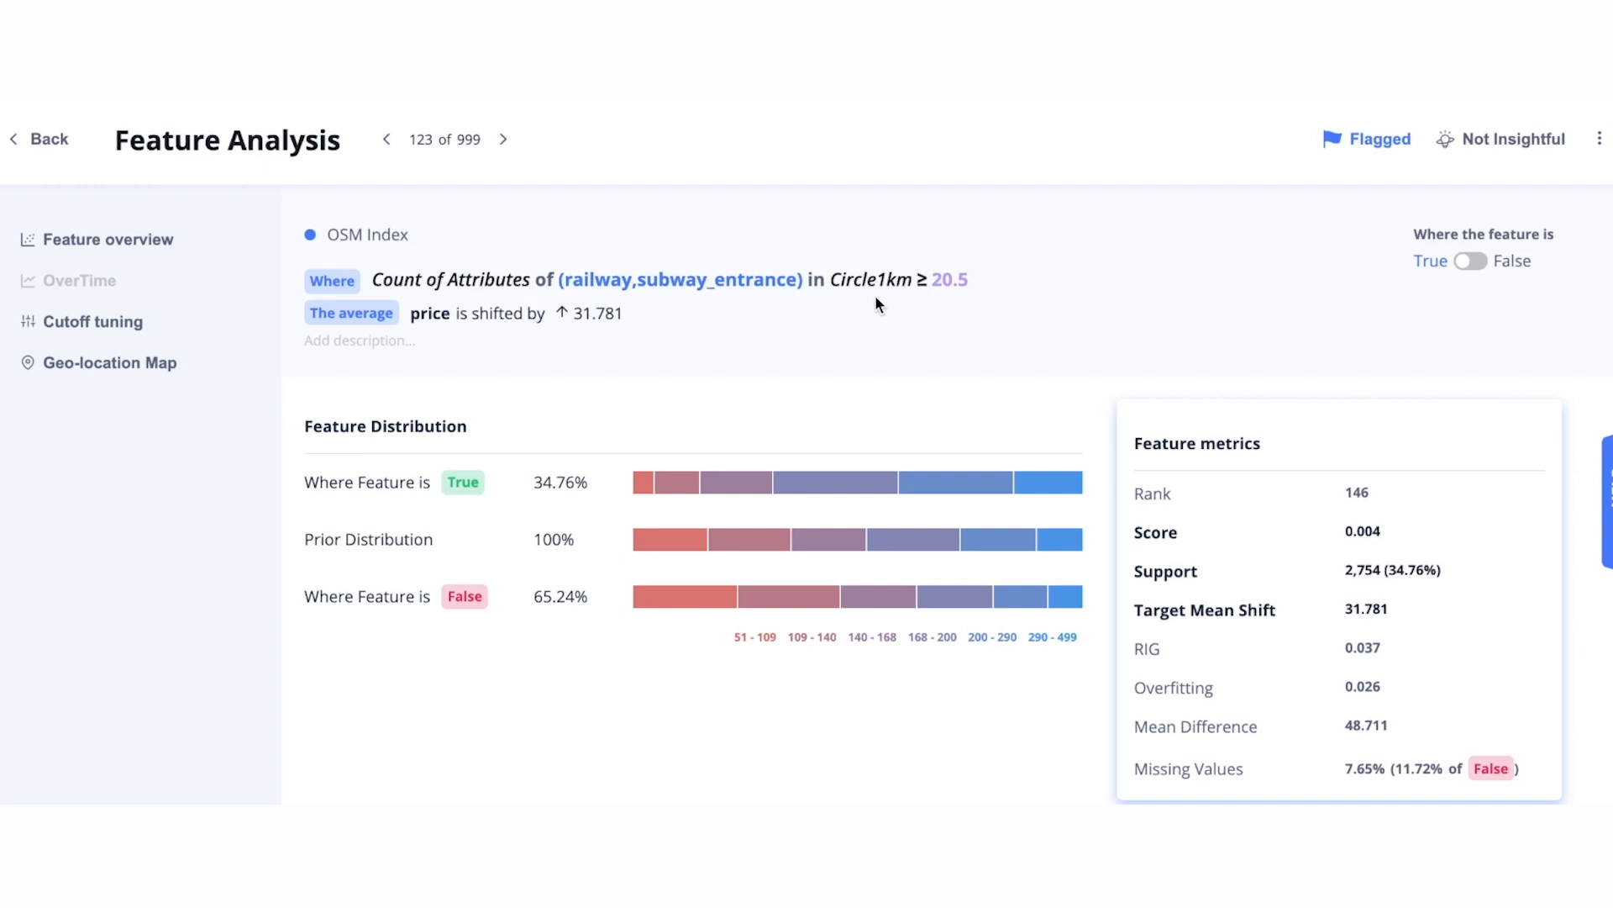
mouse_move(708, 380)
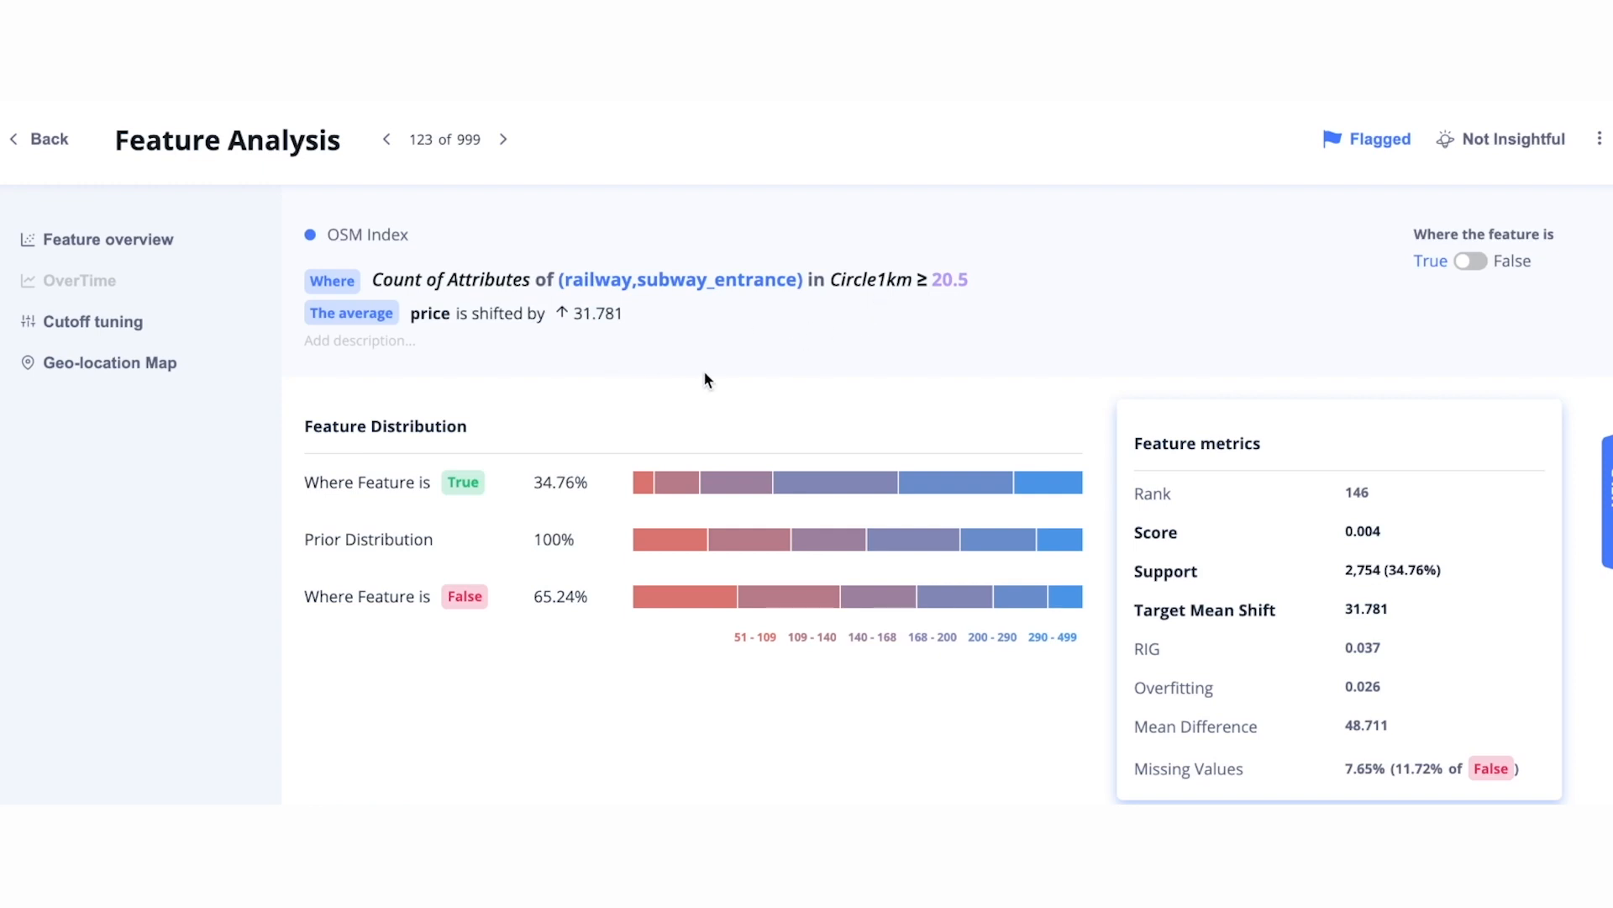
mouse_move(608, 353)
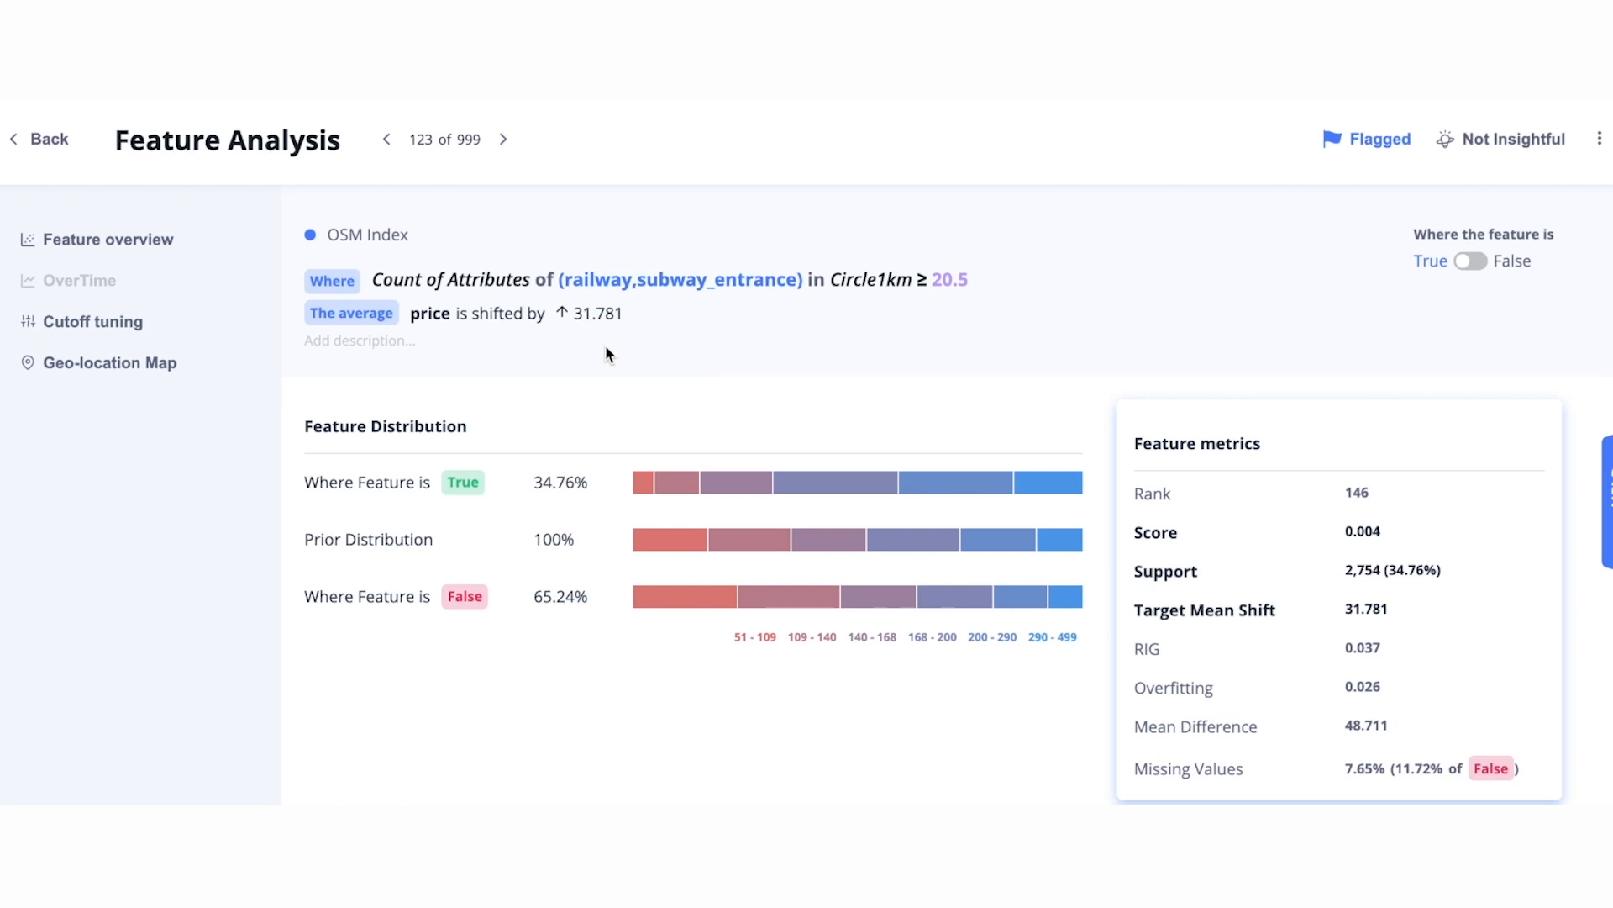
mouse_move(591, 357)
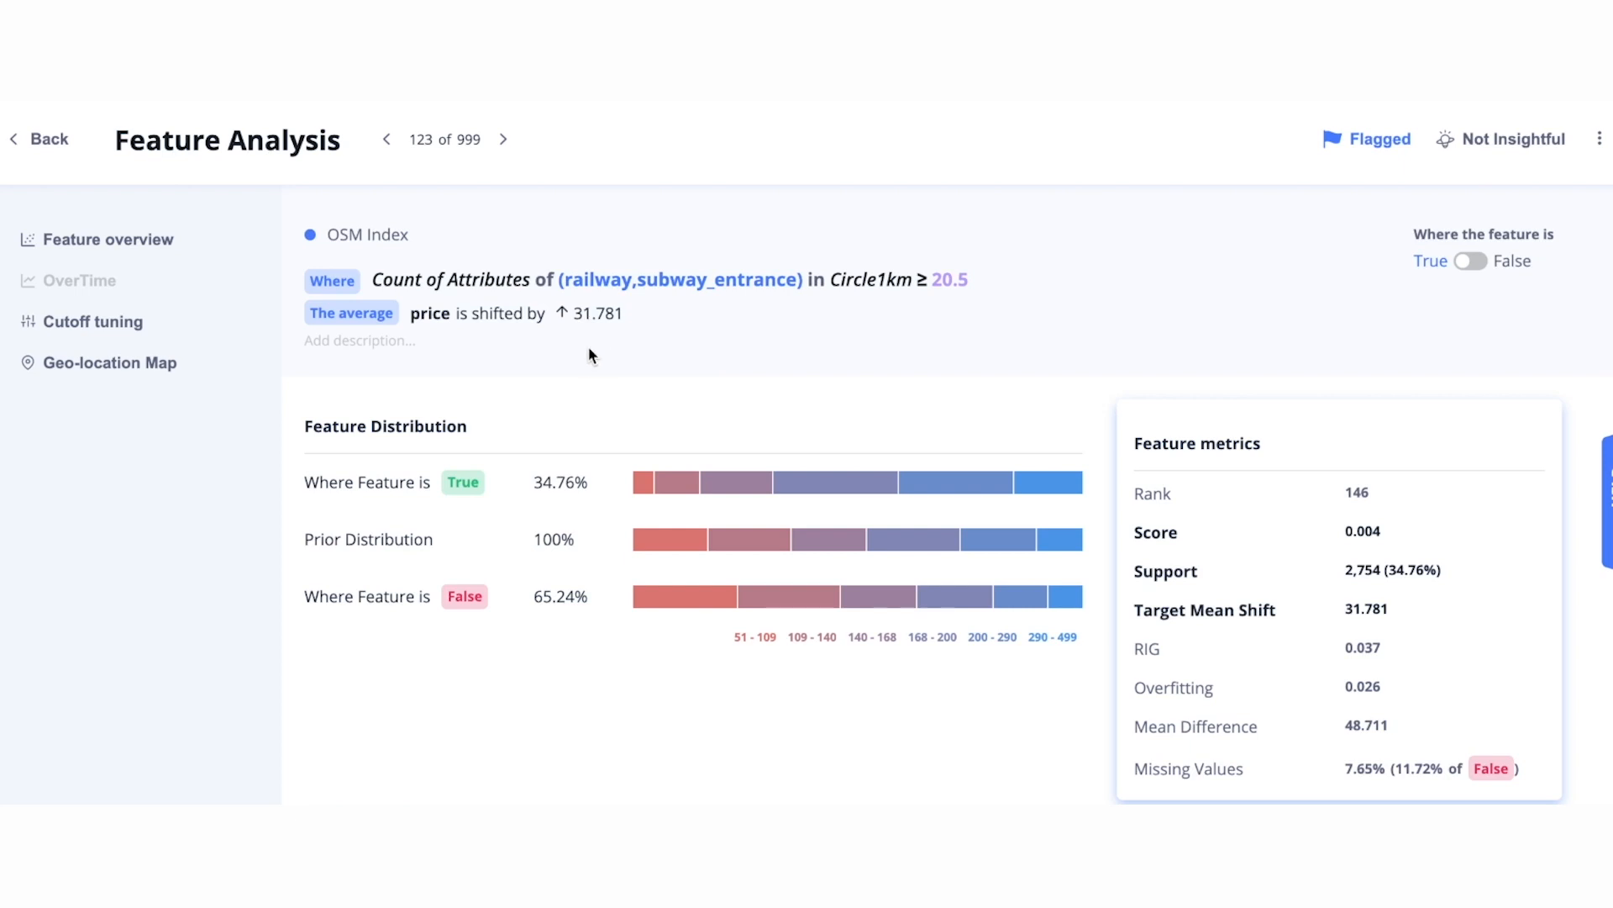
mouse_move(68, 372)
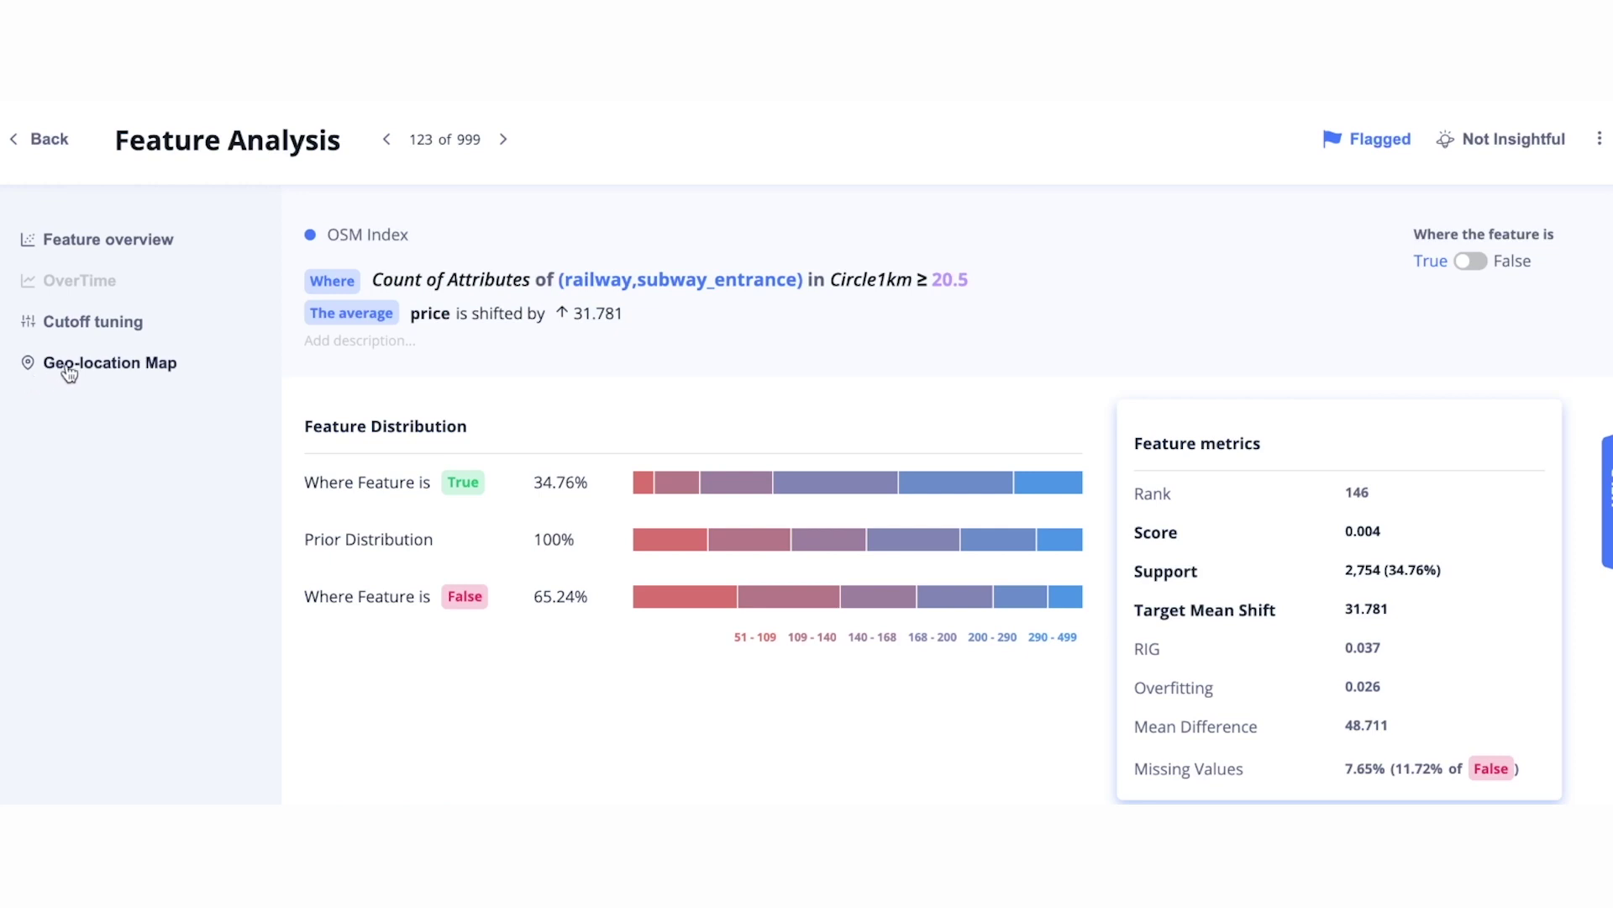
Show the subway-entrance feature's values on a geo-location map of New York listings
left_click(111, 363)
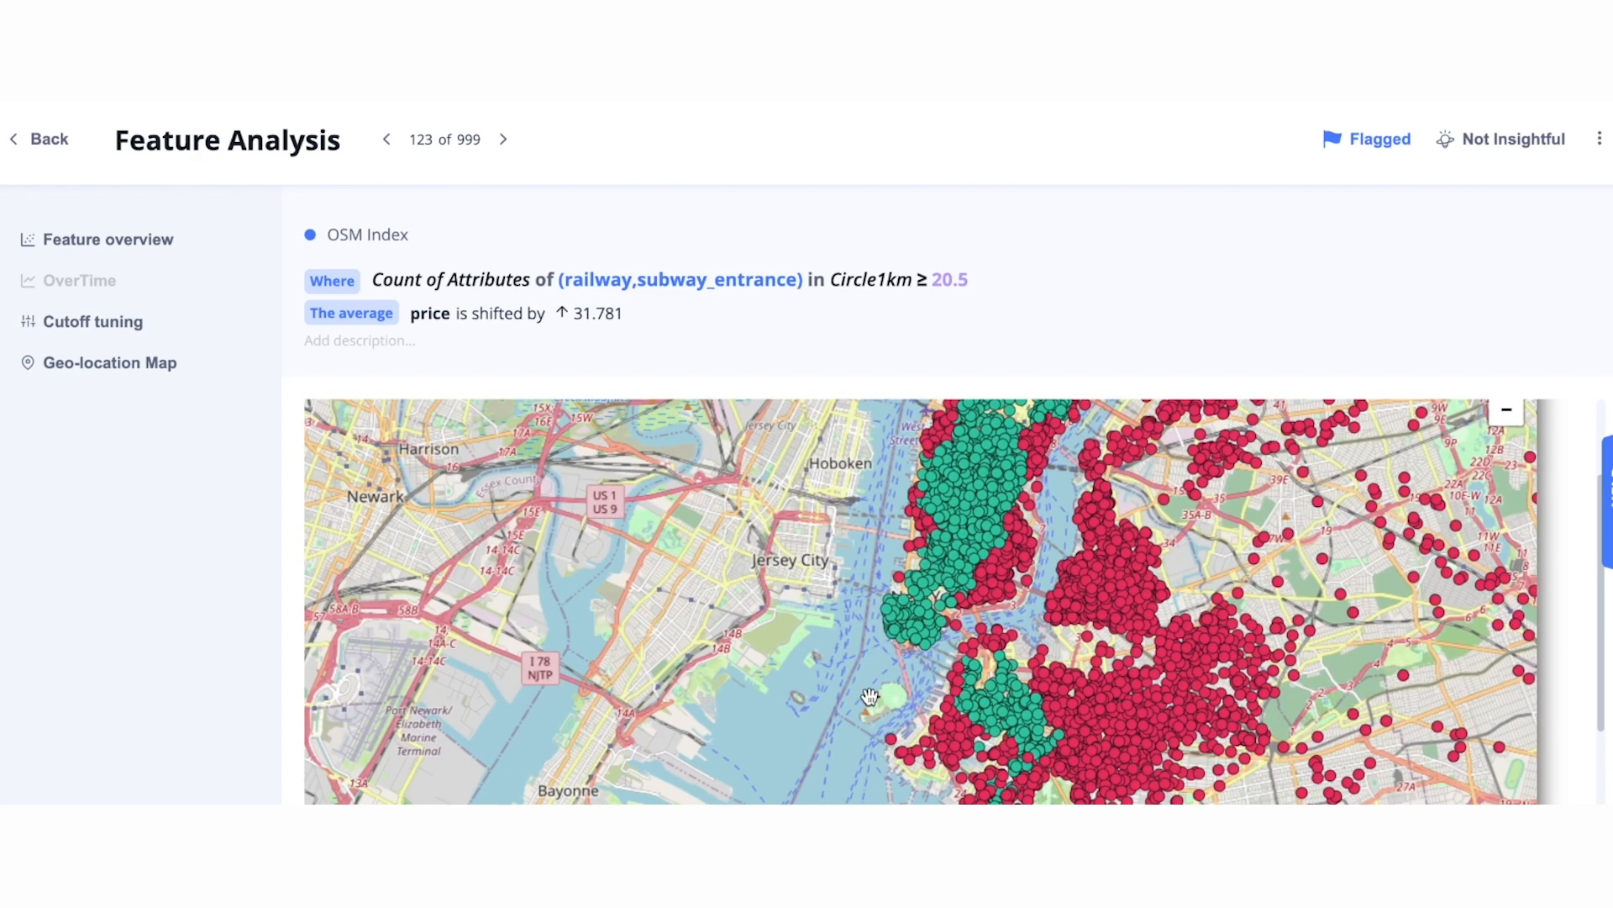
left_click(40, 138)
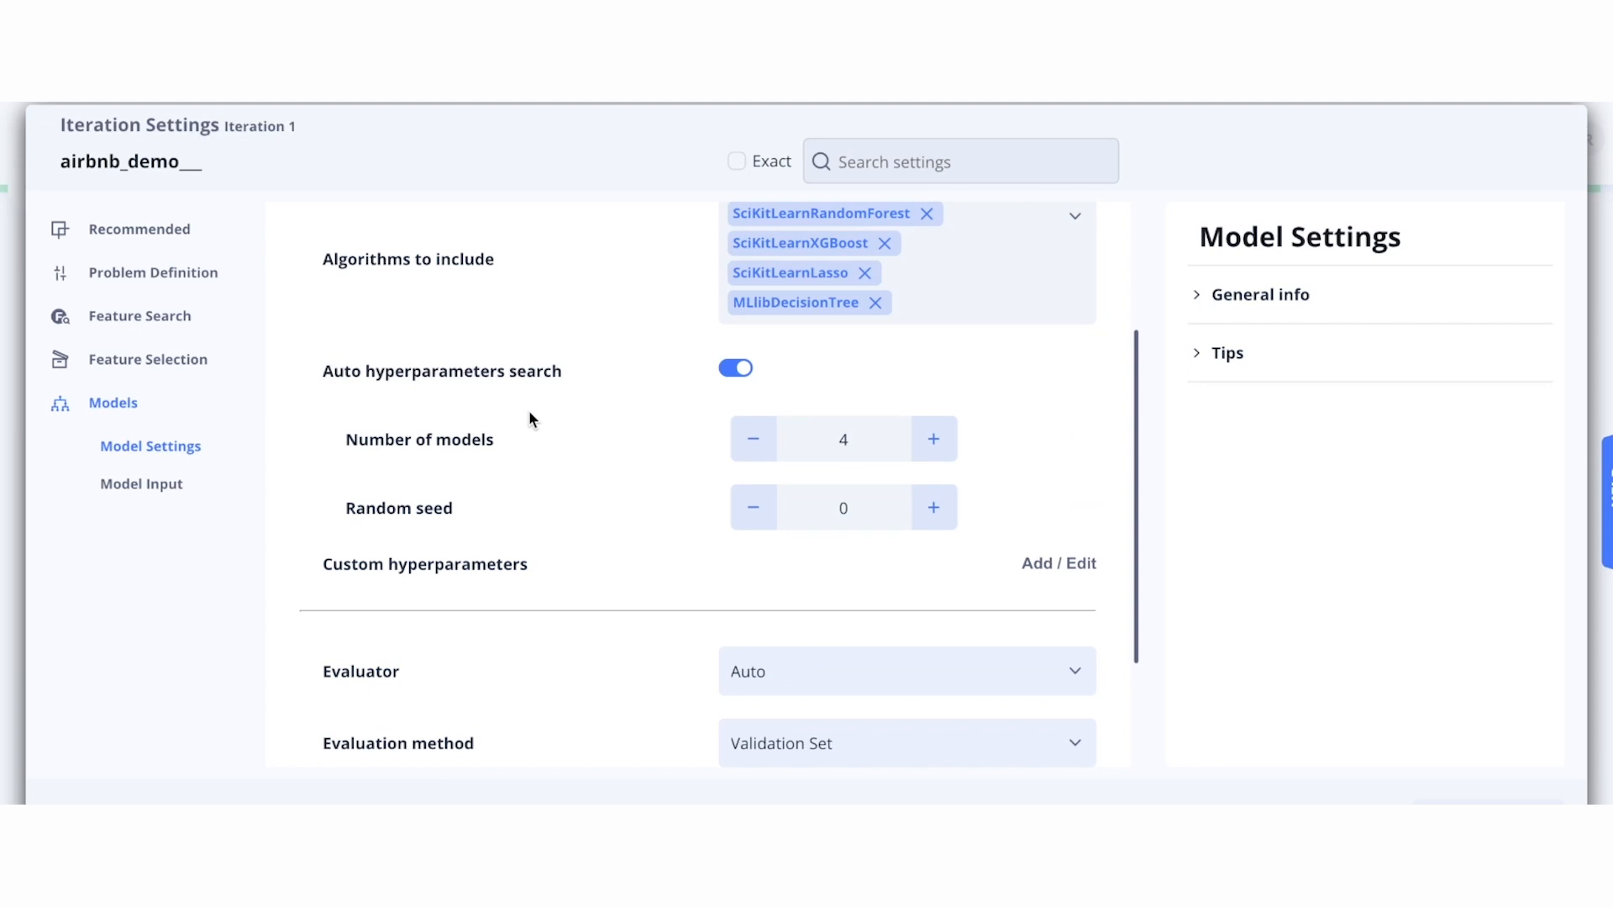
Scroll through Model Settings showing four algorithms, automatic hyperparameter search, four models, 20% validation
scroll("down", 3)
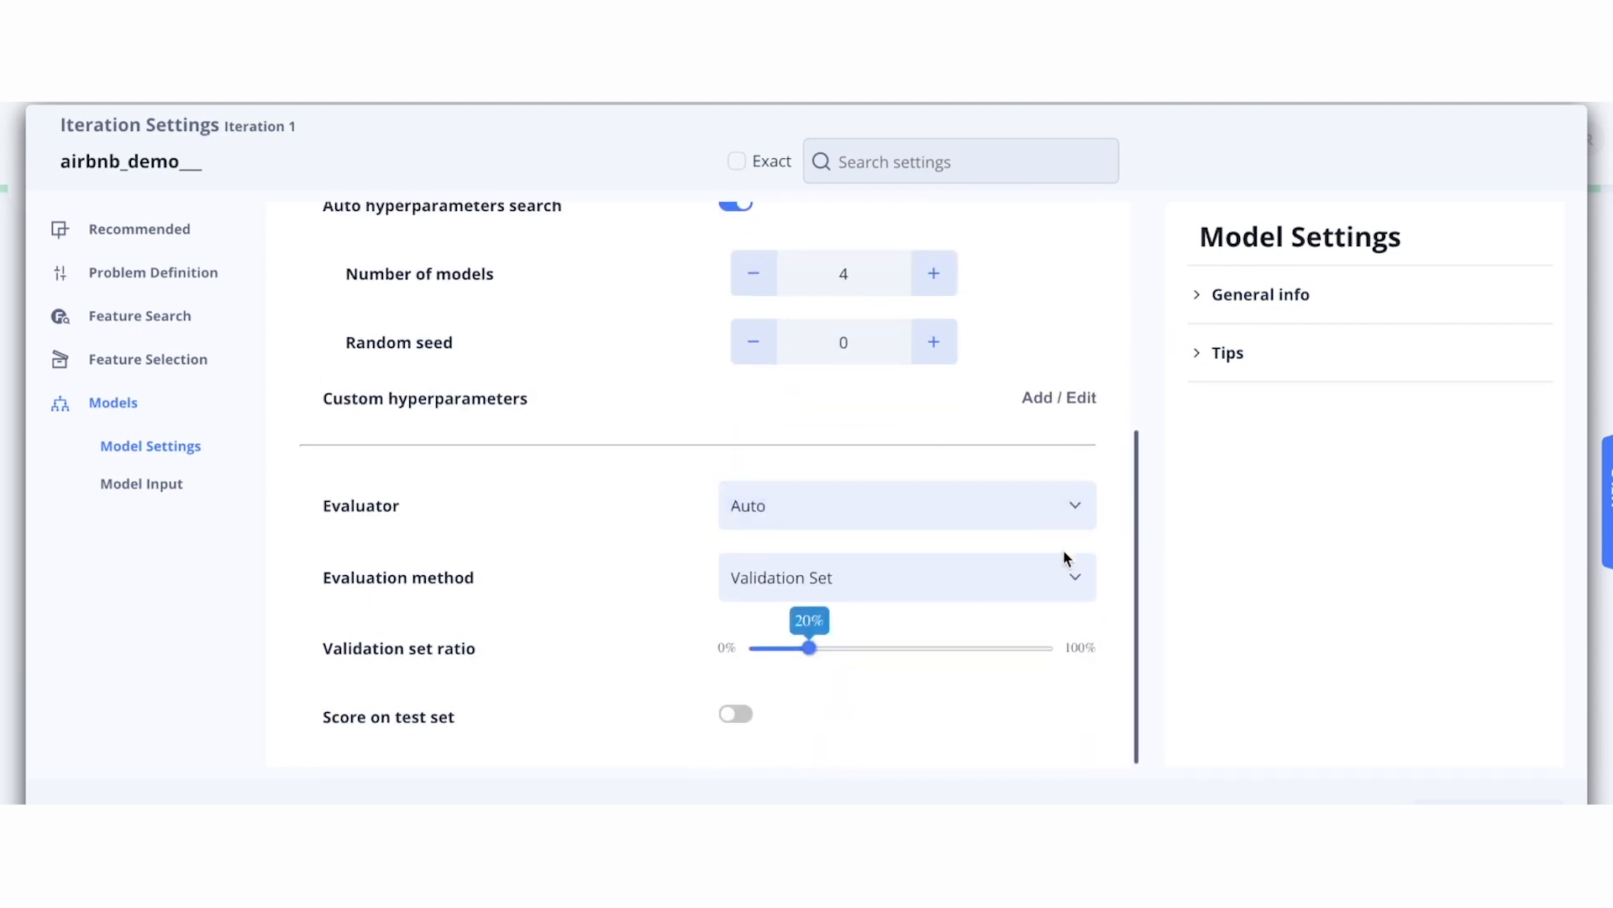
left_click(906, 579)
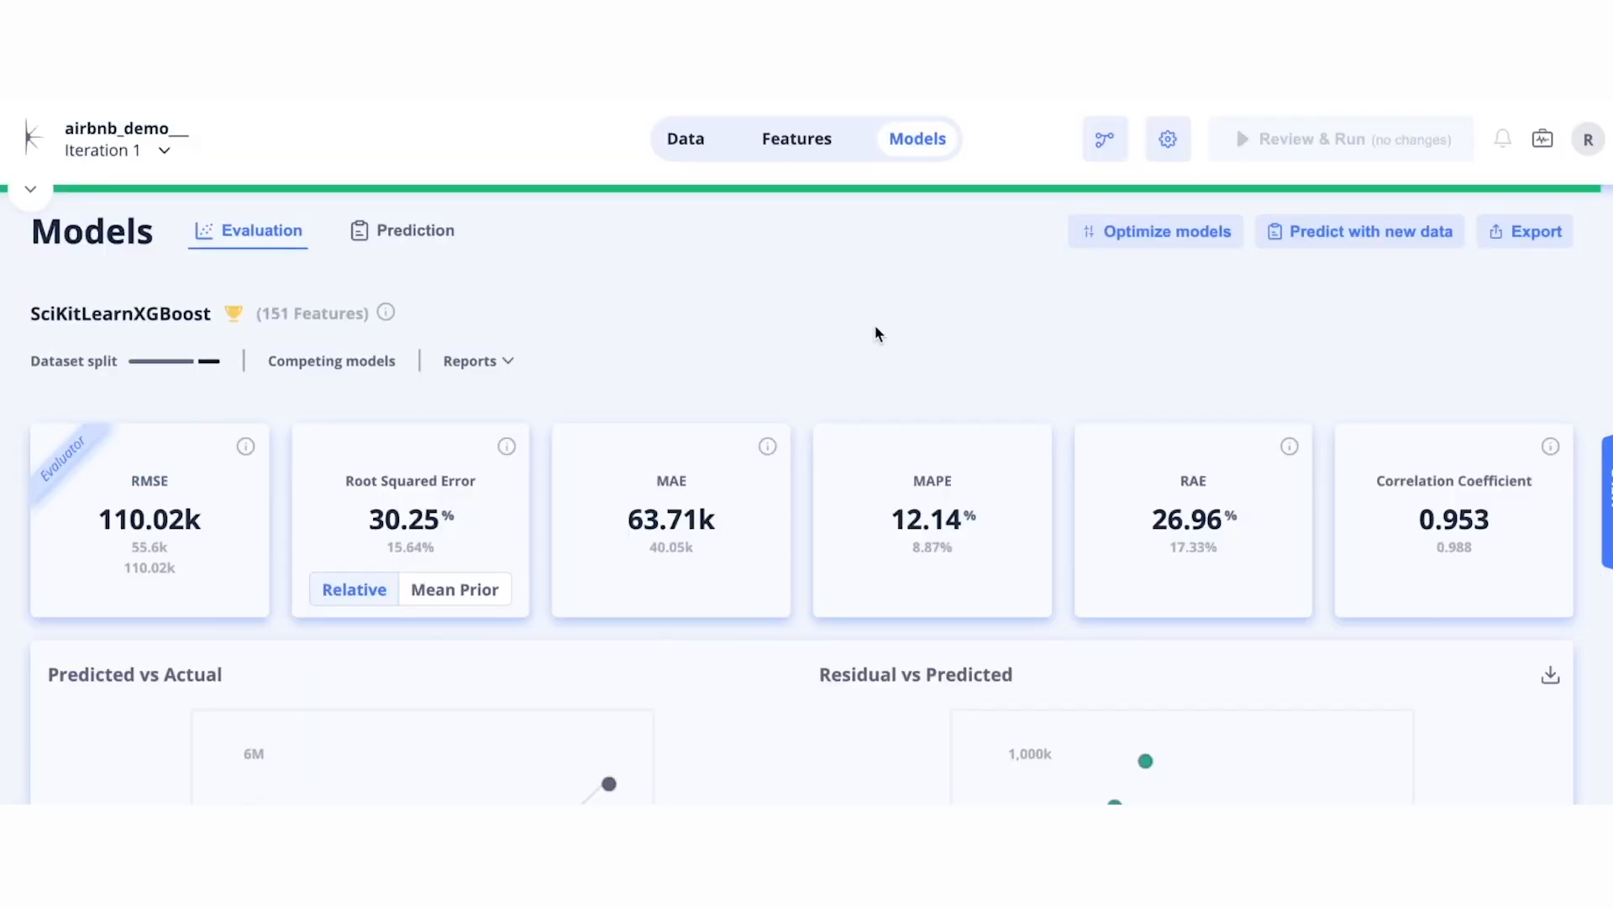
Review the XGBoost evaluation metrics and charts, then list competing algorithms ranked by RMSE
scroll("down", 3)
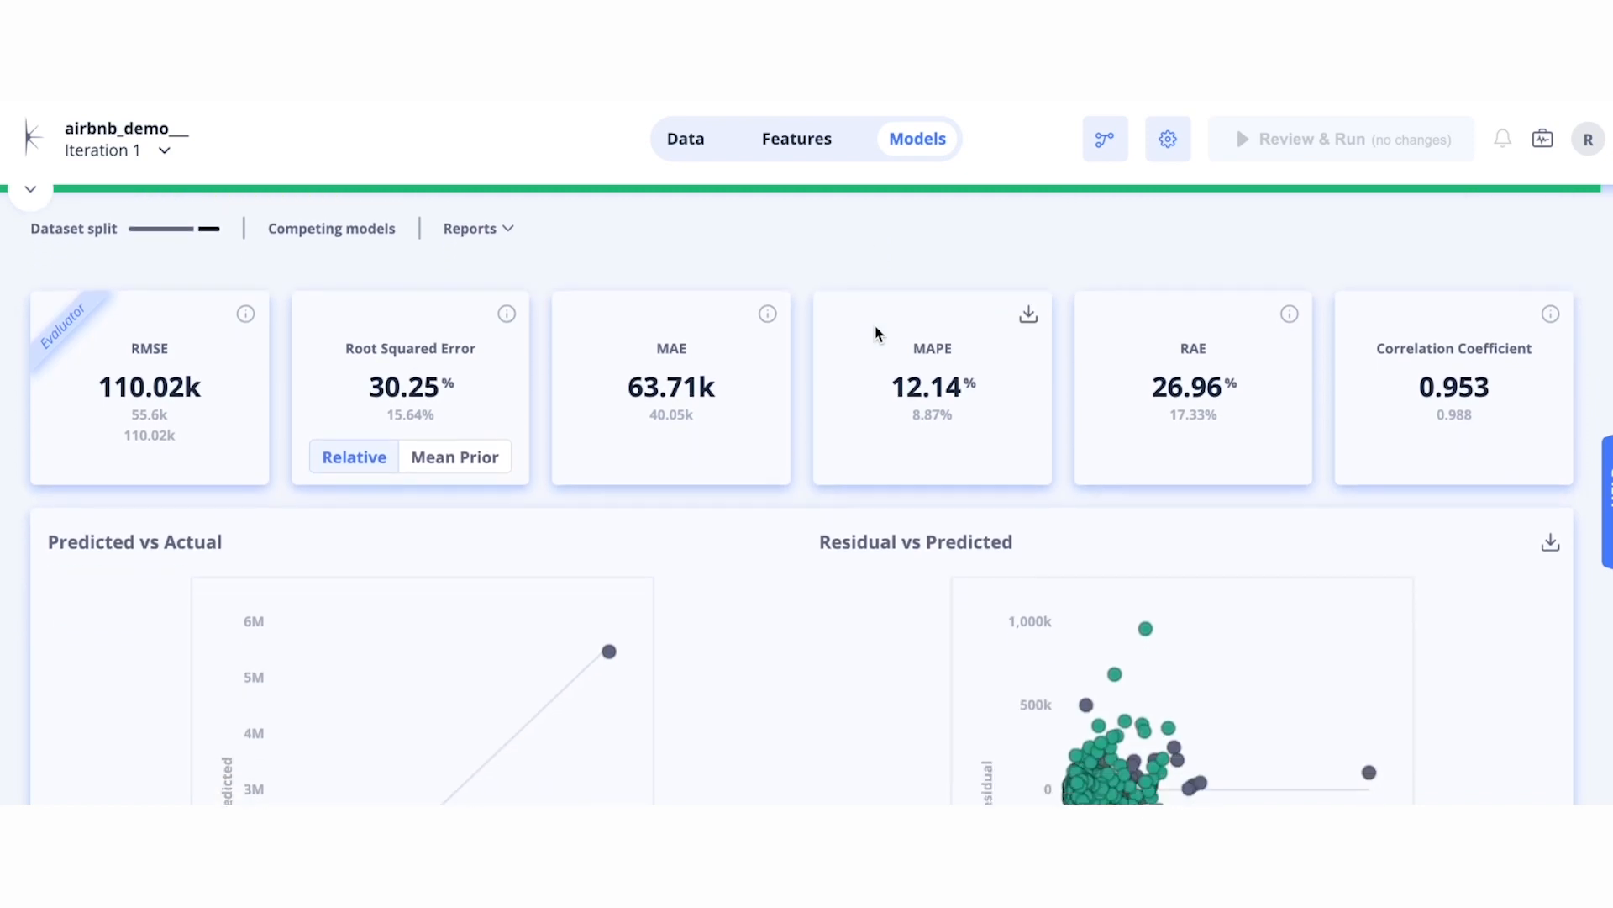
scroll("down", 3)
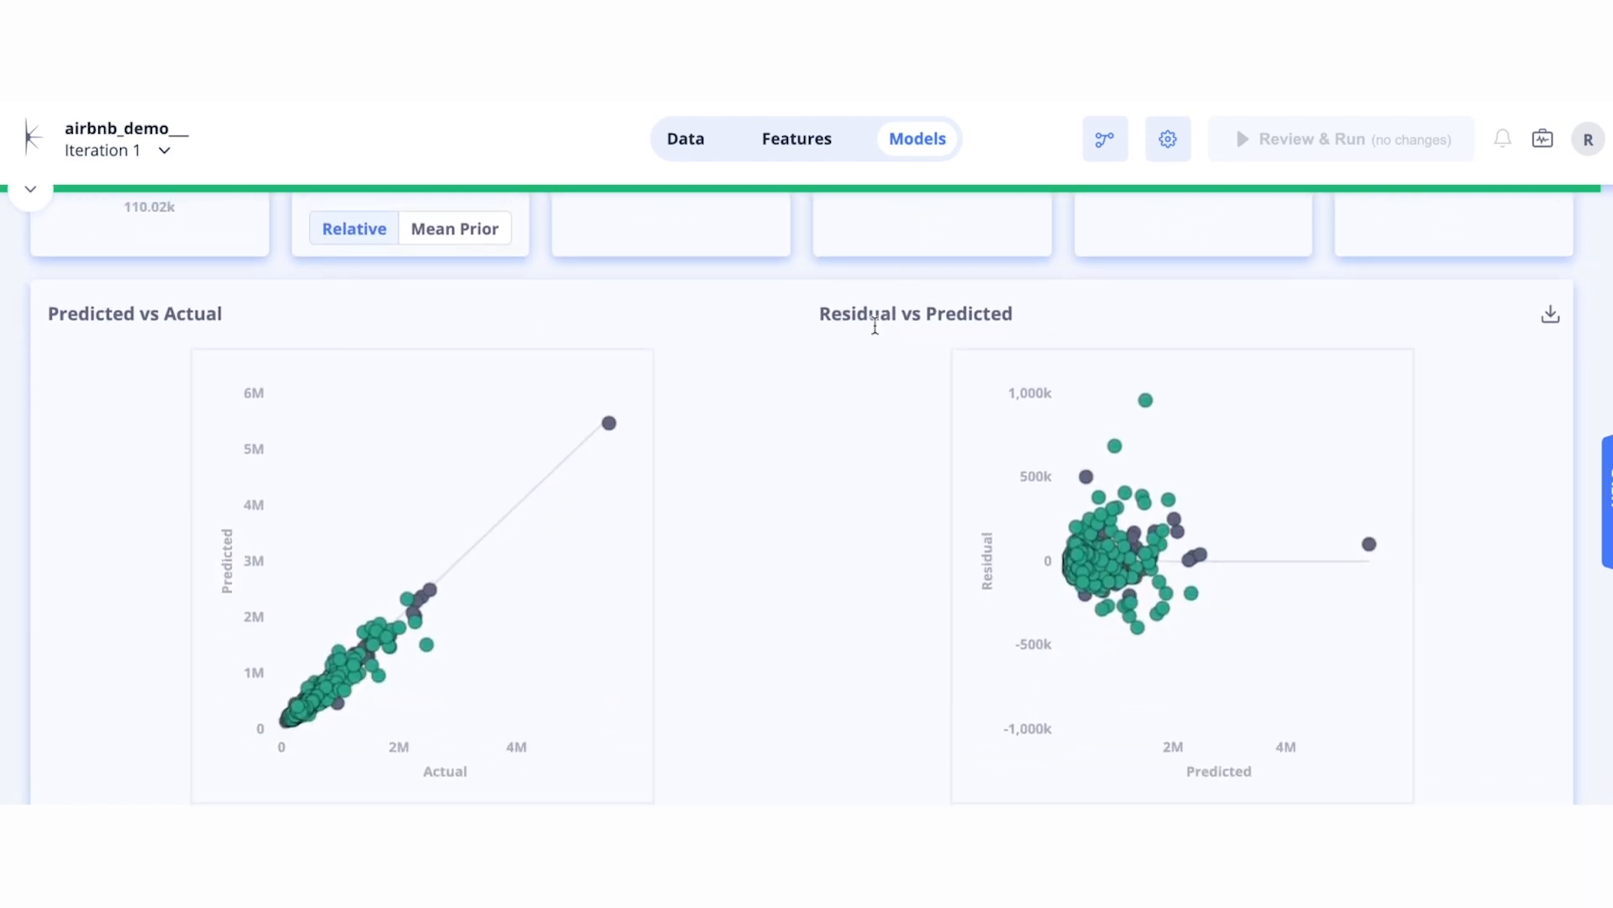
scroll("up", 3)
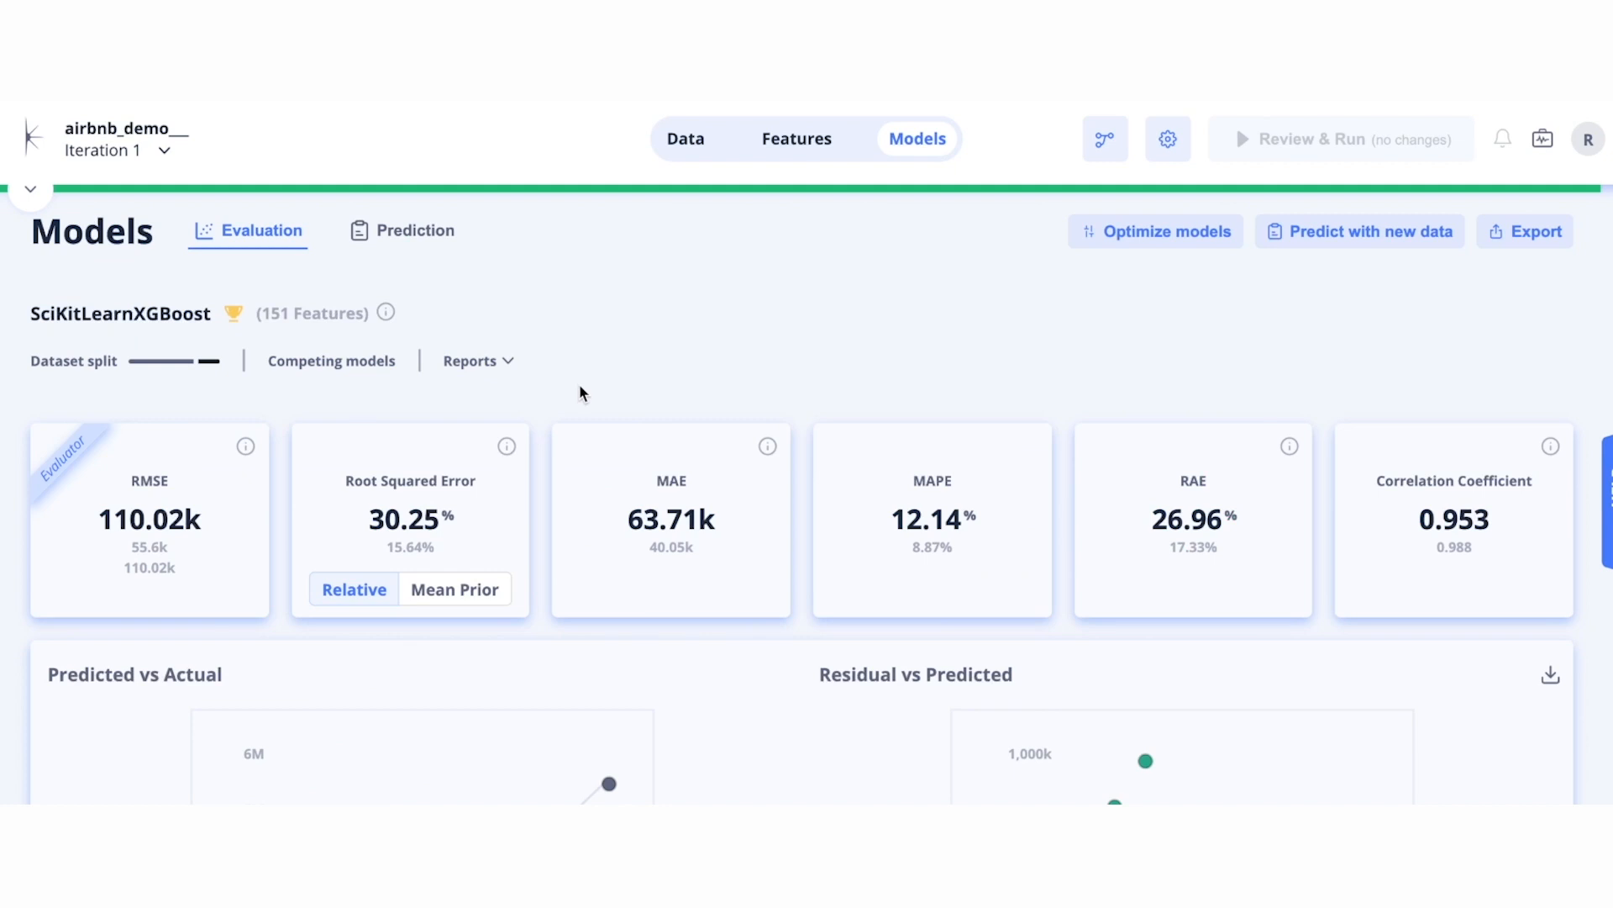
mouse_move(326, 376)
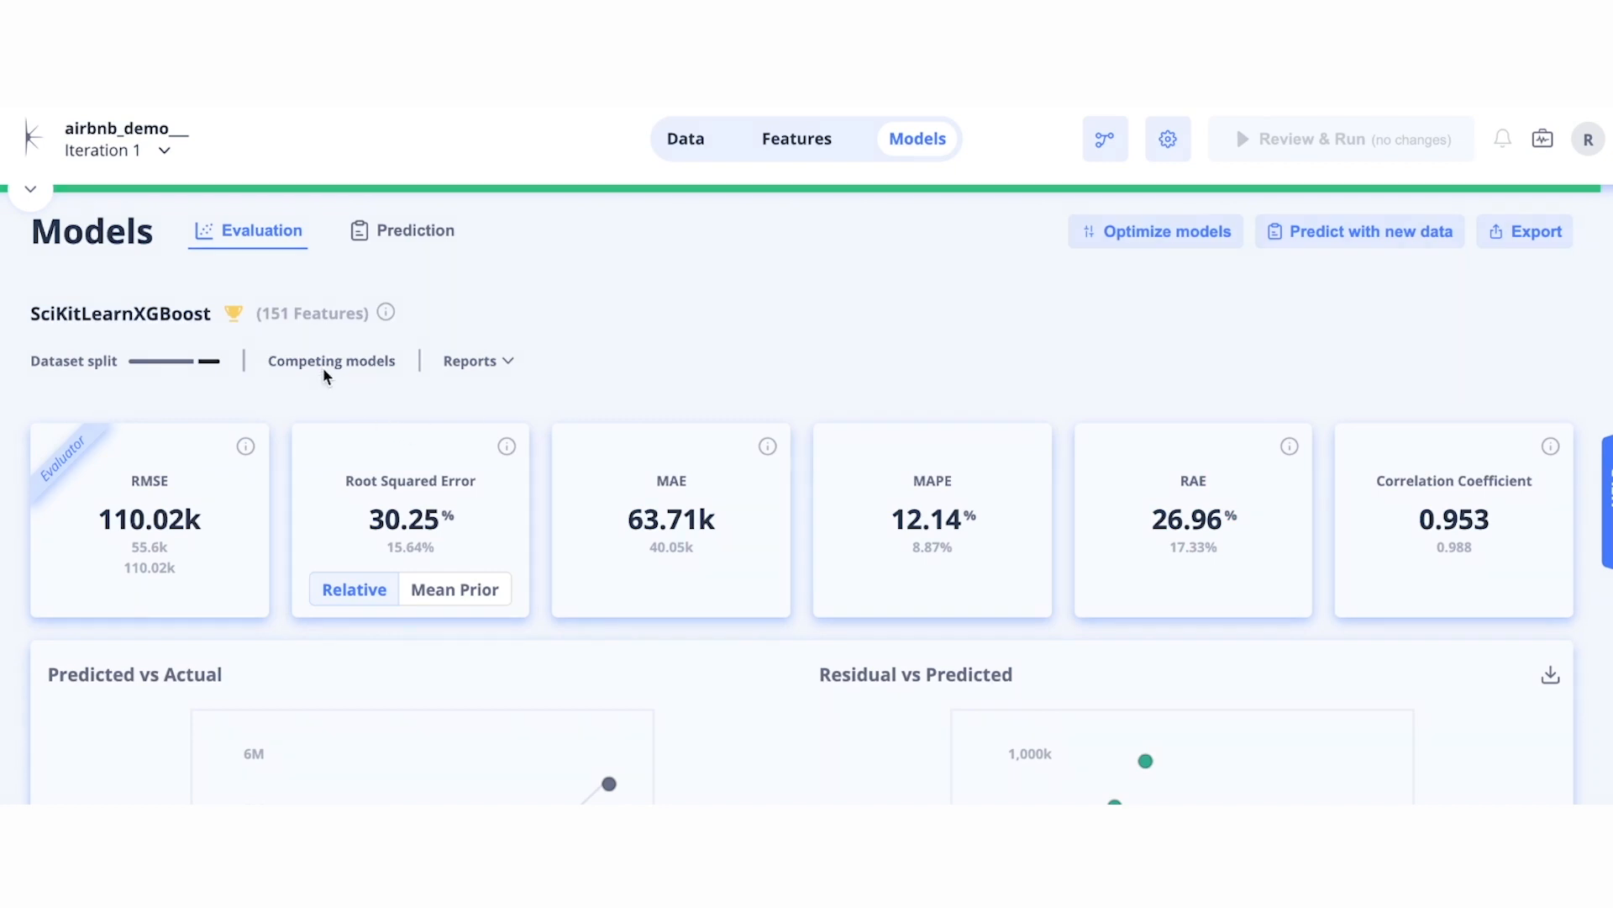
left_click(331, 360)
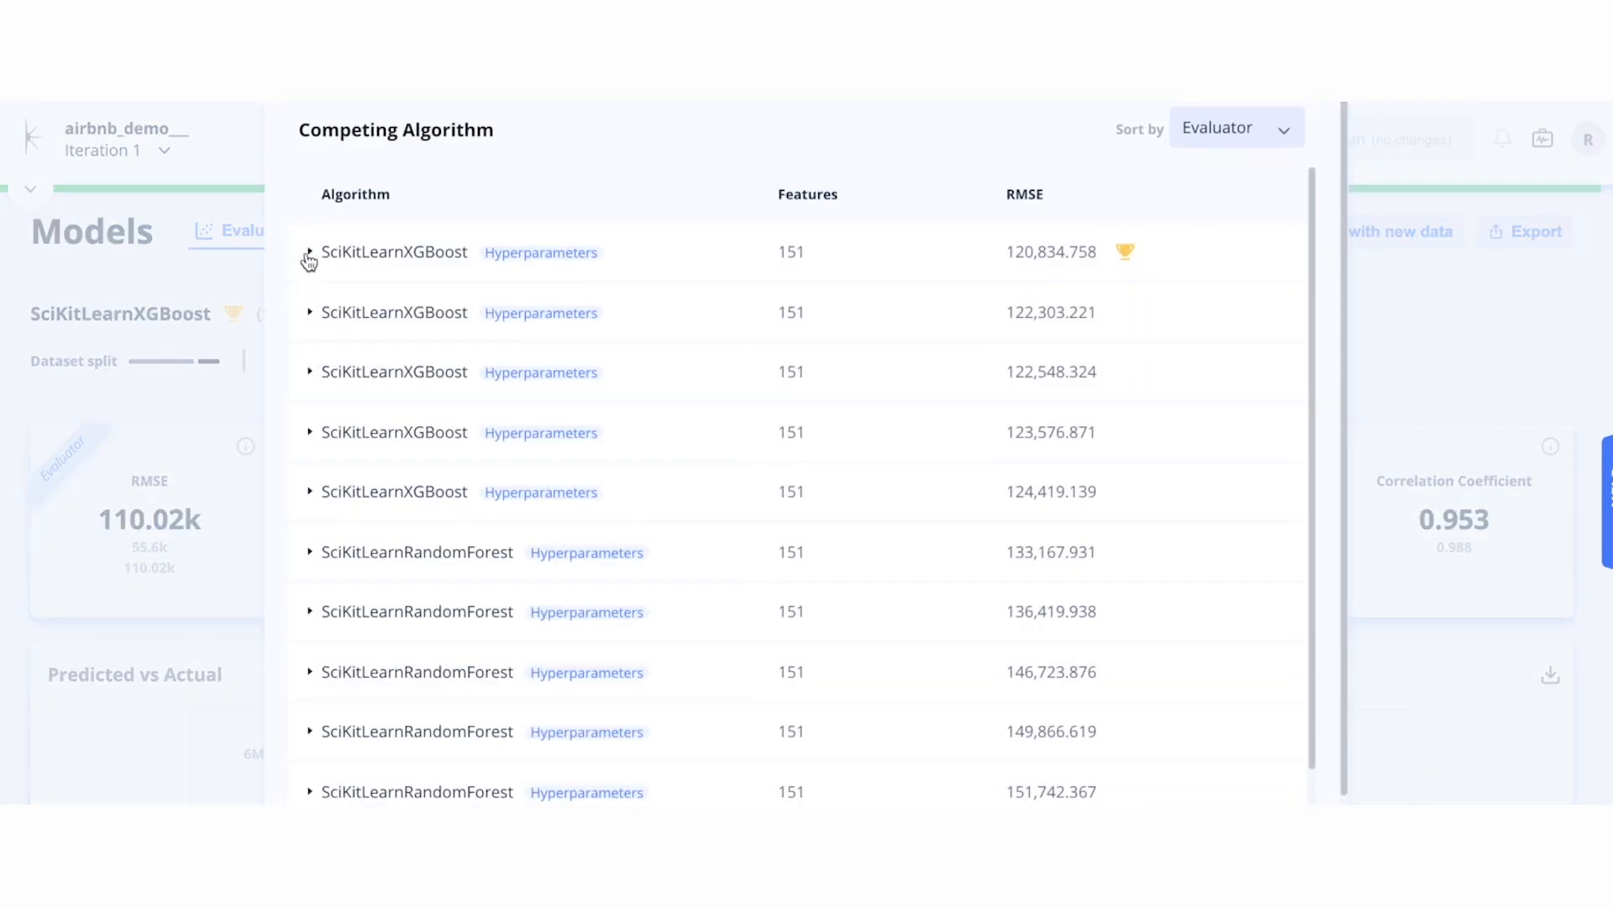